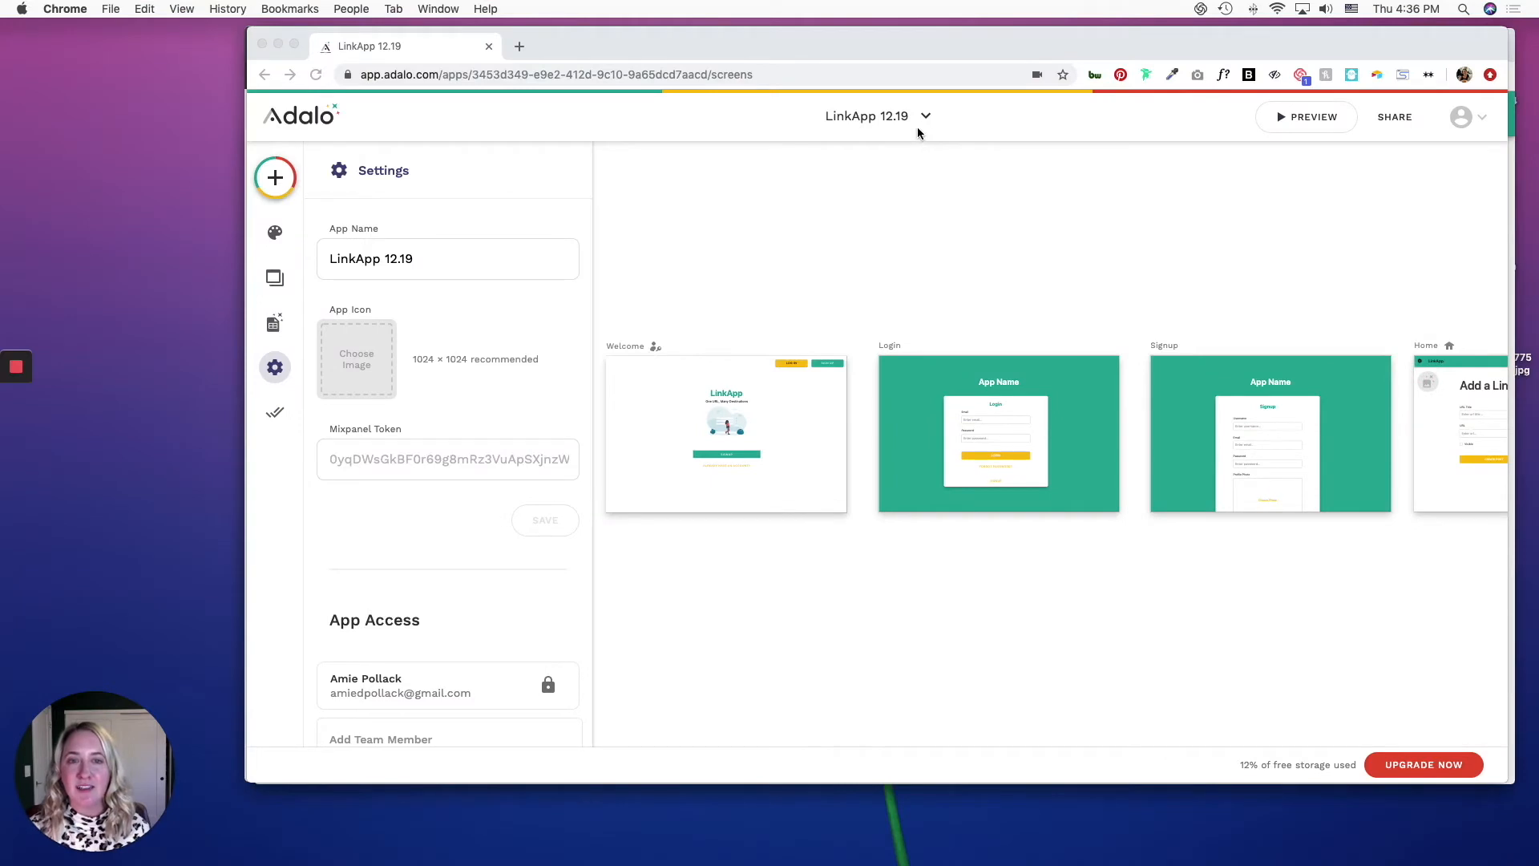
Step: Start a new blank Desktop Web App and name it LinkApp
click(274, 178)
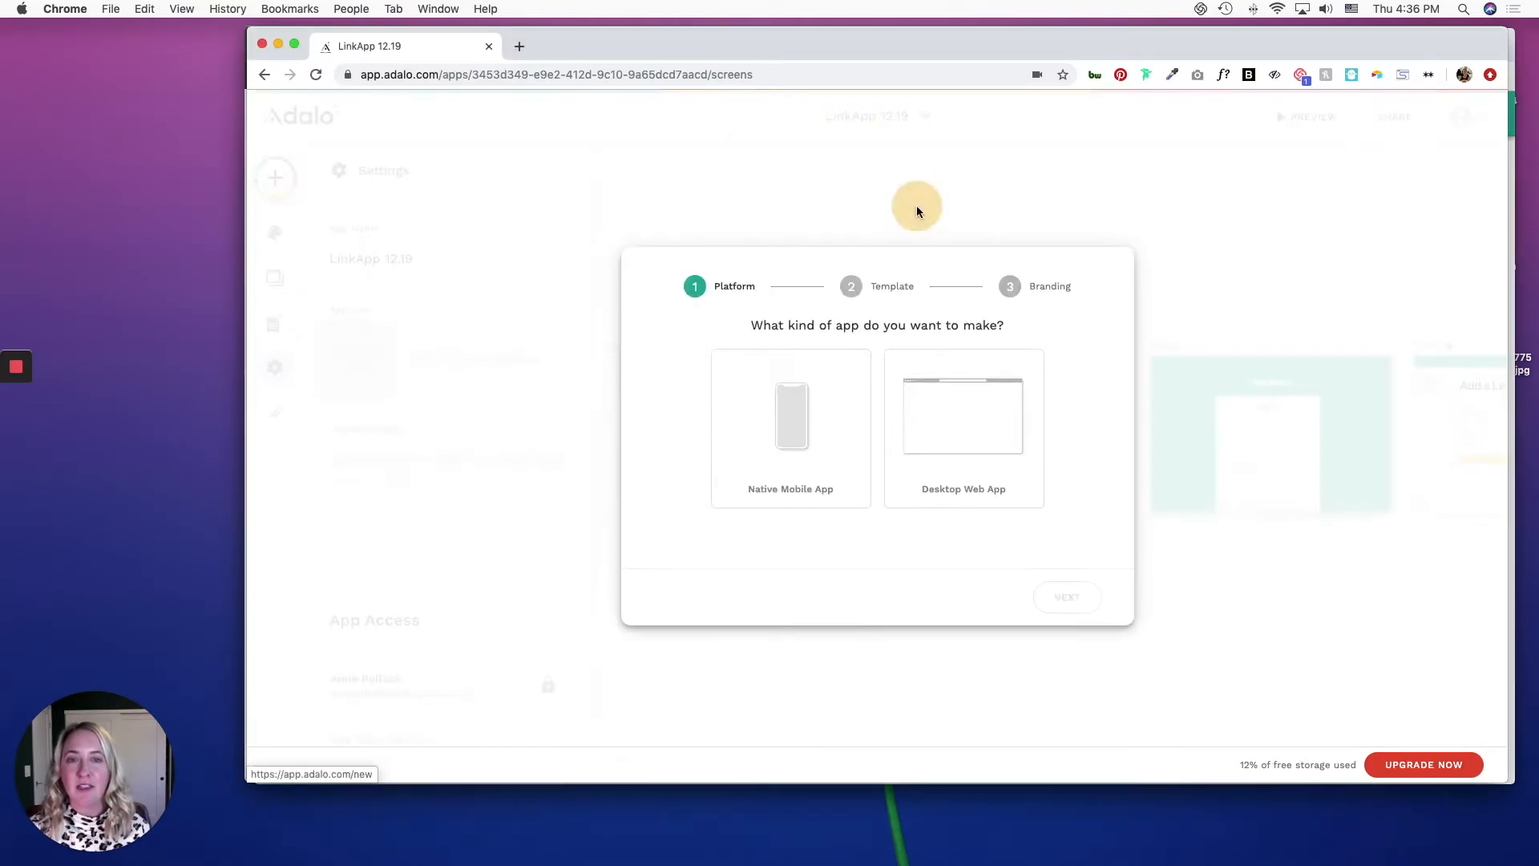
click(964, 412)
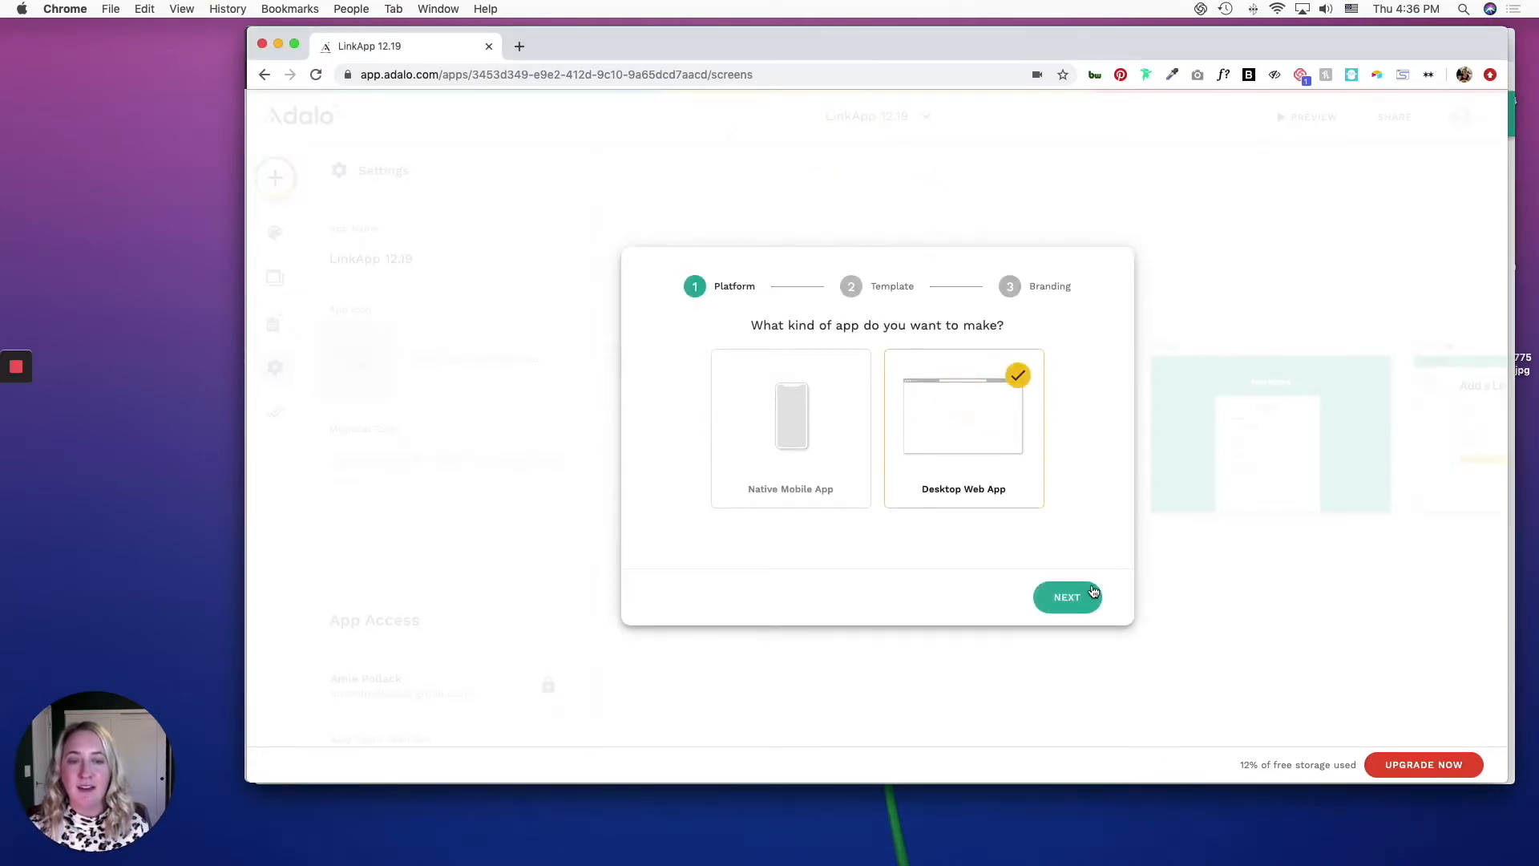
click(1068, 596)
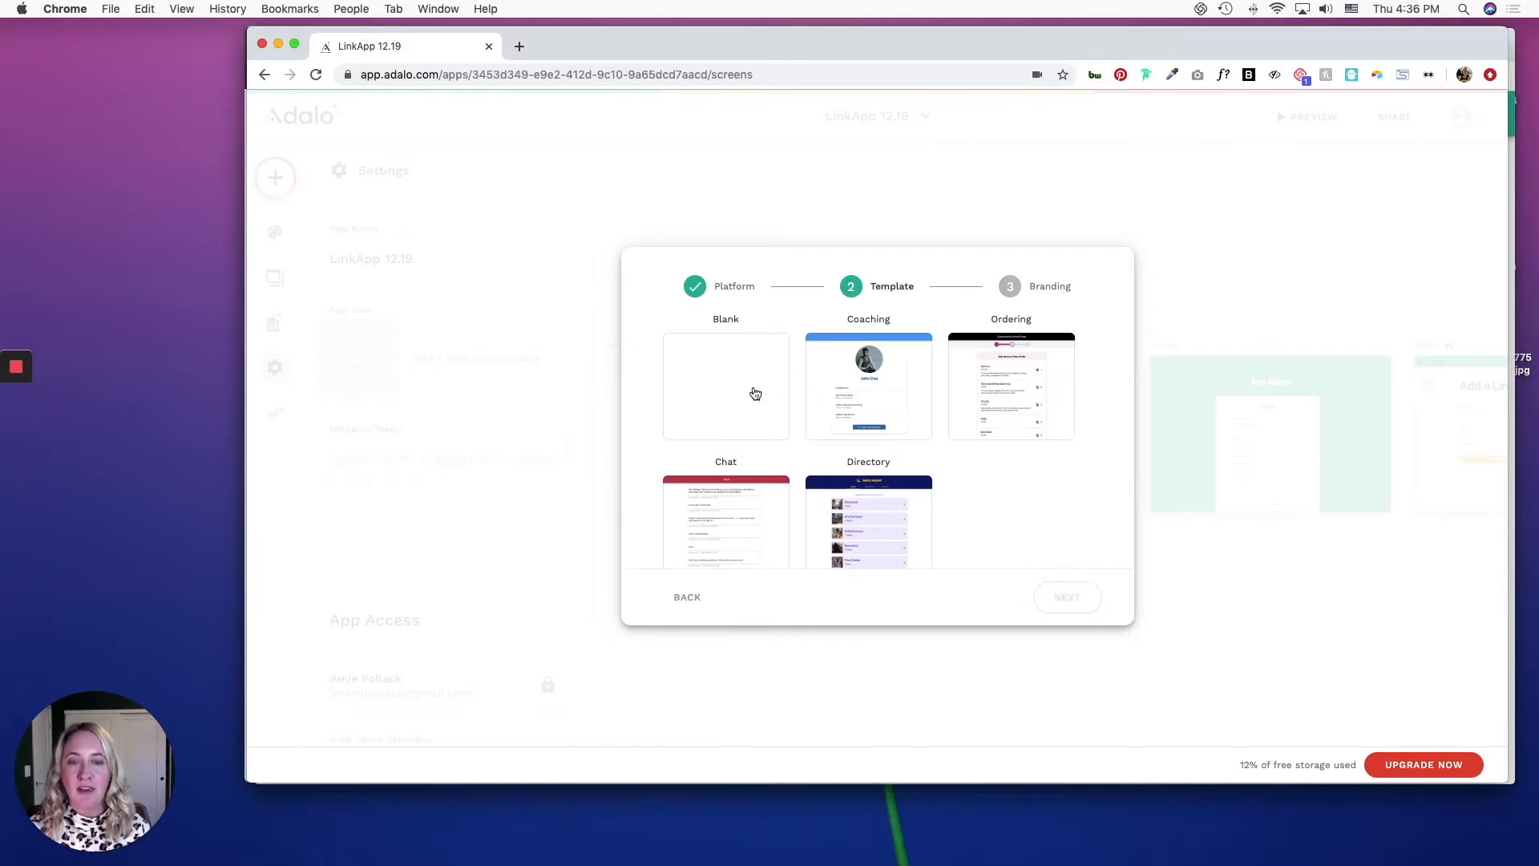
click(1067, 597)
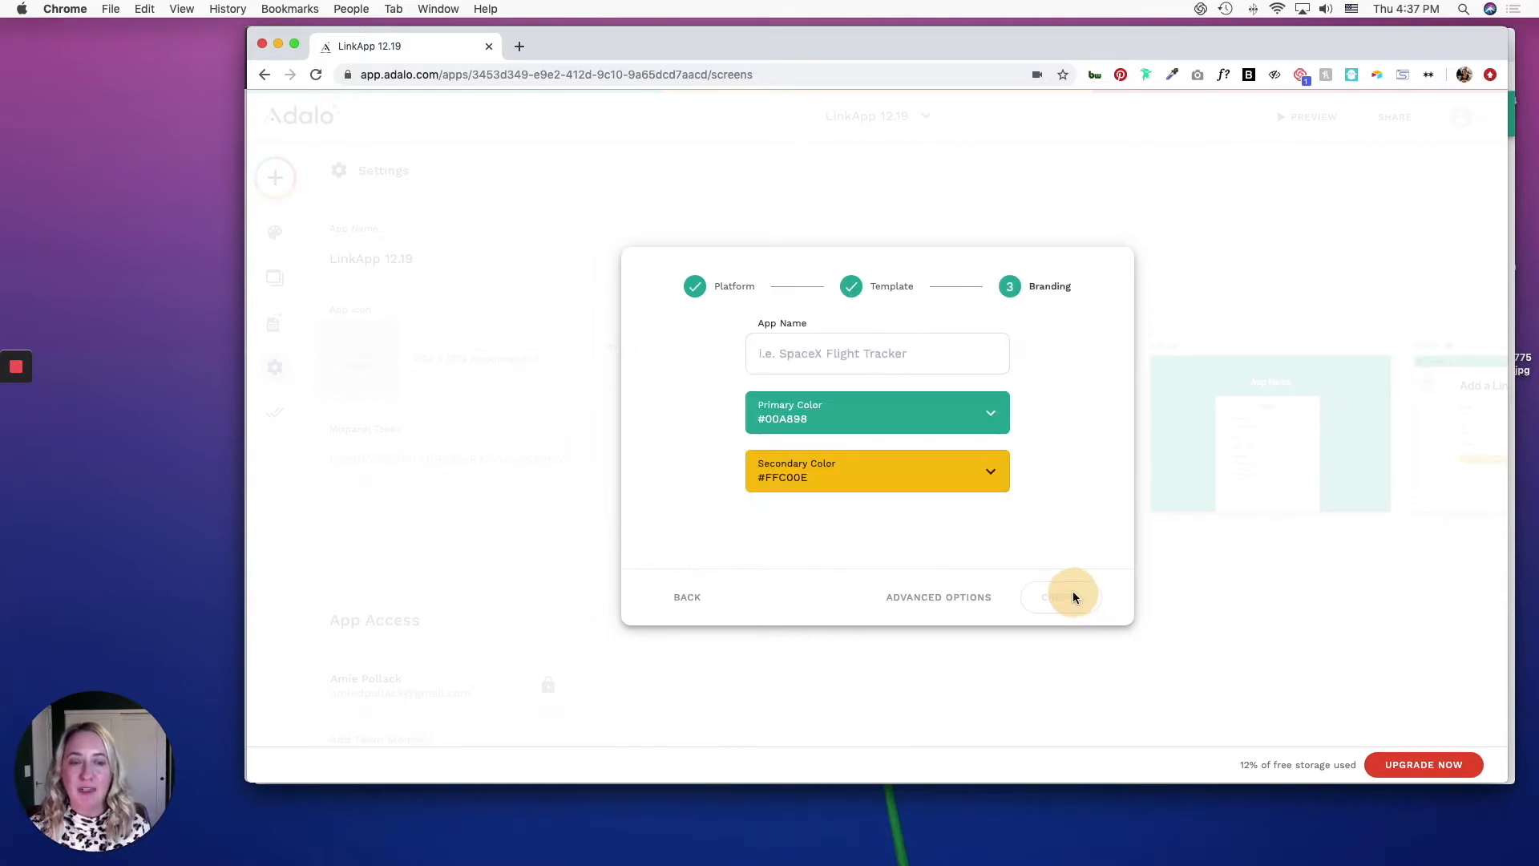
text(LinkApp)
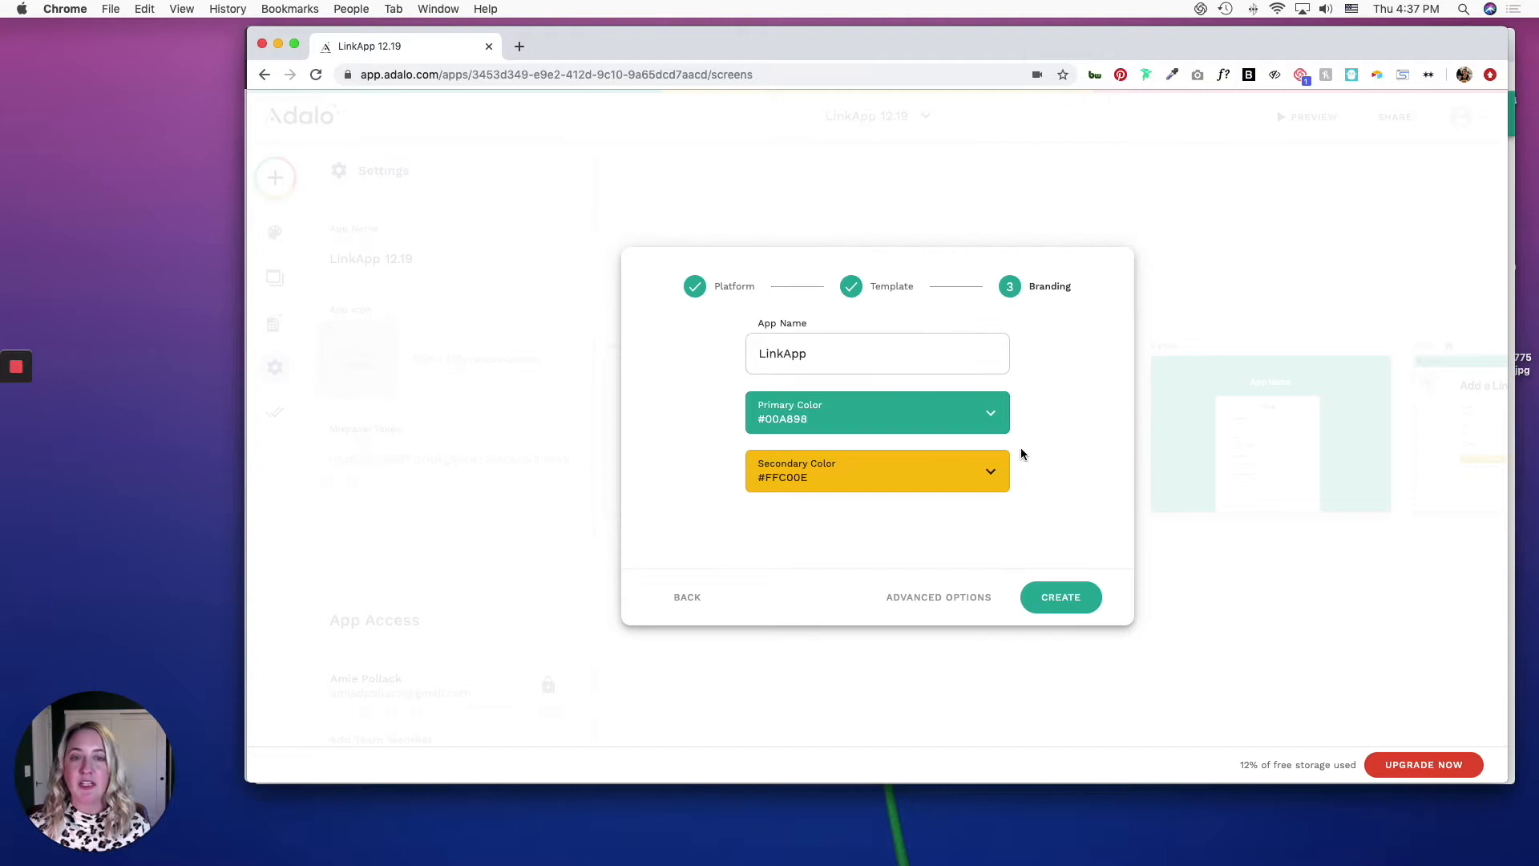
mouse_move(902, 400)
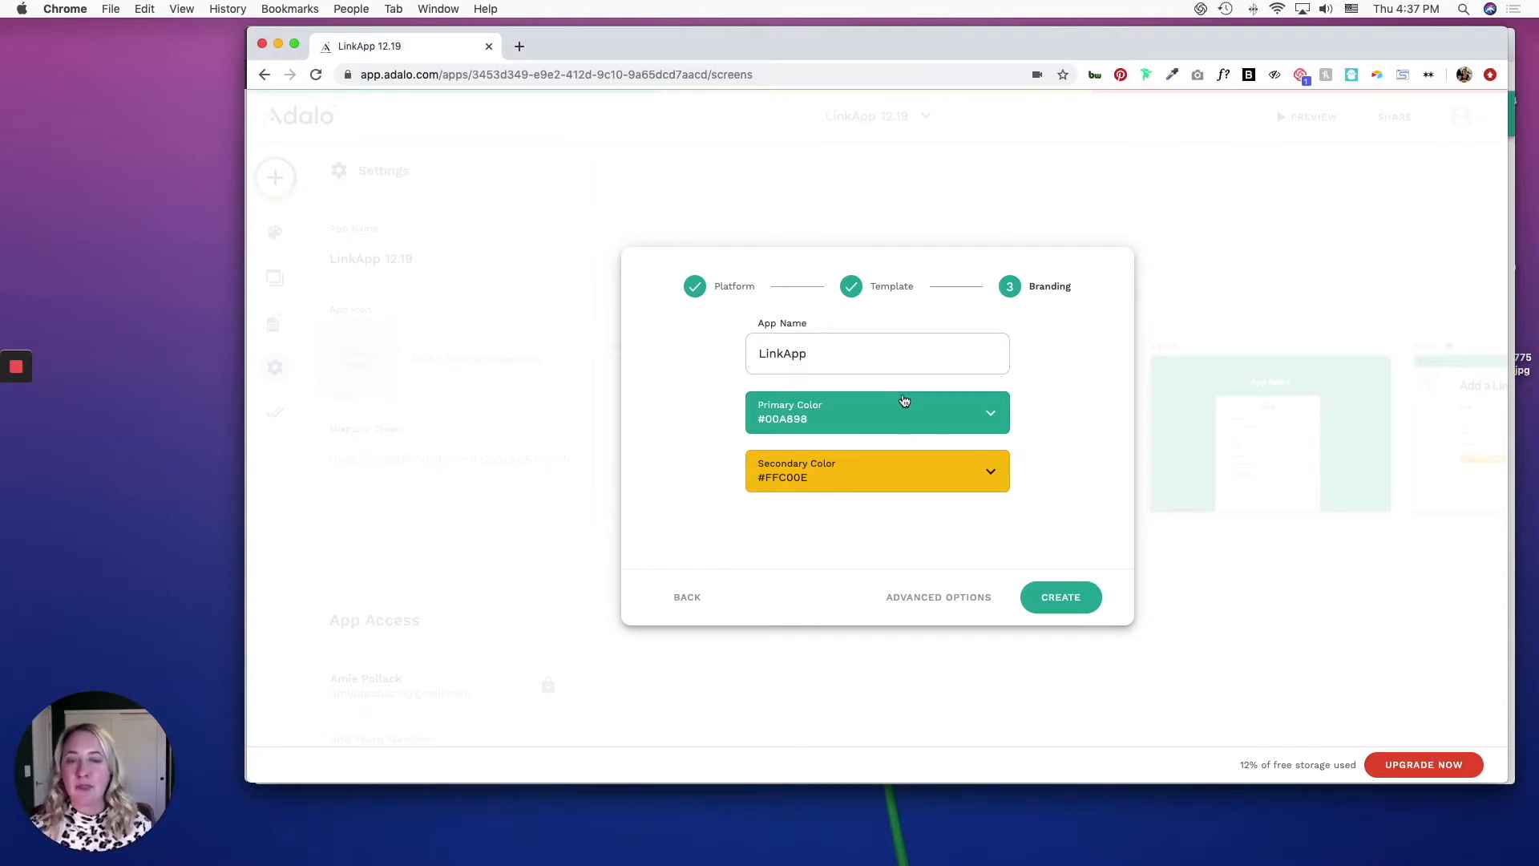
mouse_move(1095, 559)
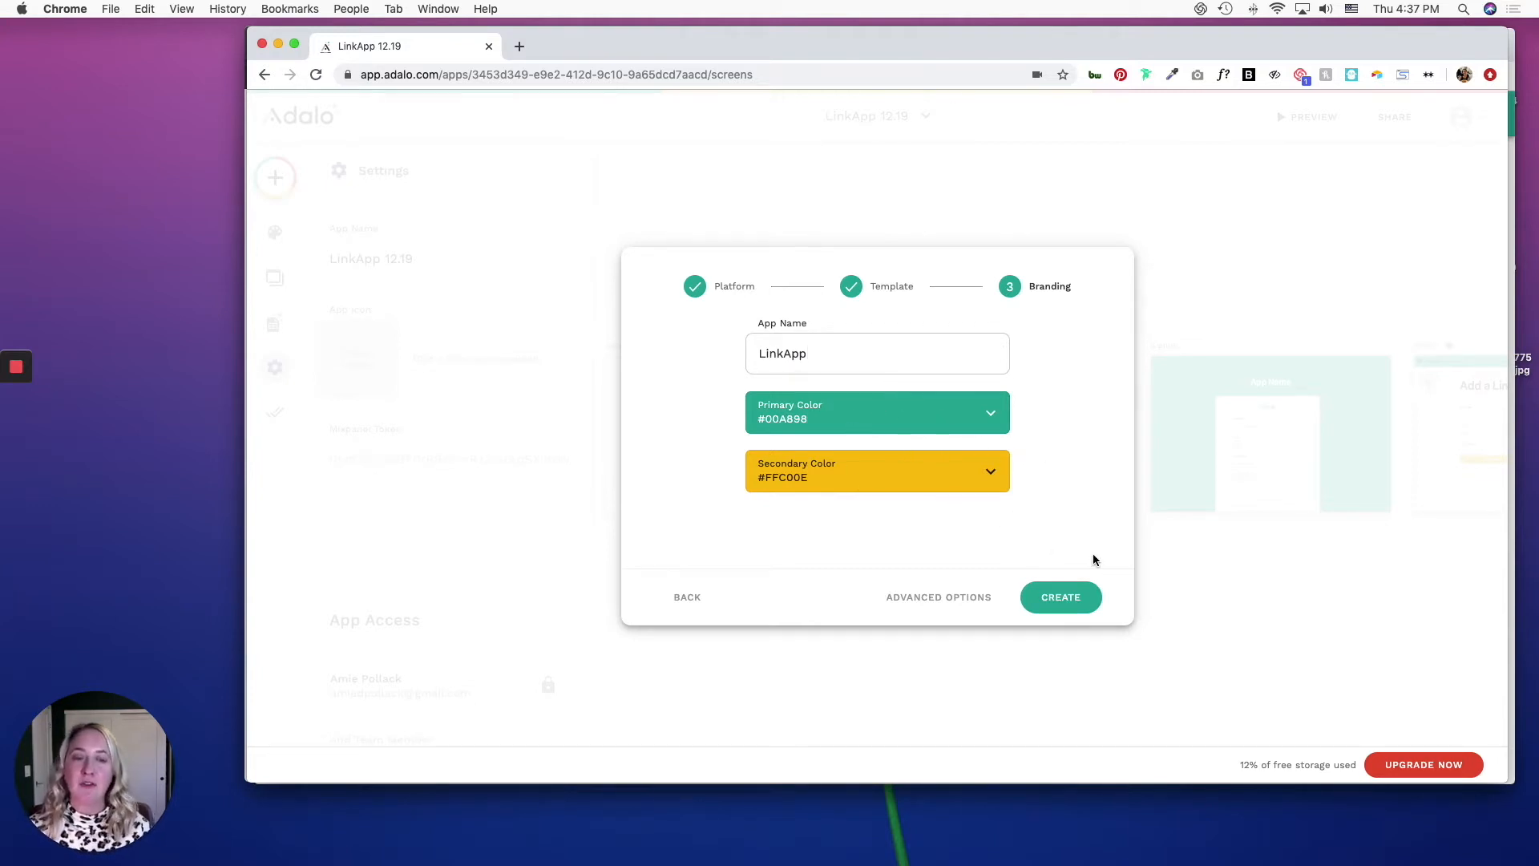
mouse_move(1059, 597)
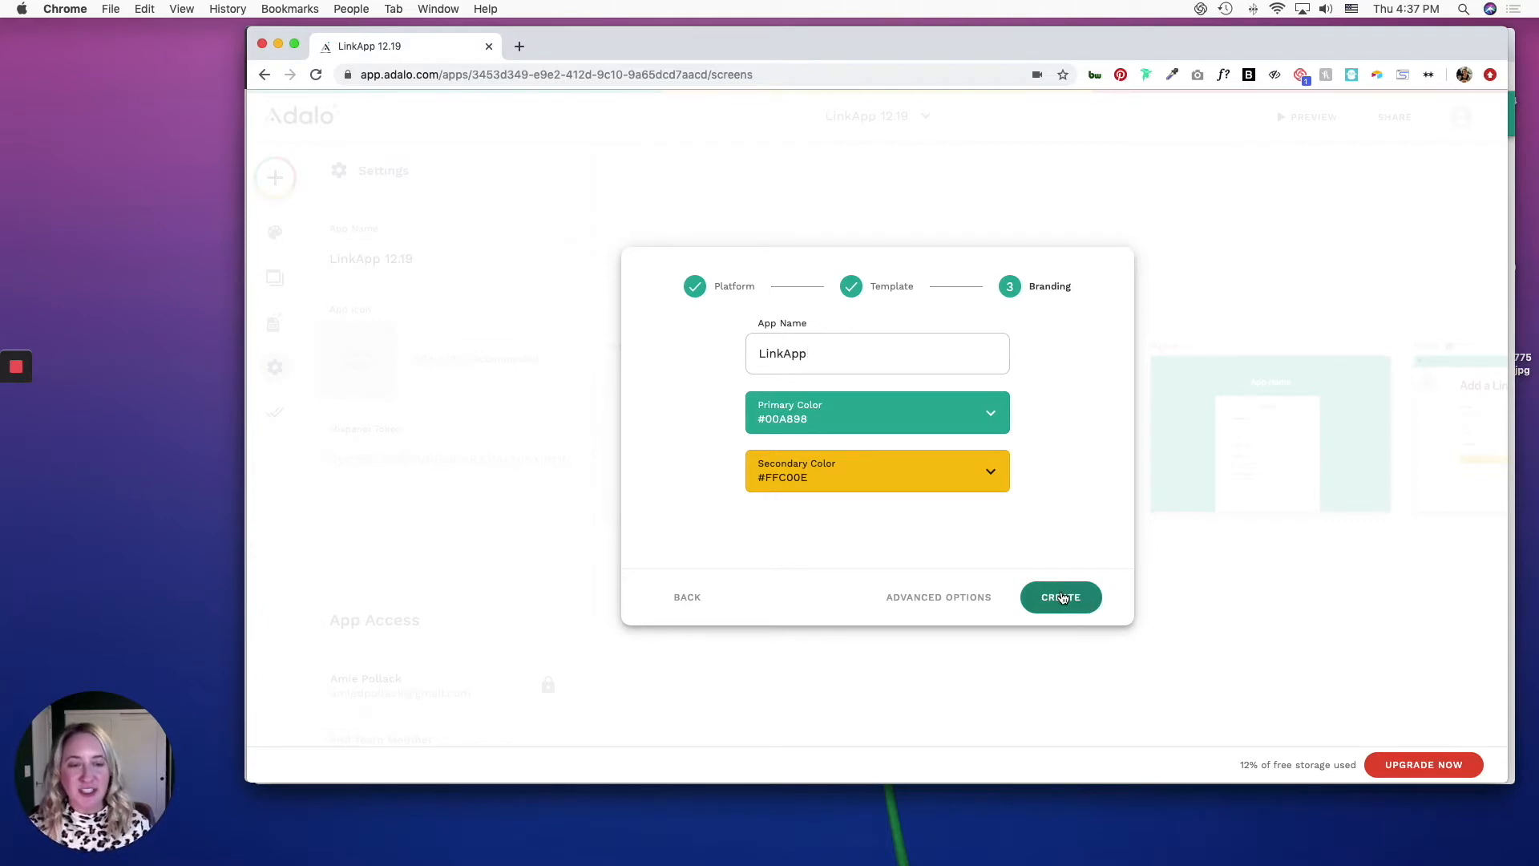
Step: Create LinkApp so the editor loads with its starter Welcome and Login screens
click(1060, 597)
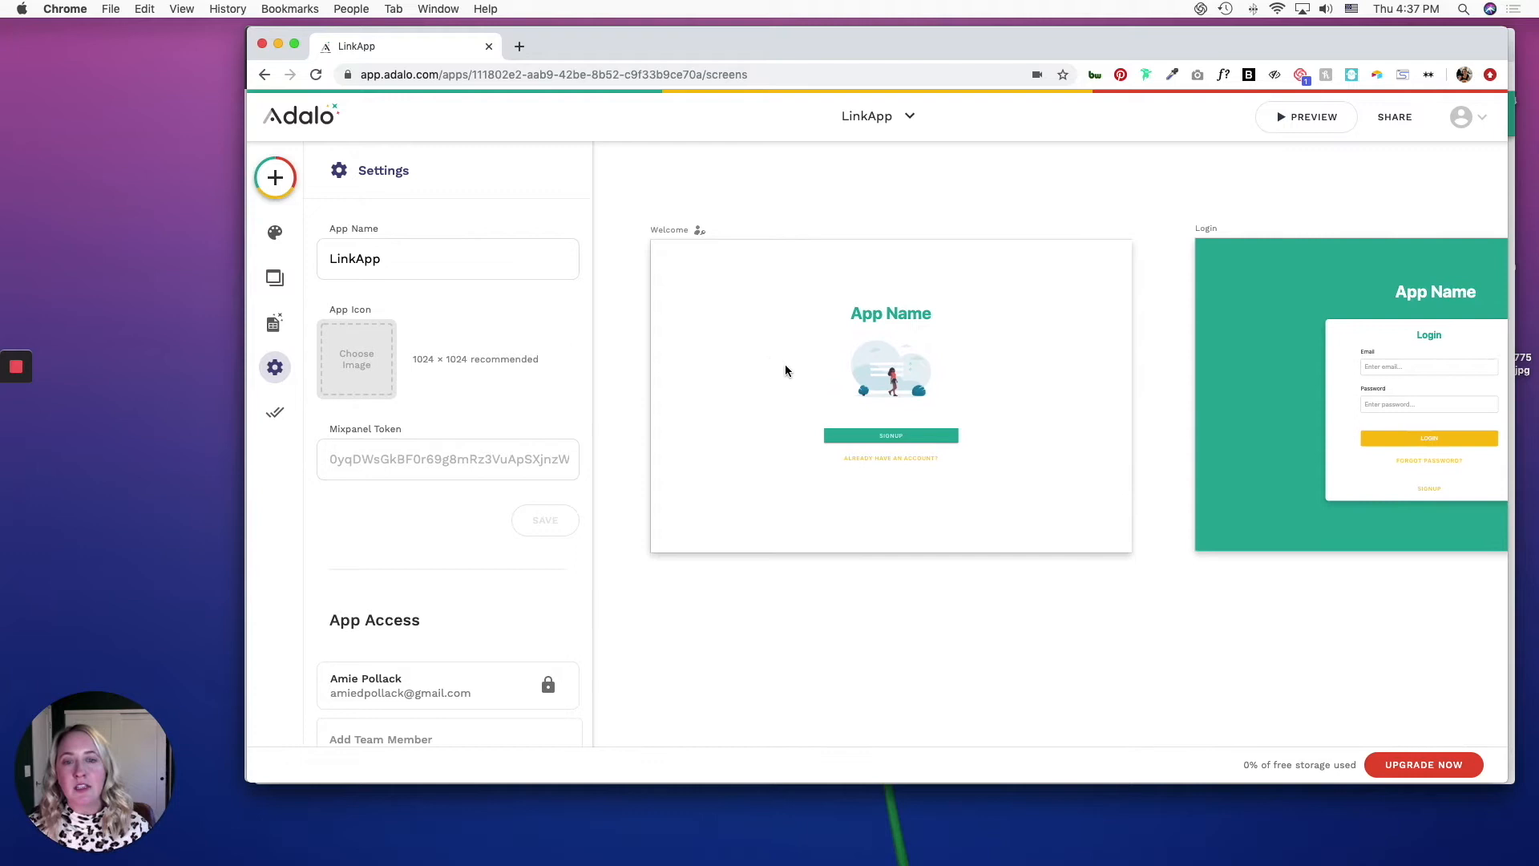
mouse_move(1119, 431)
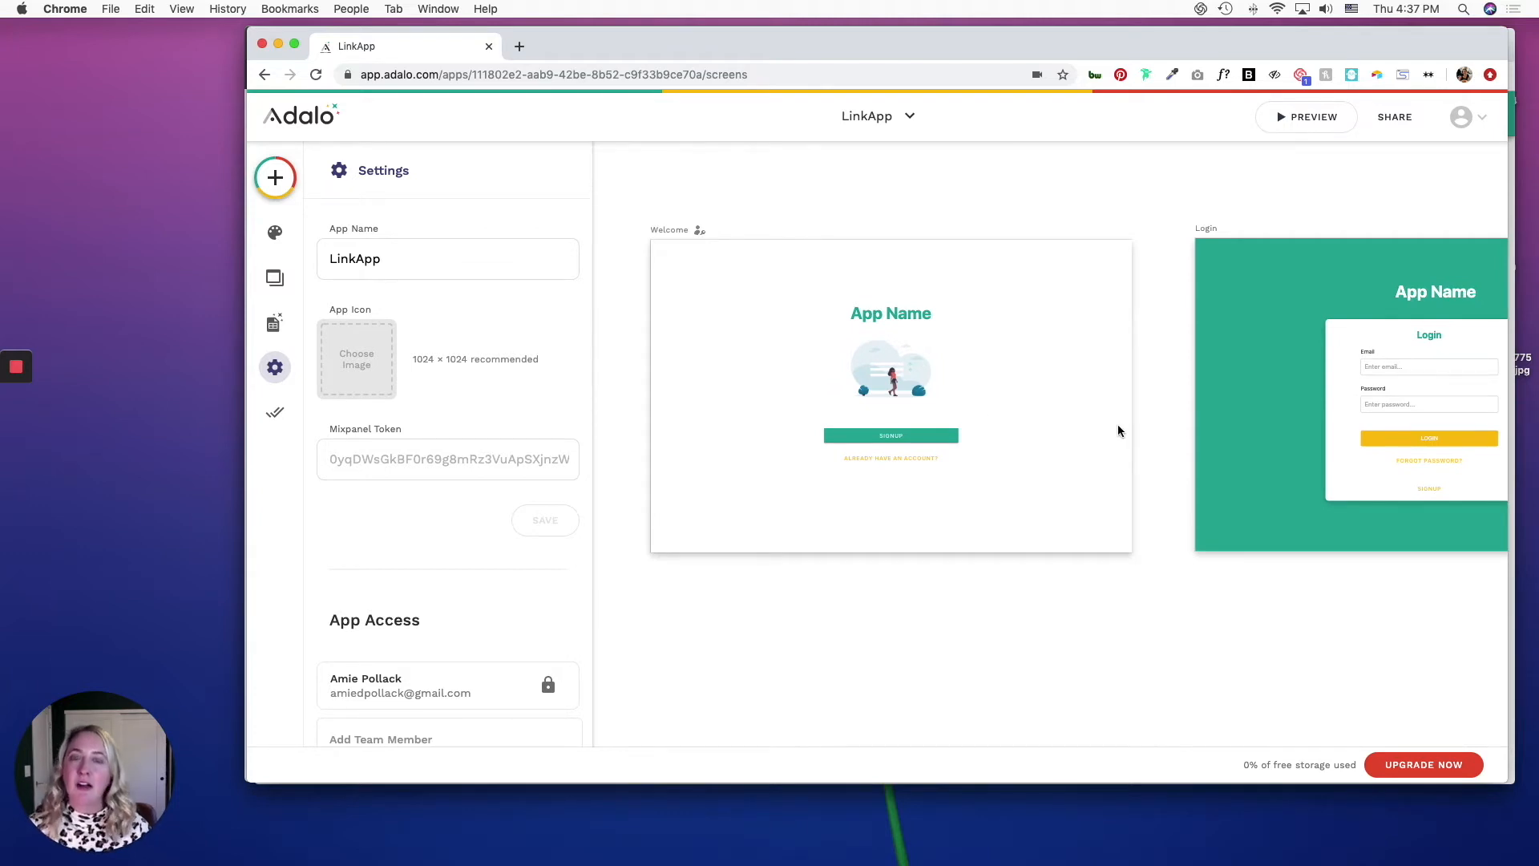
click(890, 369)
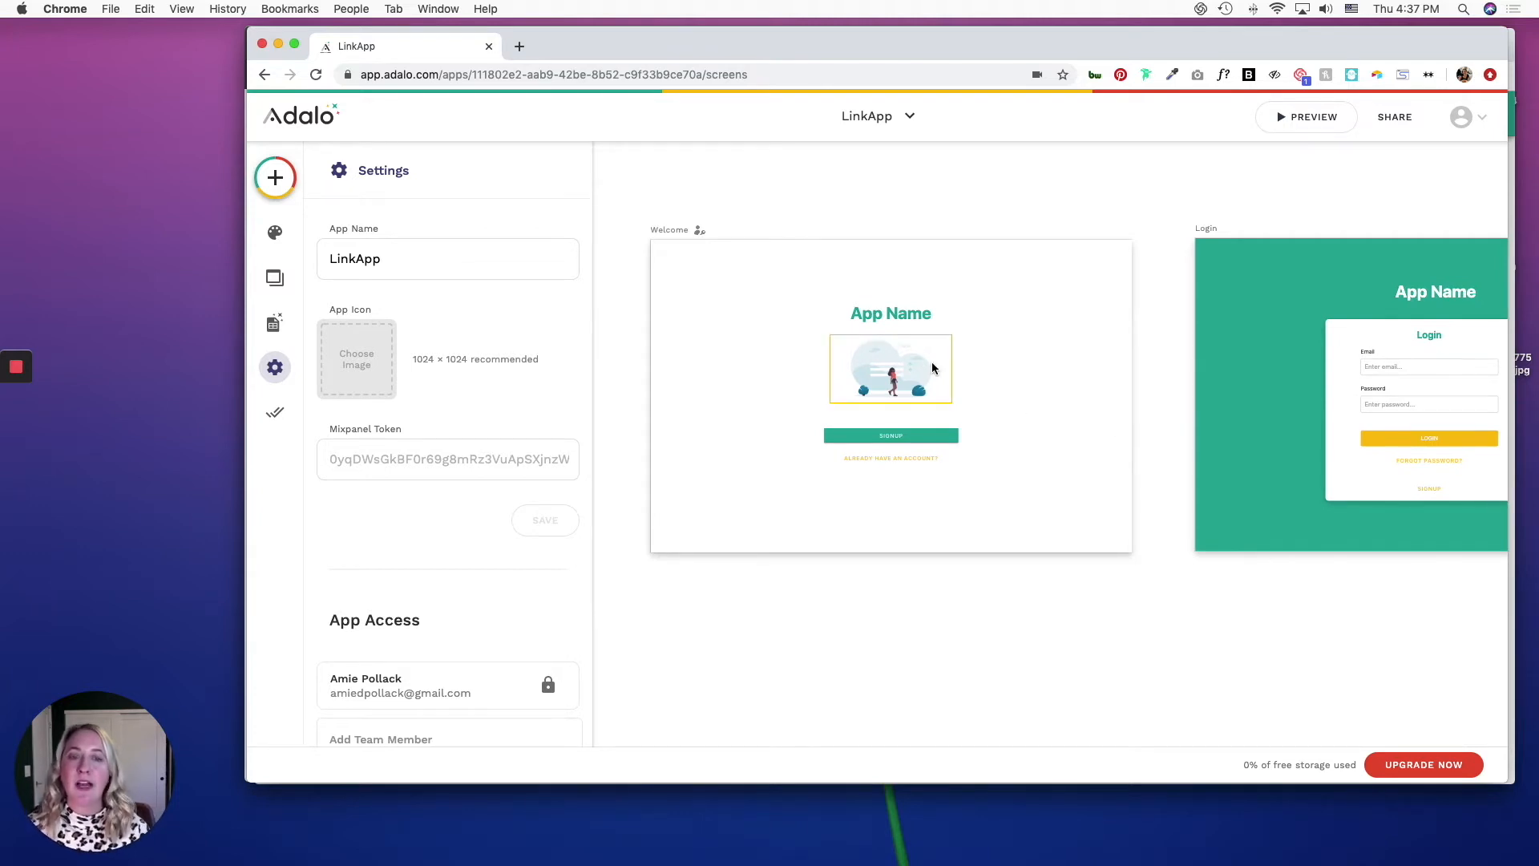
Step: Change the Welcome screen's App Name heading to LinkApp
click(890, 313)
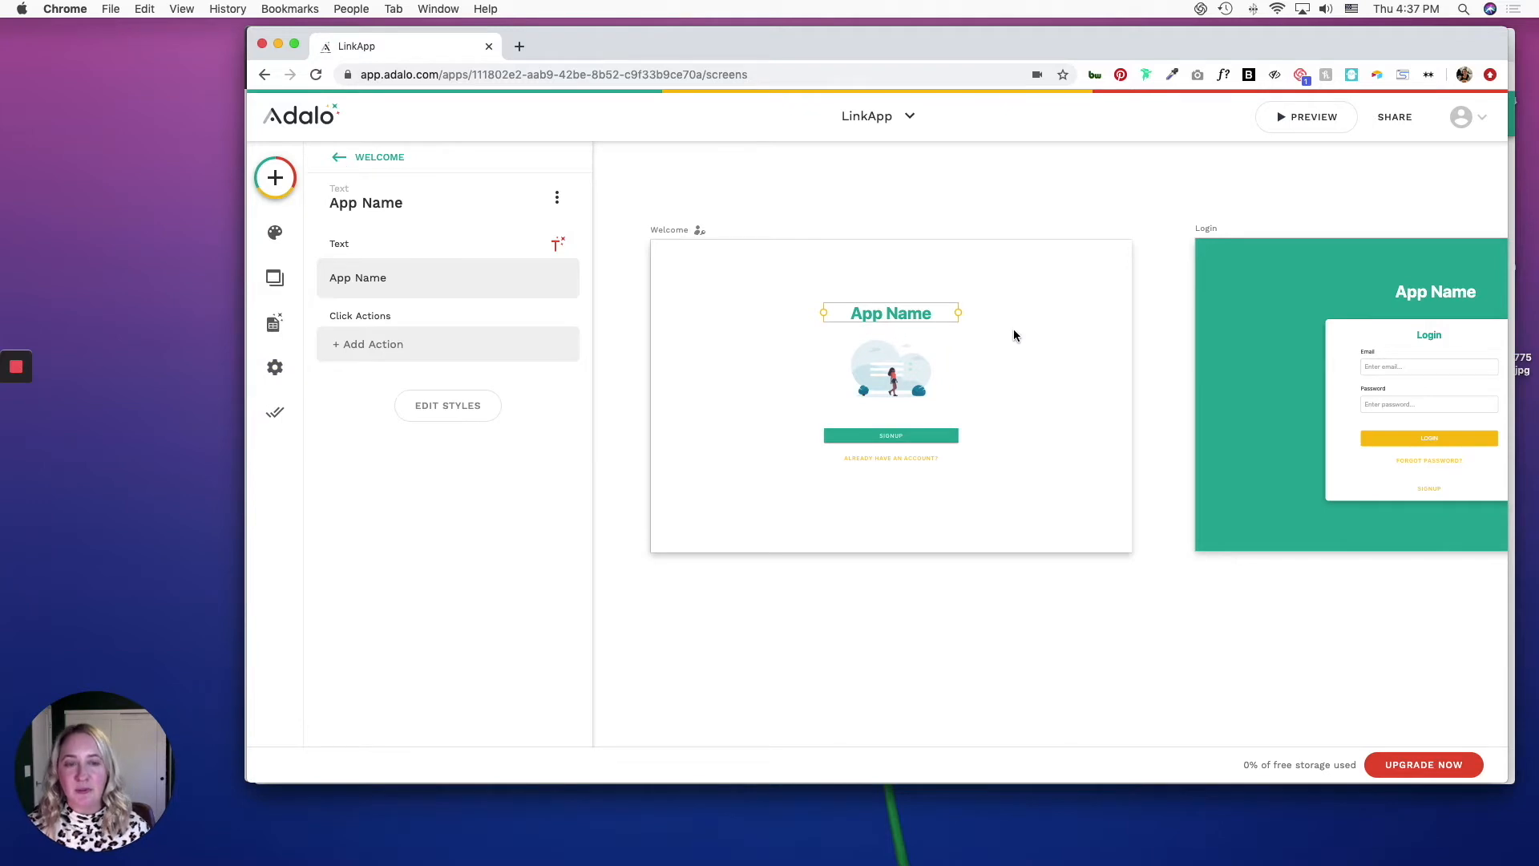
mouse_move(1068, 351)
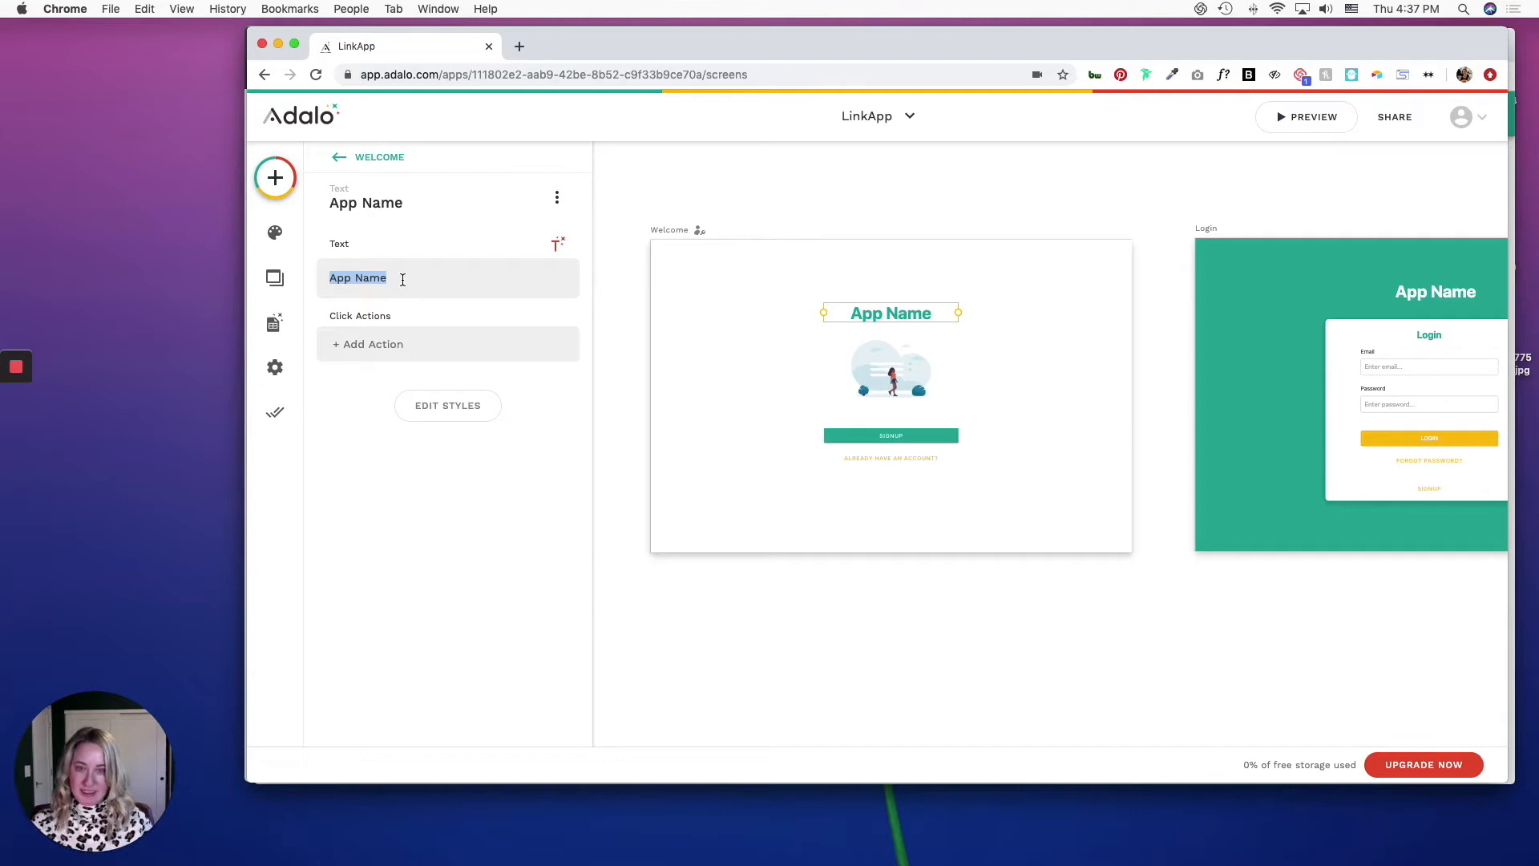
text(LinkApp)
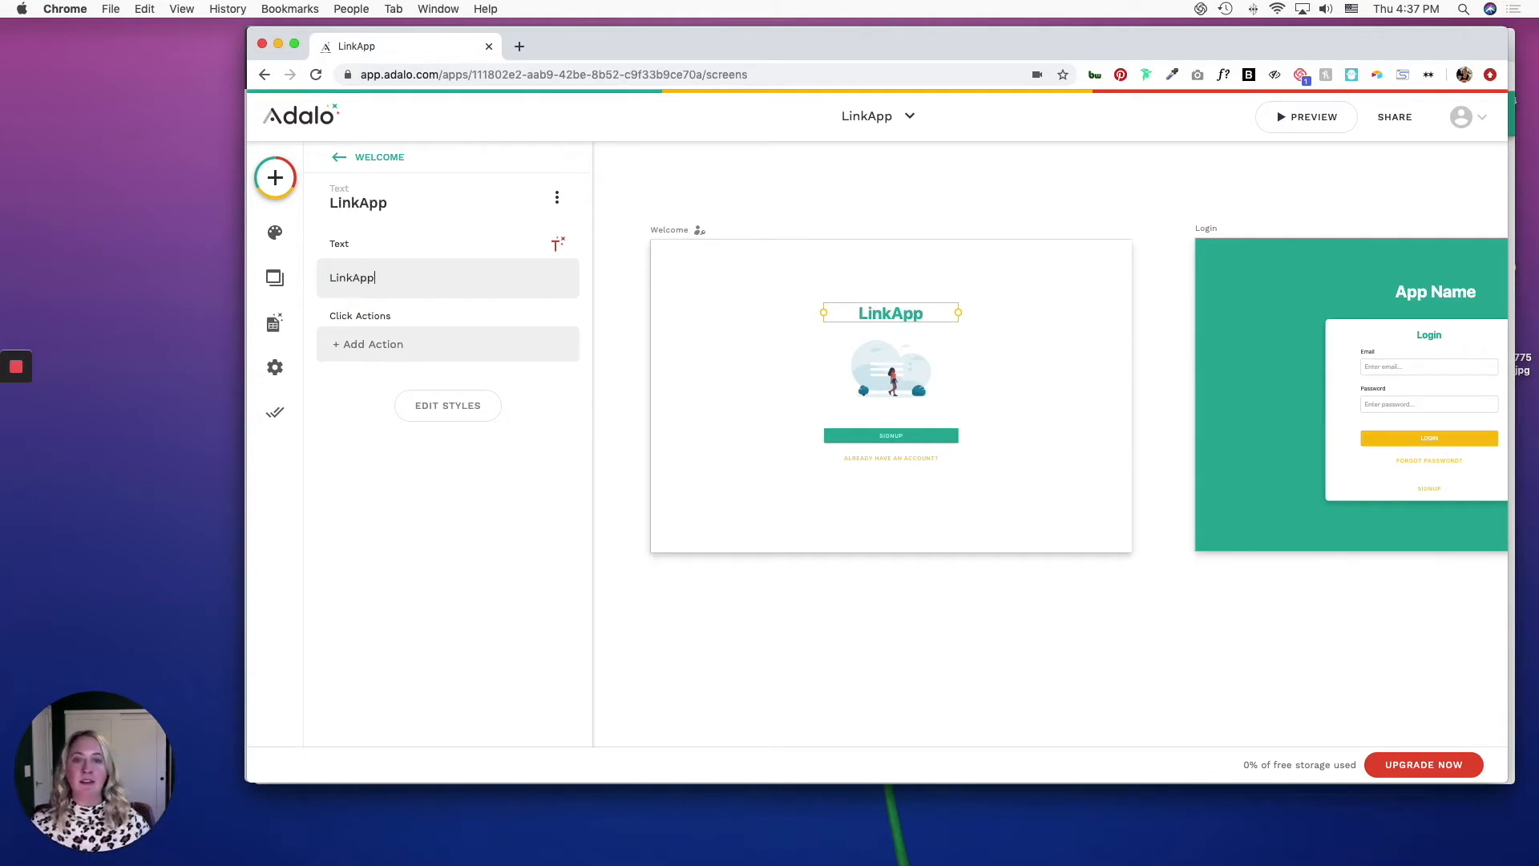
Step: Add the tagline 'One URL, Many Destinations' beneath the LinkApp title
click(890, 368)
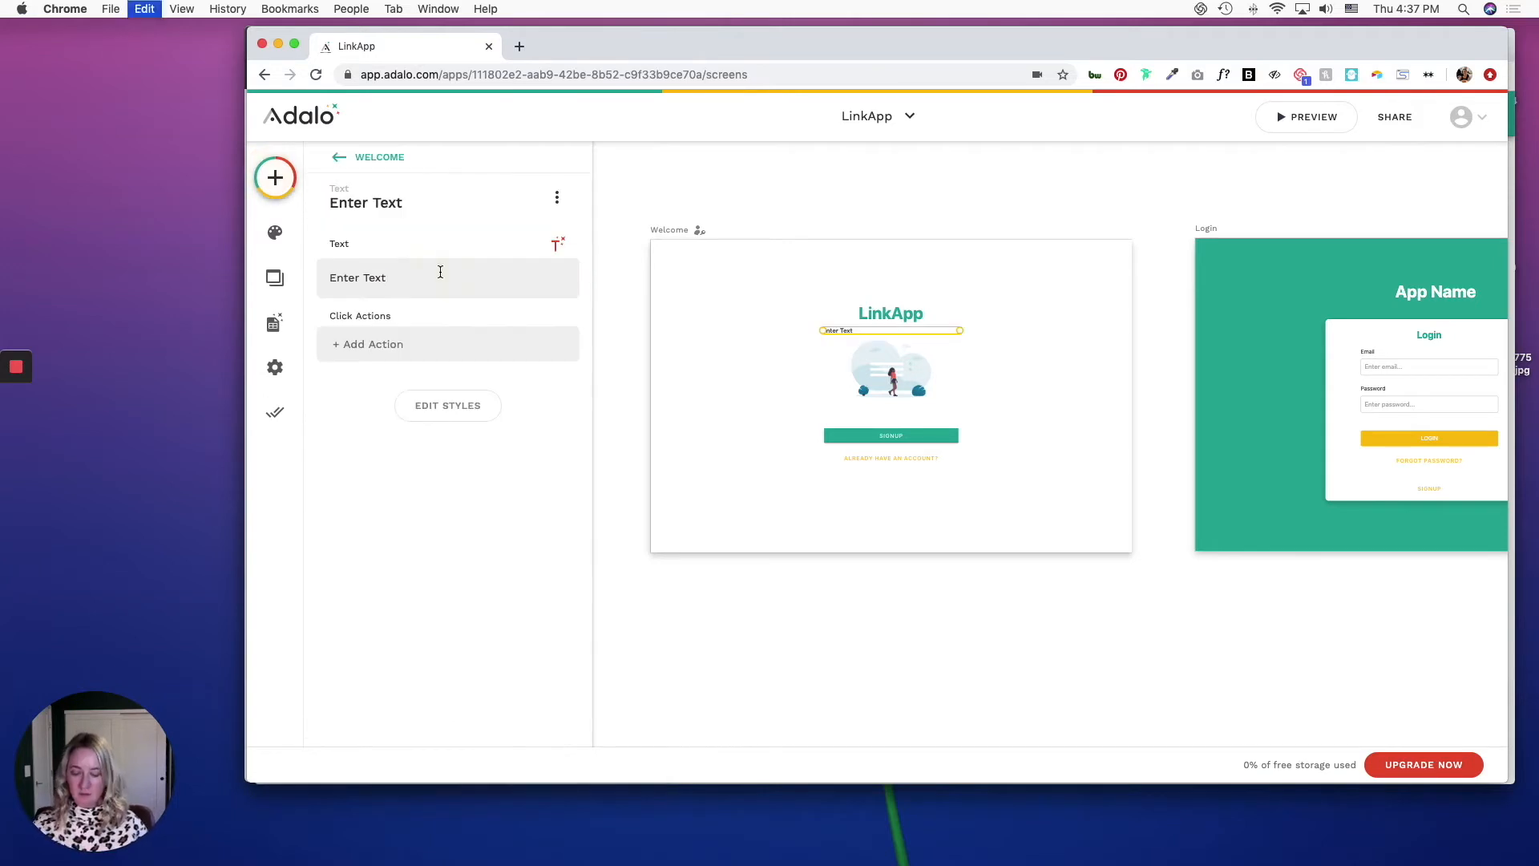
text(One URL,)
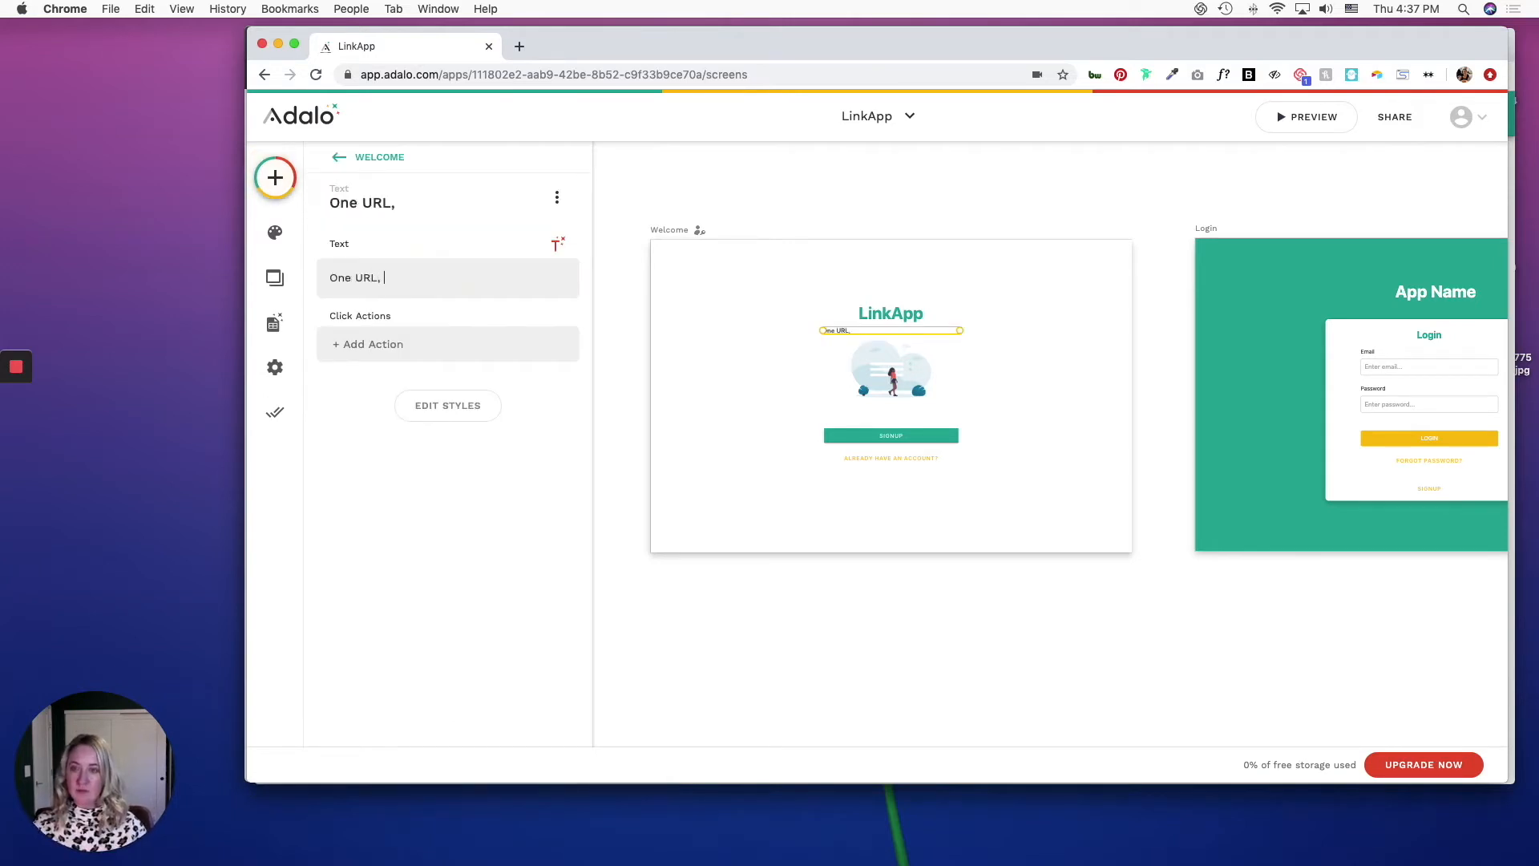
text(Many Dest)
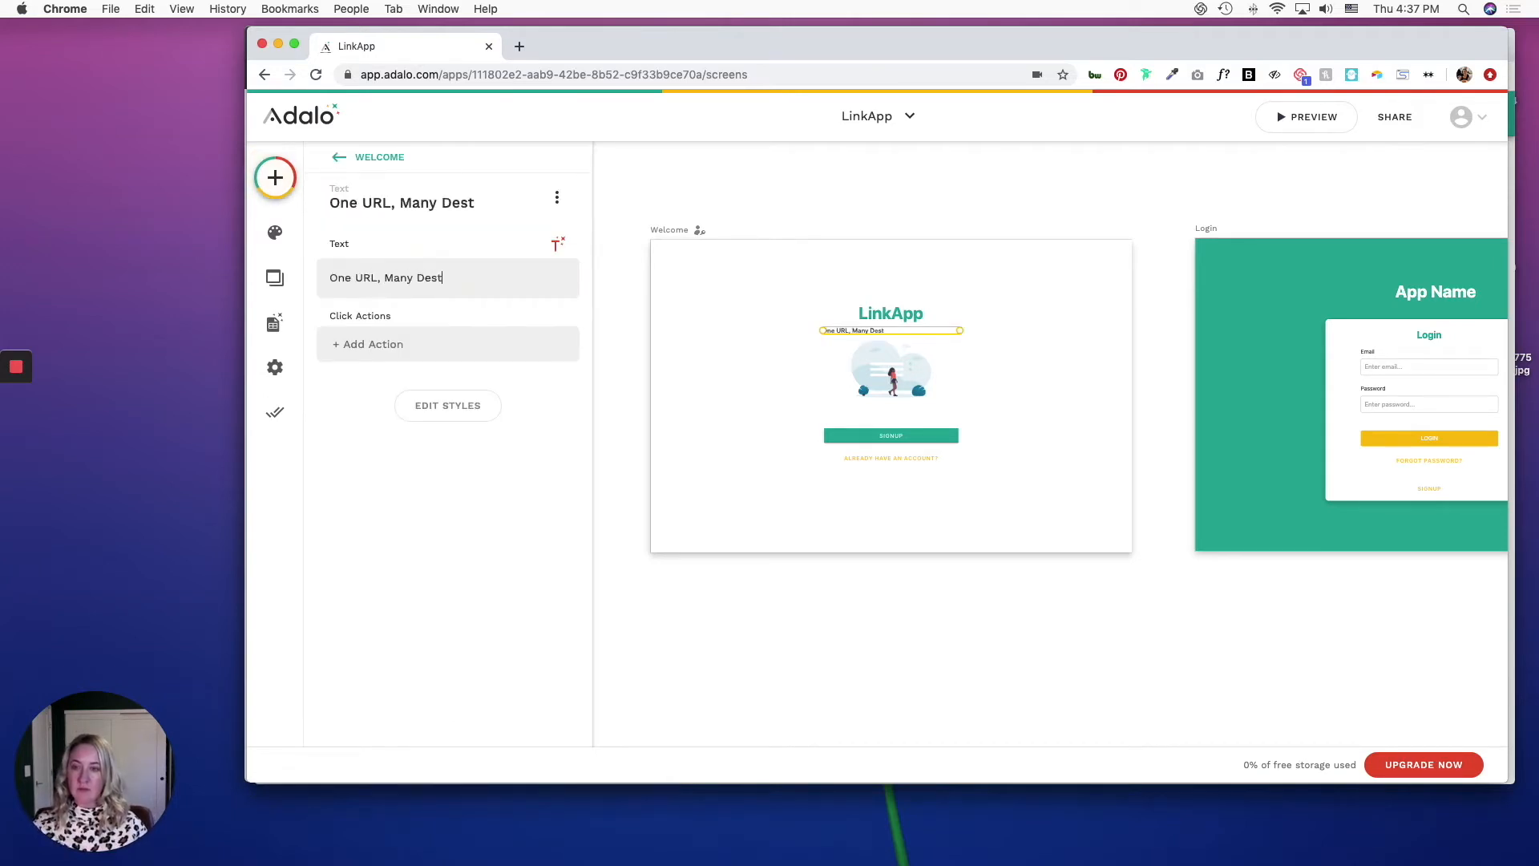
text(inations)
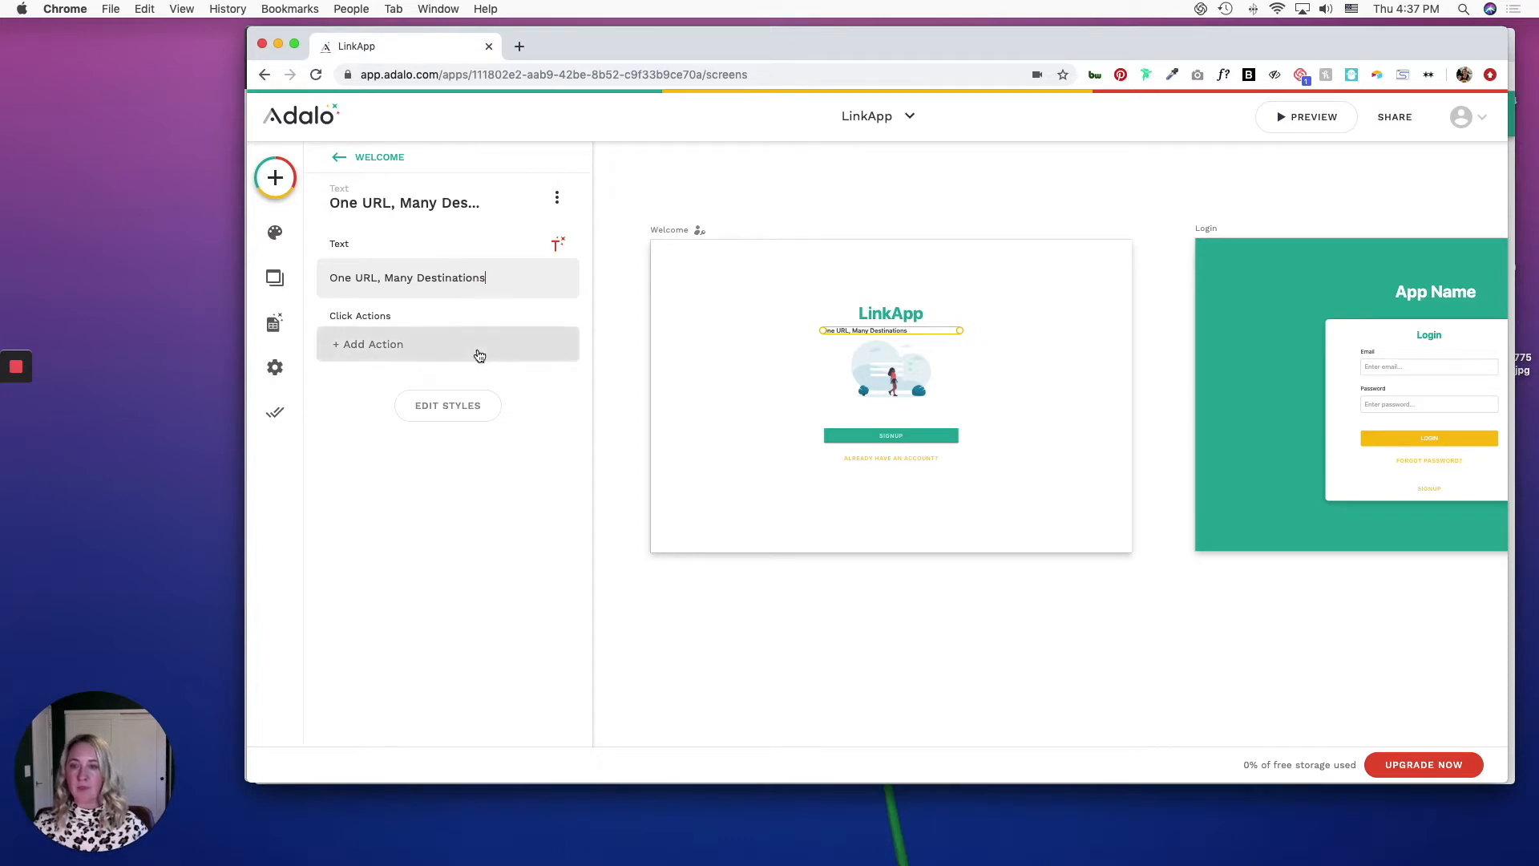
click(447, 405)
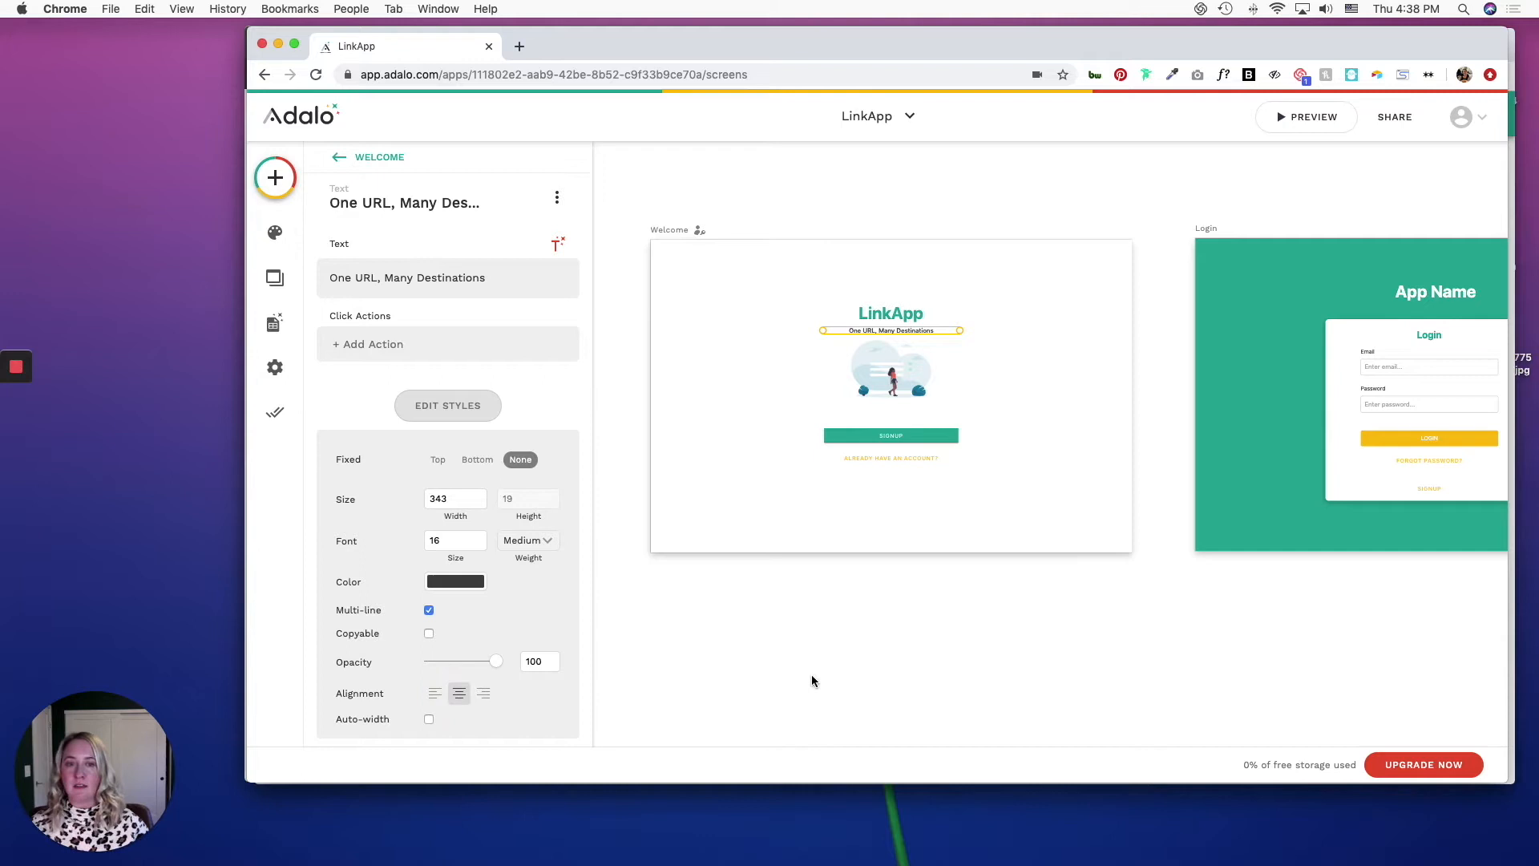
click(274, 178)
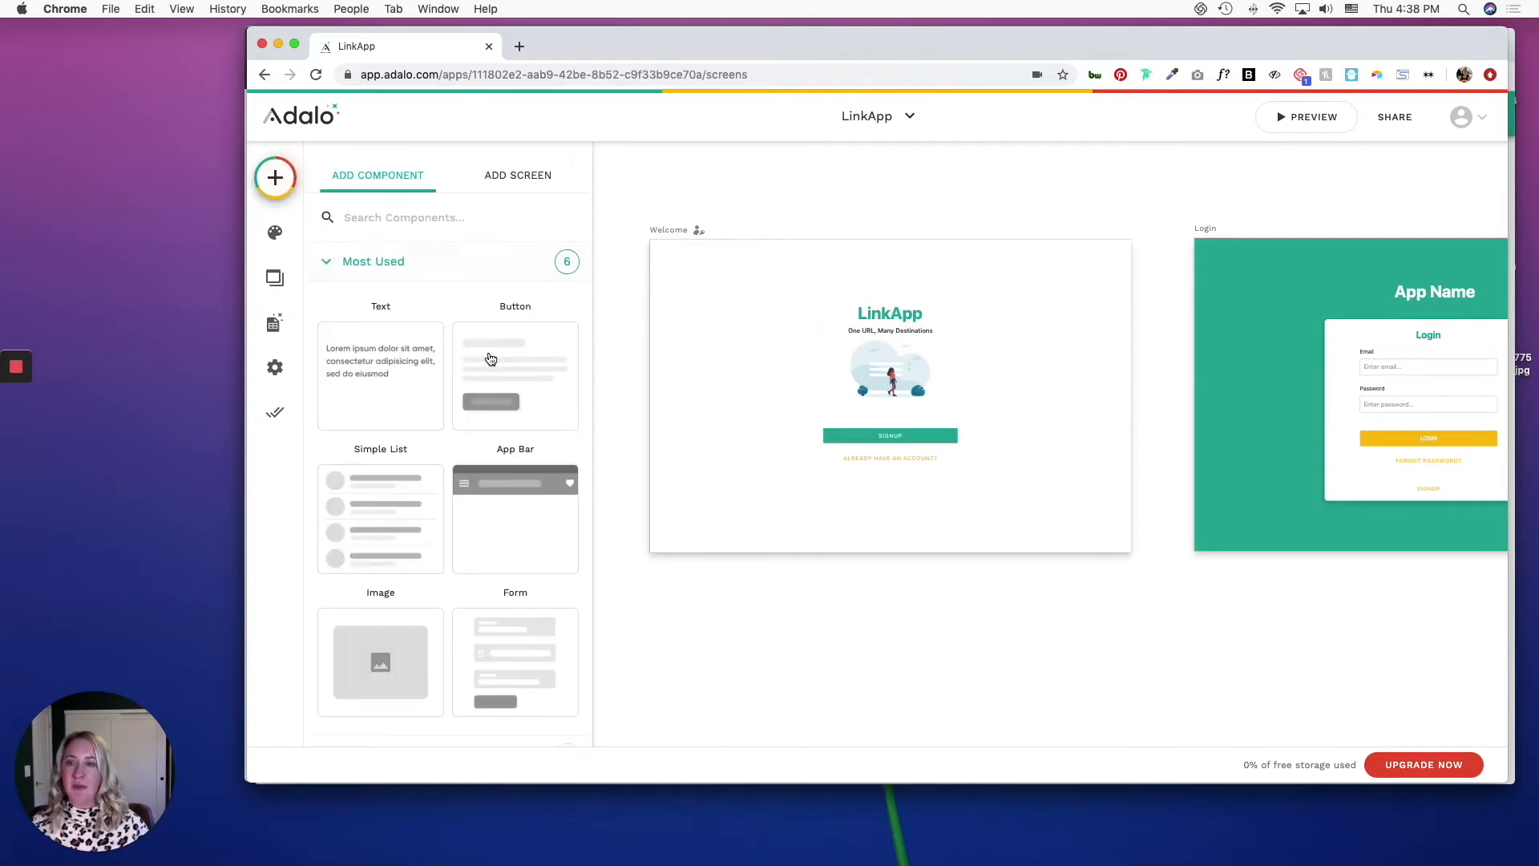
Step: Add a Sign up button to the Welcome screen with a link action to a screen
click(515, 374)
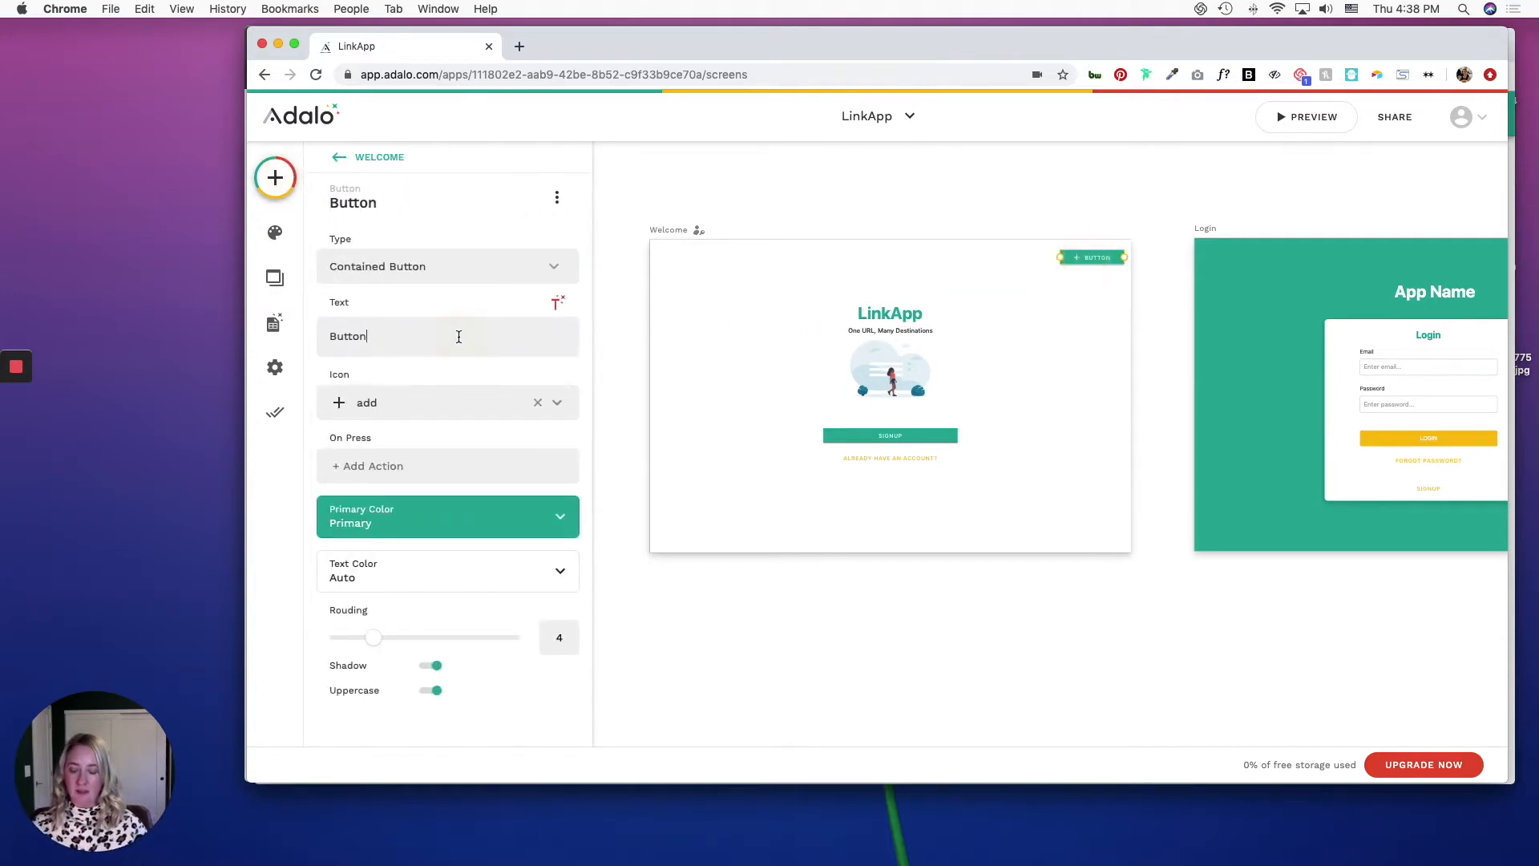
text(Sign up)
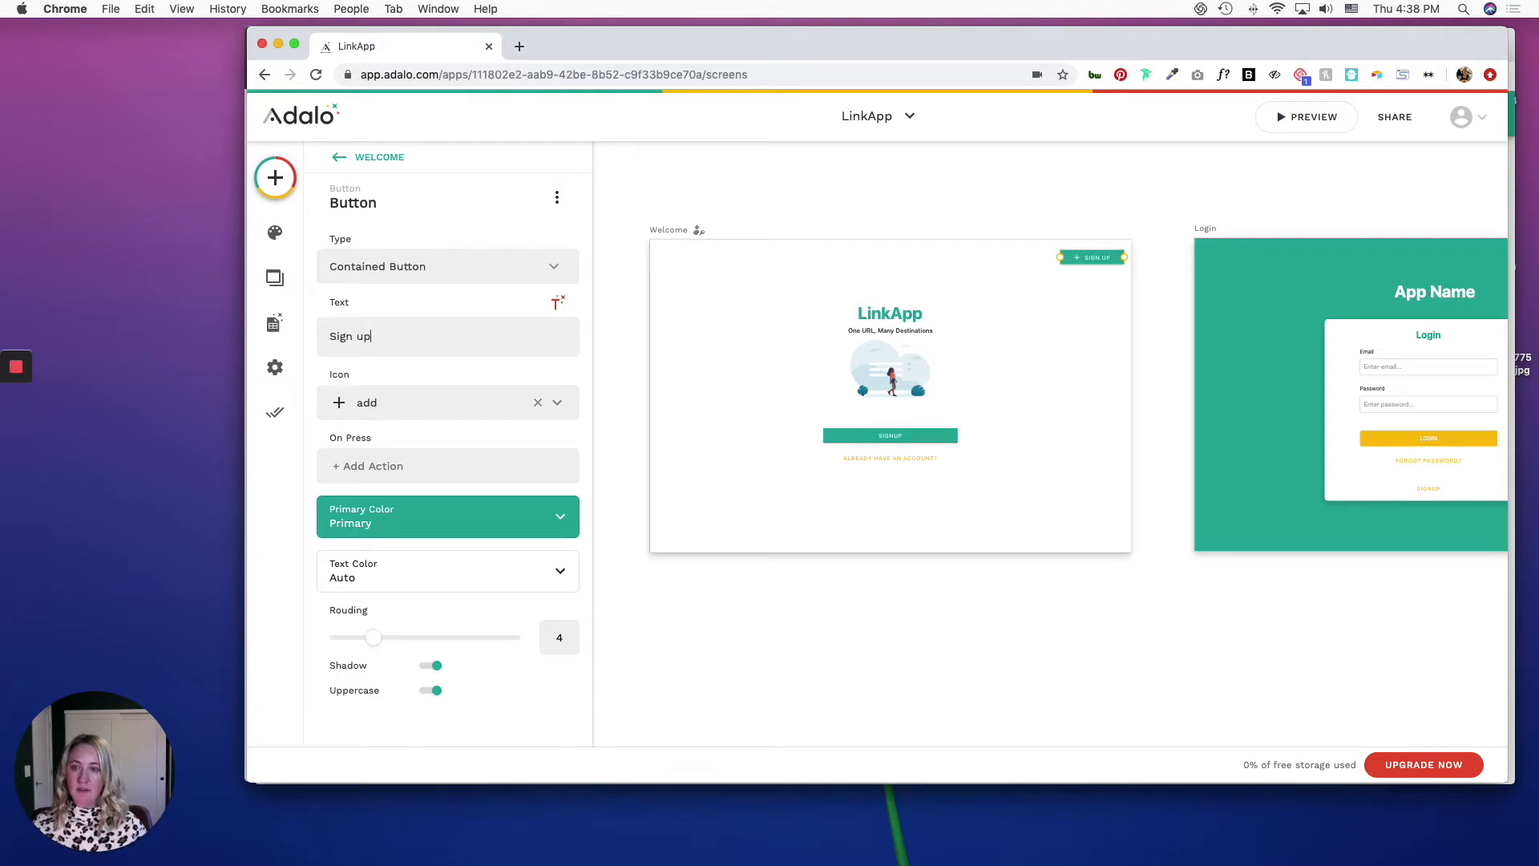
click(537, 402)
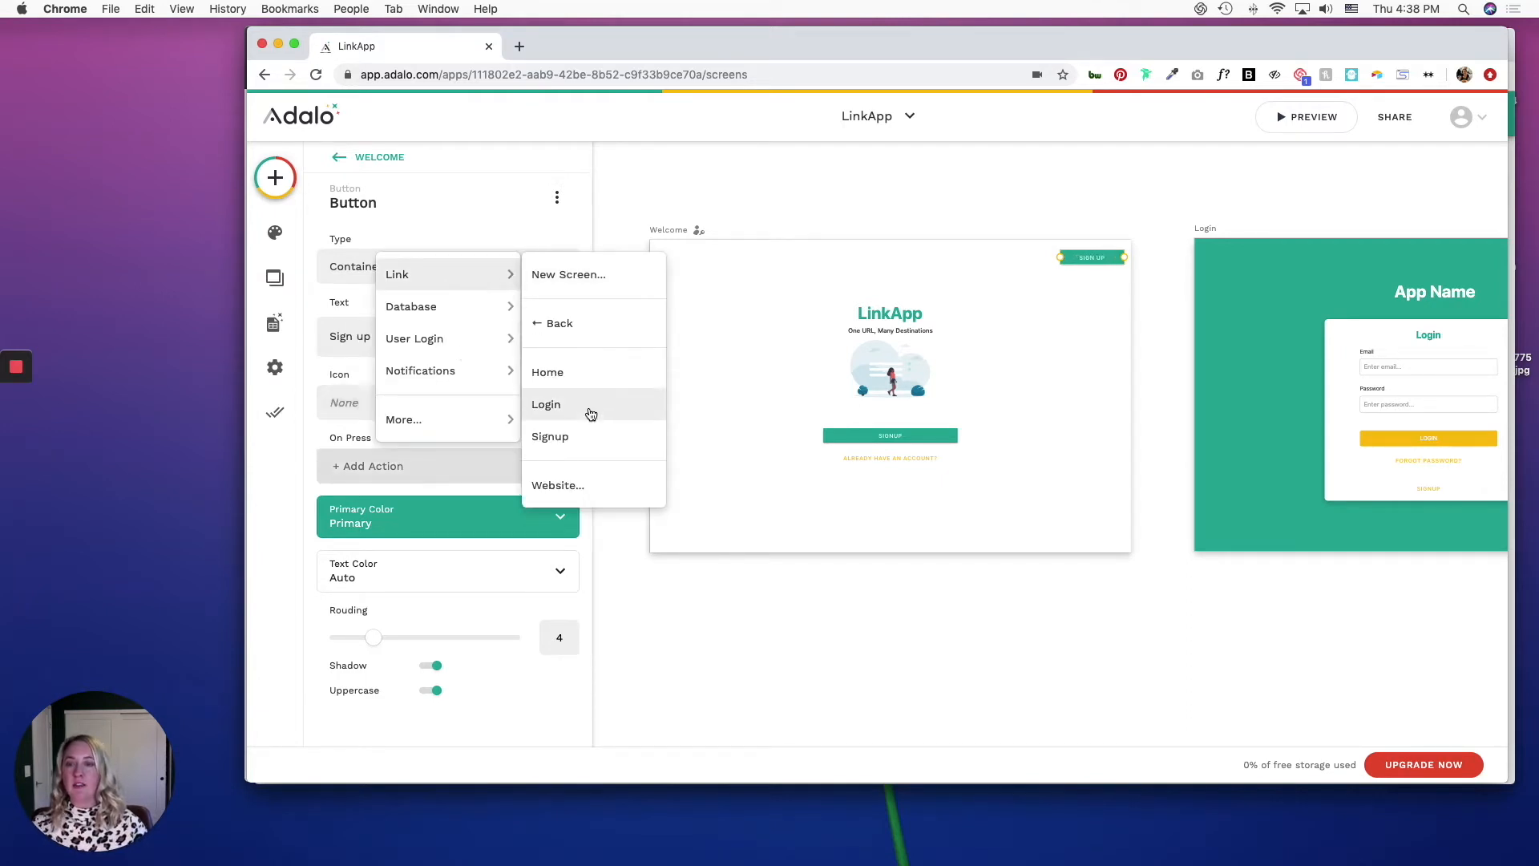
click(550, 436)
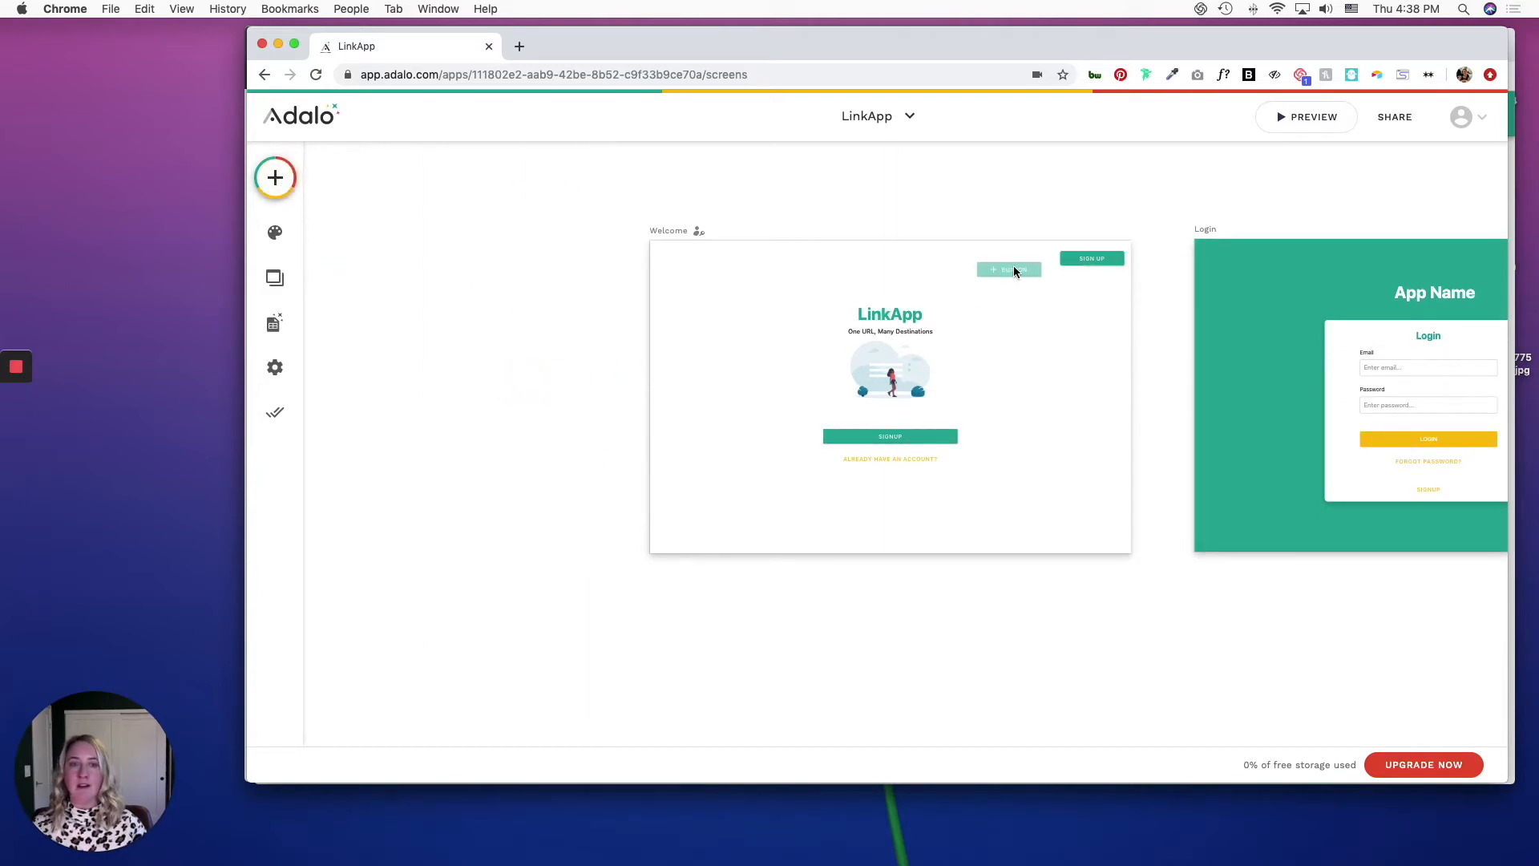
Step: Relabel the second button Log In and link it to the Login screen
click(1009, 269)
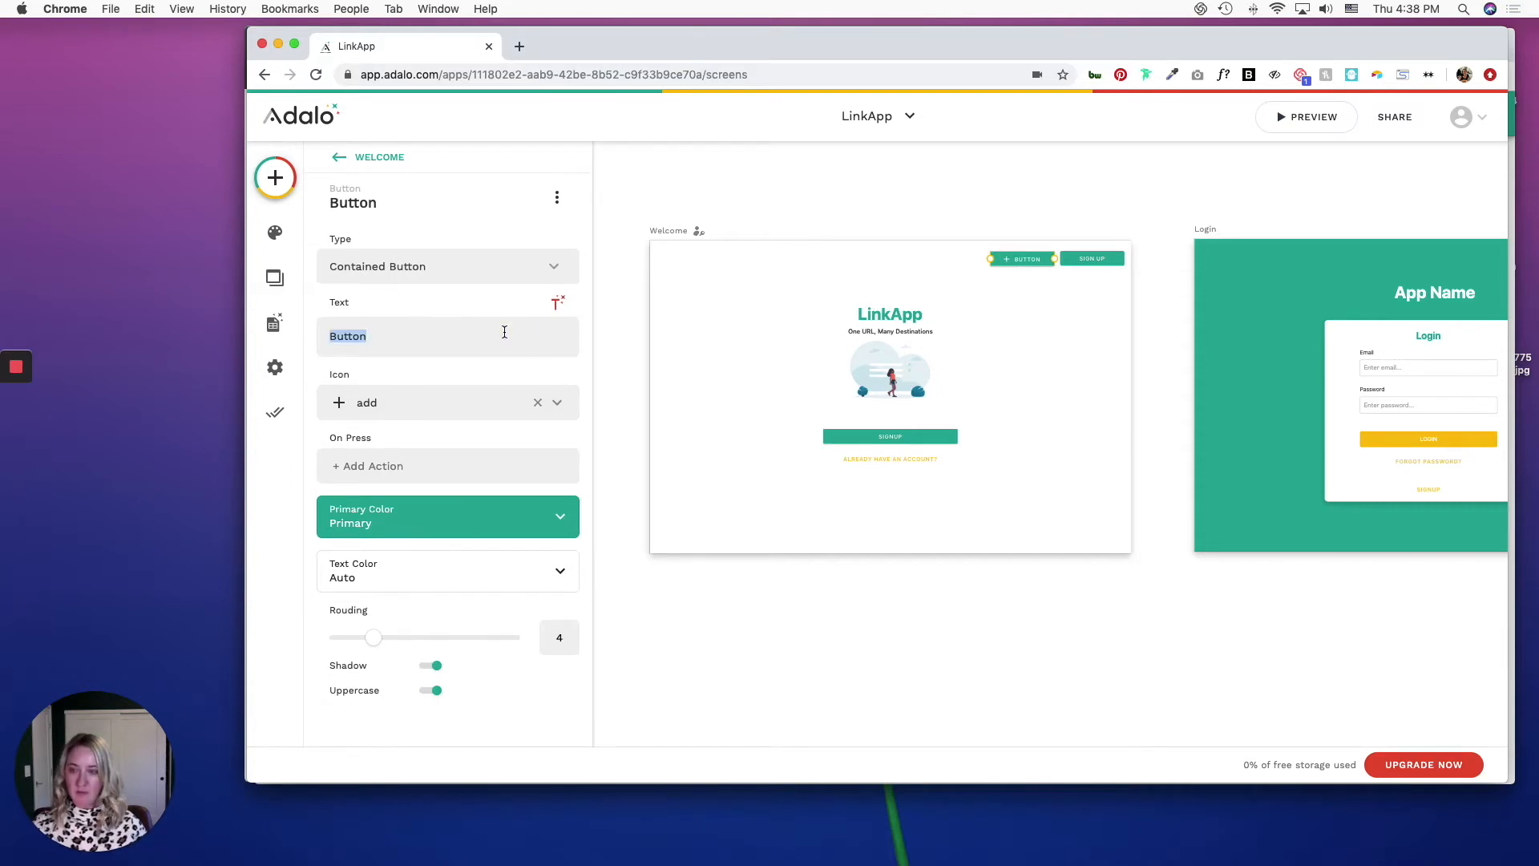
click(448, 465)
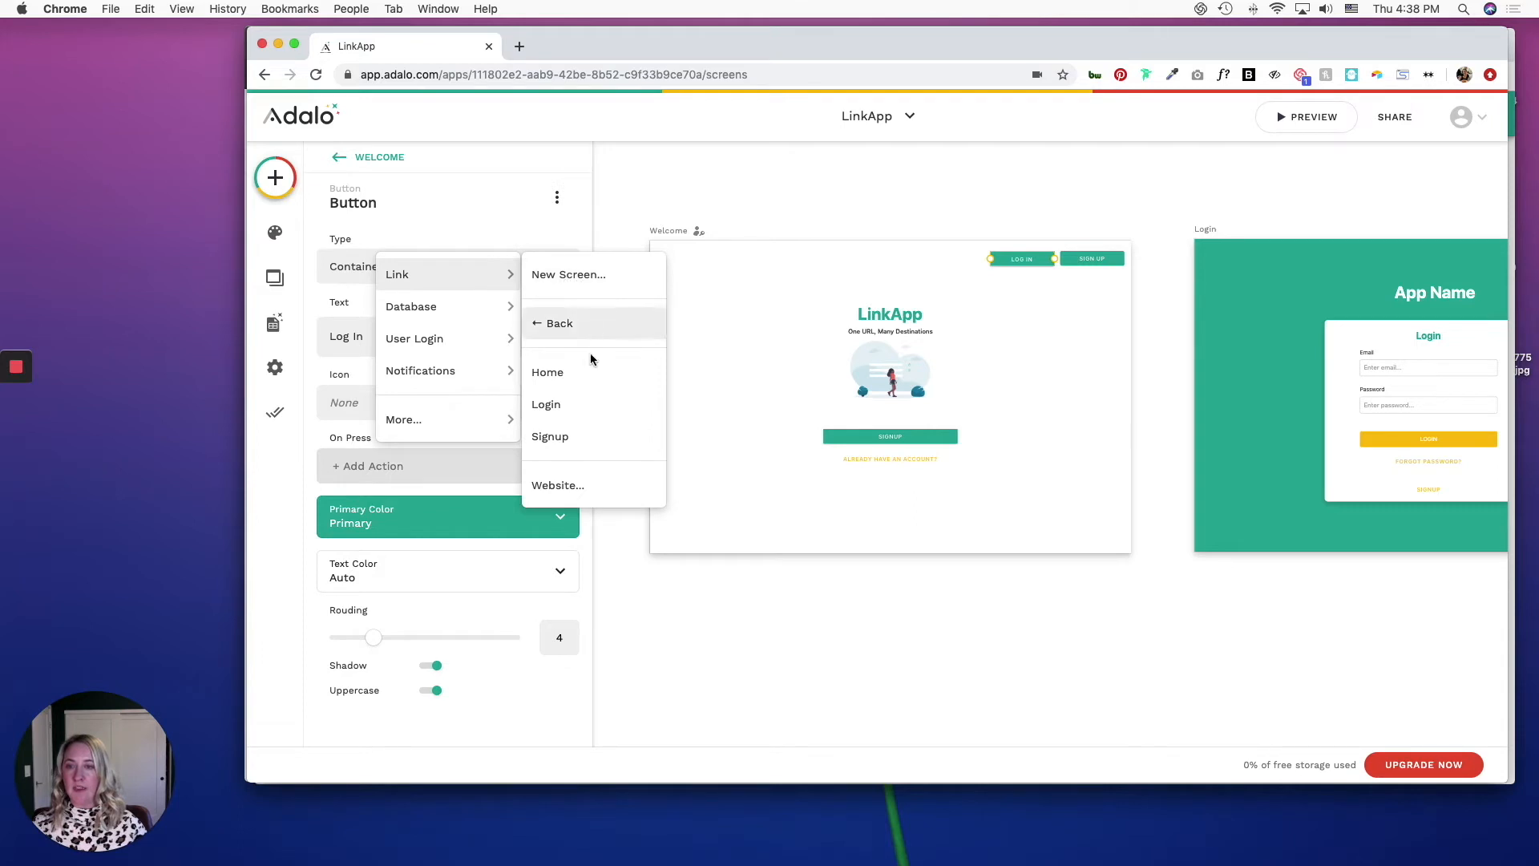
click(546, 404)
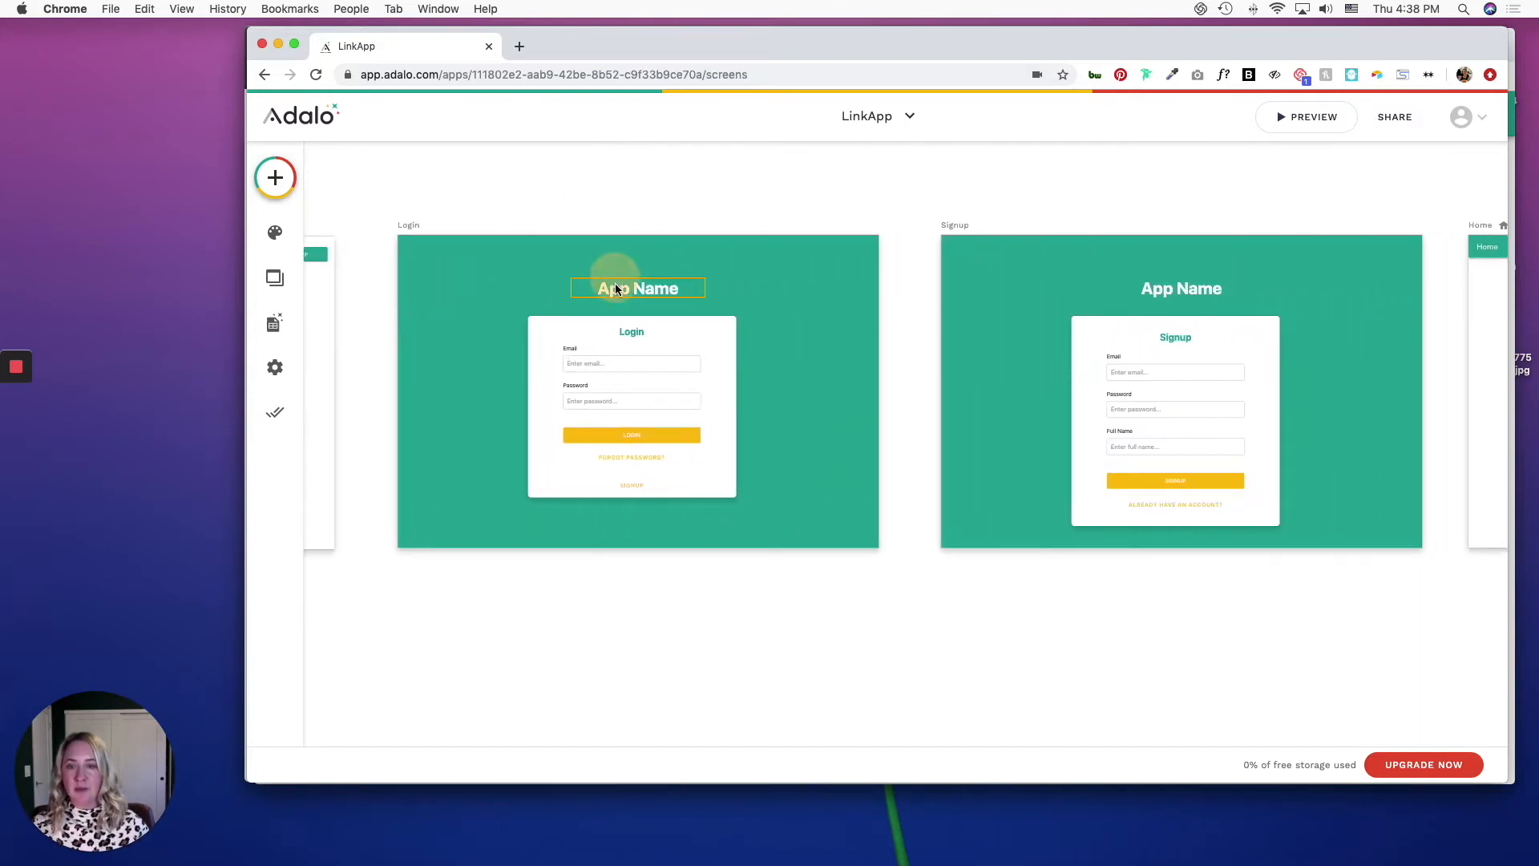
Step: Change the Login screen's App Name heading to LinkApp
click(637, 287)
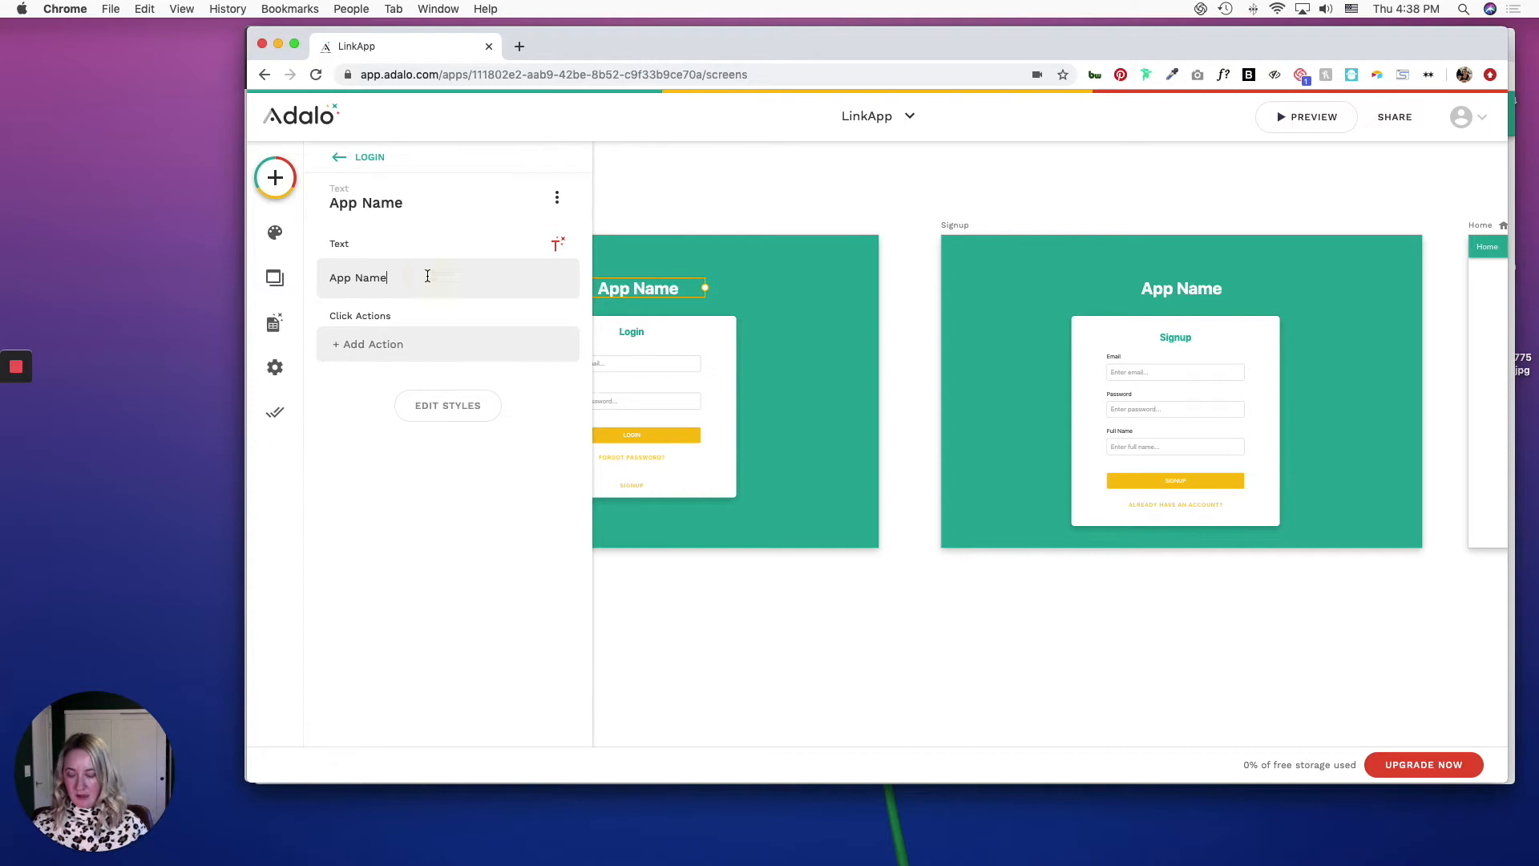
text(LinkApp)
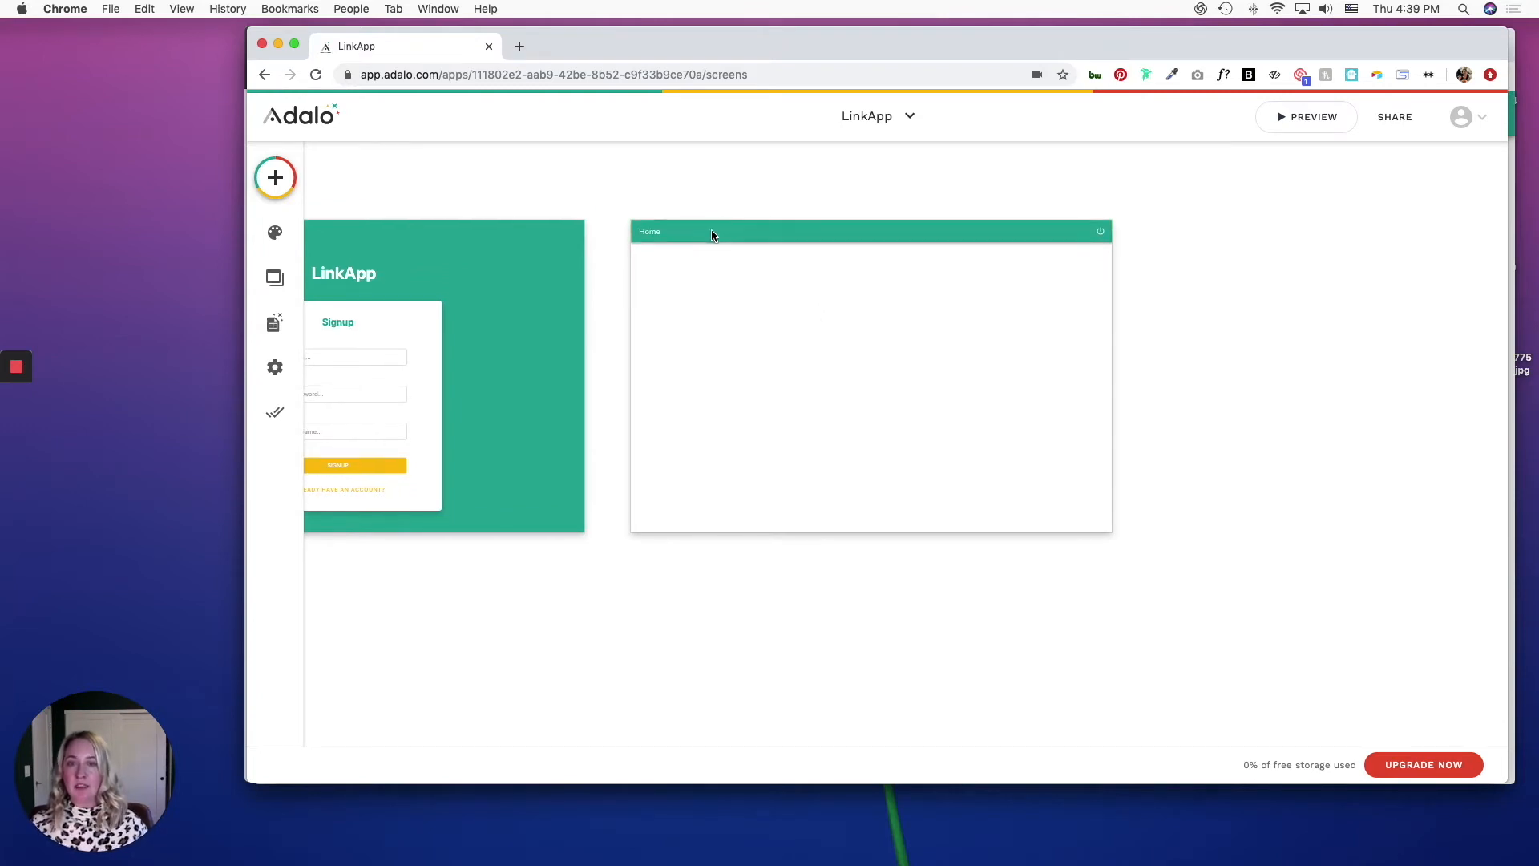
Step: Give the Home app bar a settings gear as its left icon
click(865, 231)
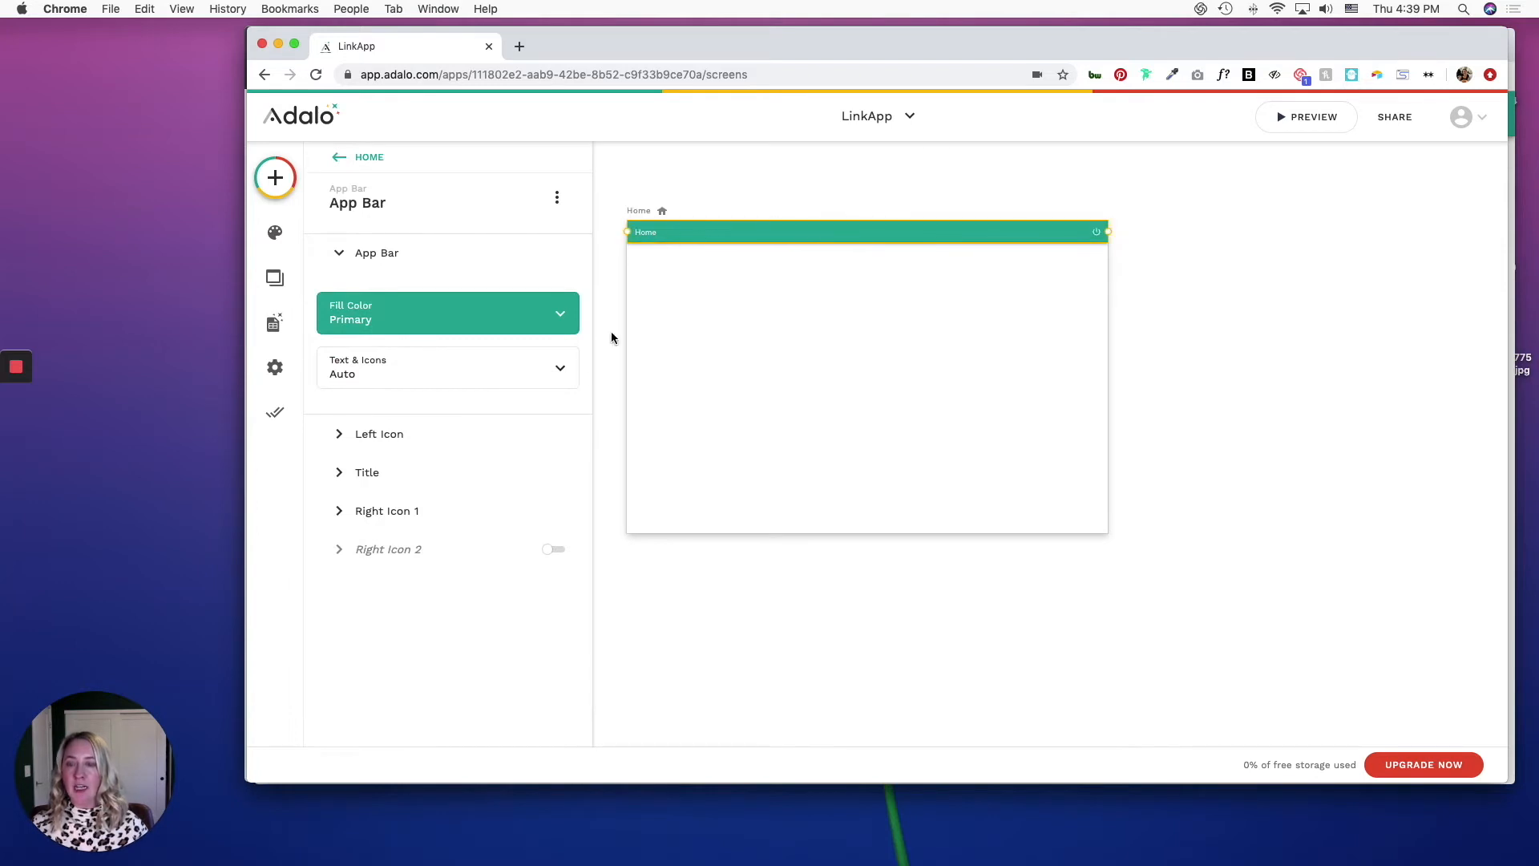
click(378, 434)
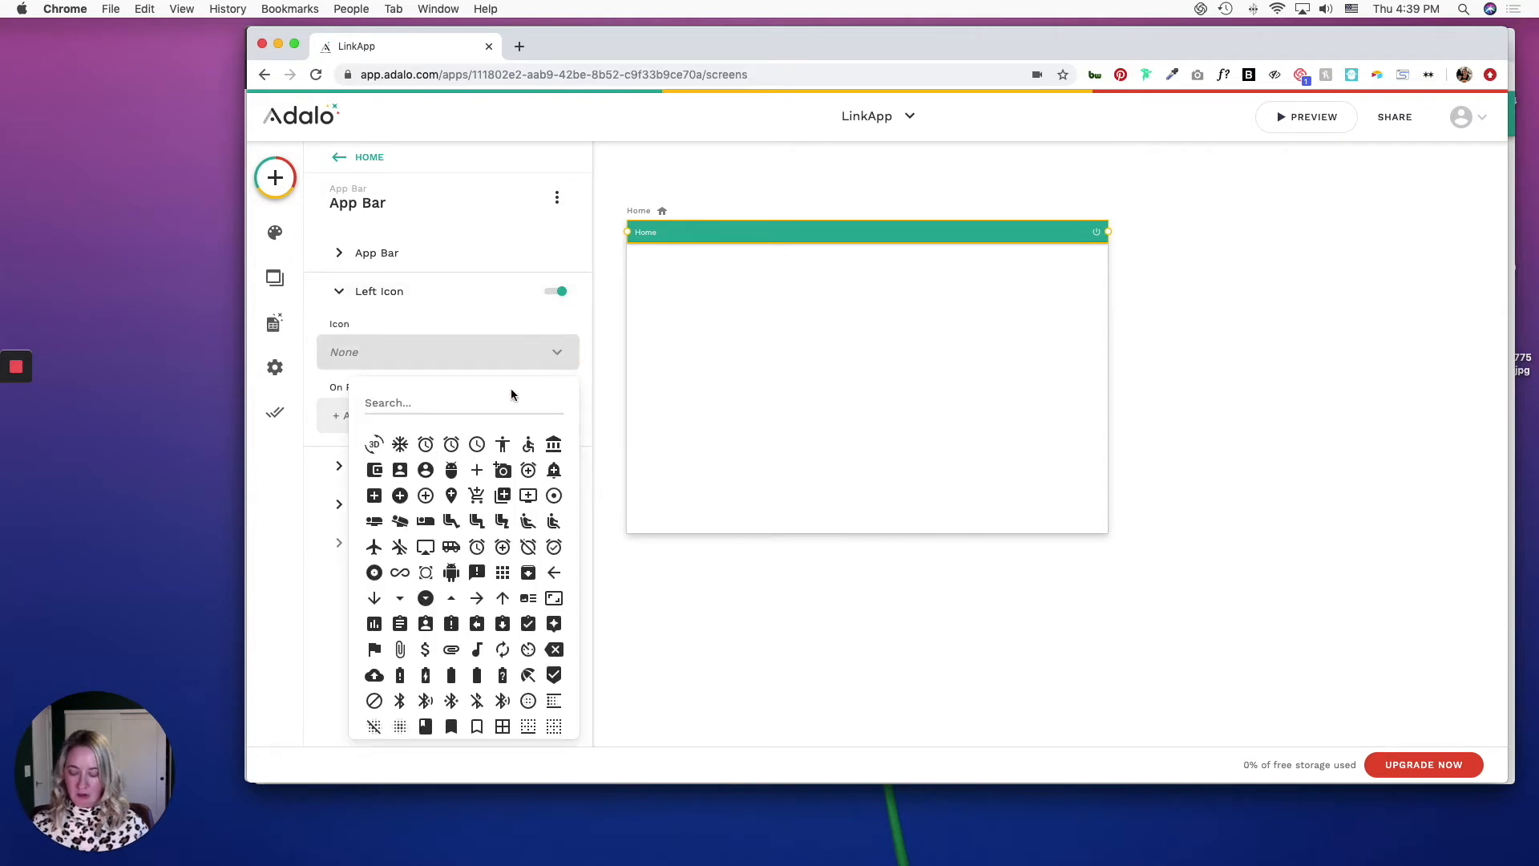
text(settings)
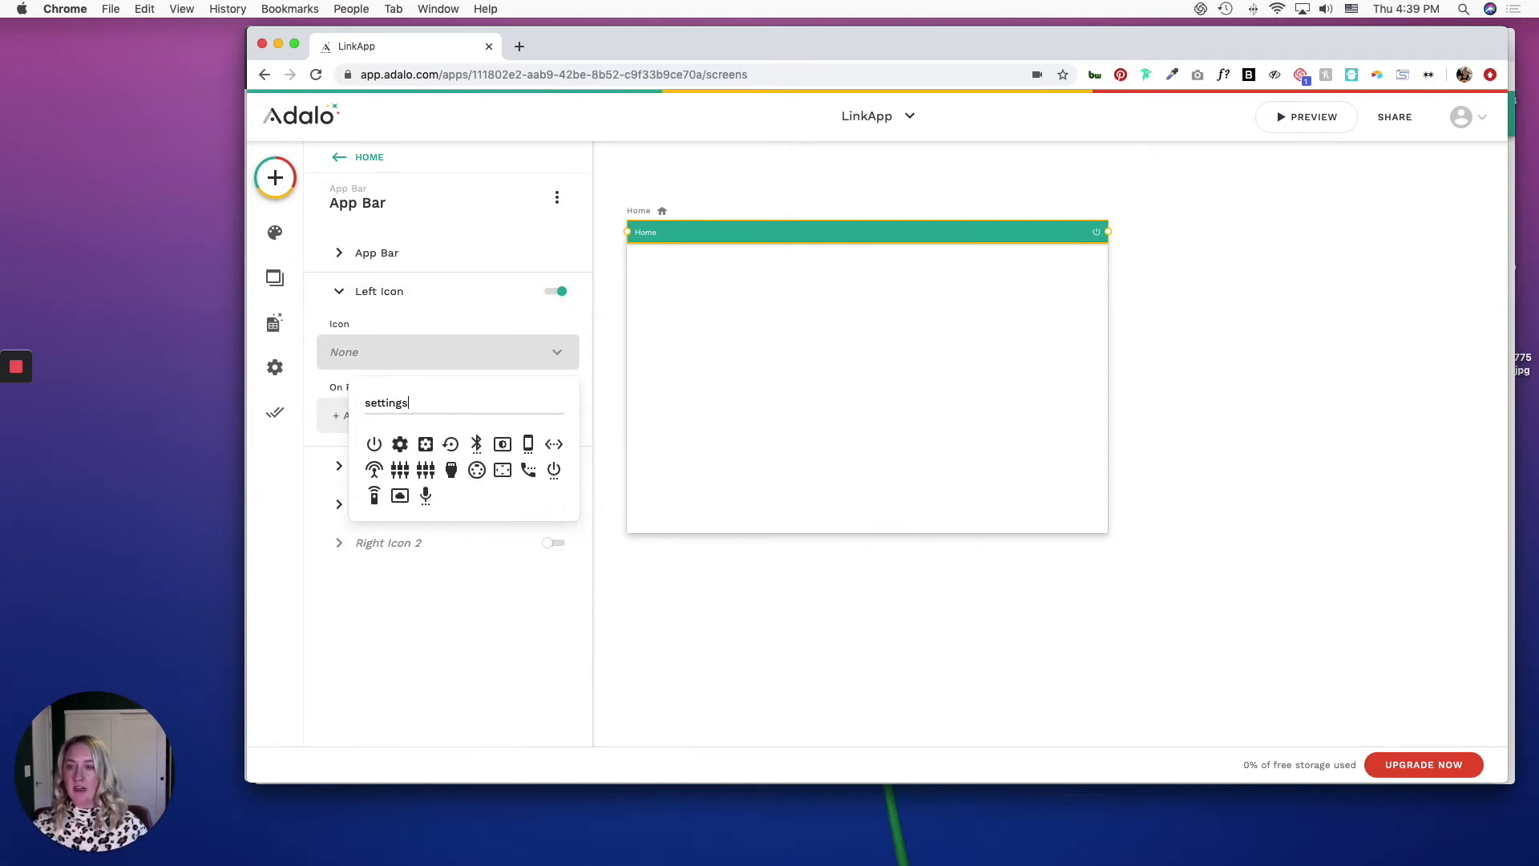
click(400, 444)
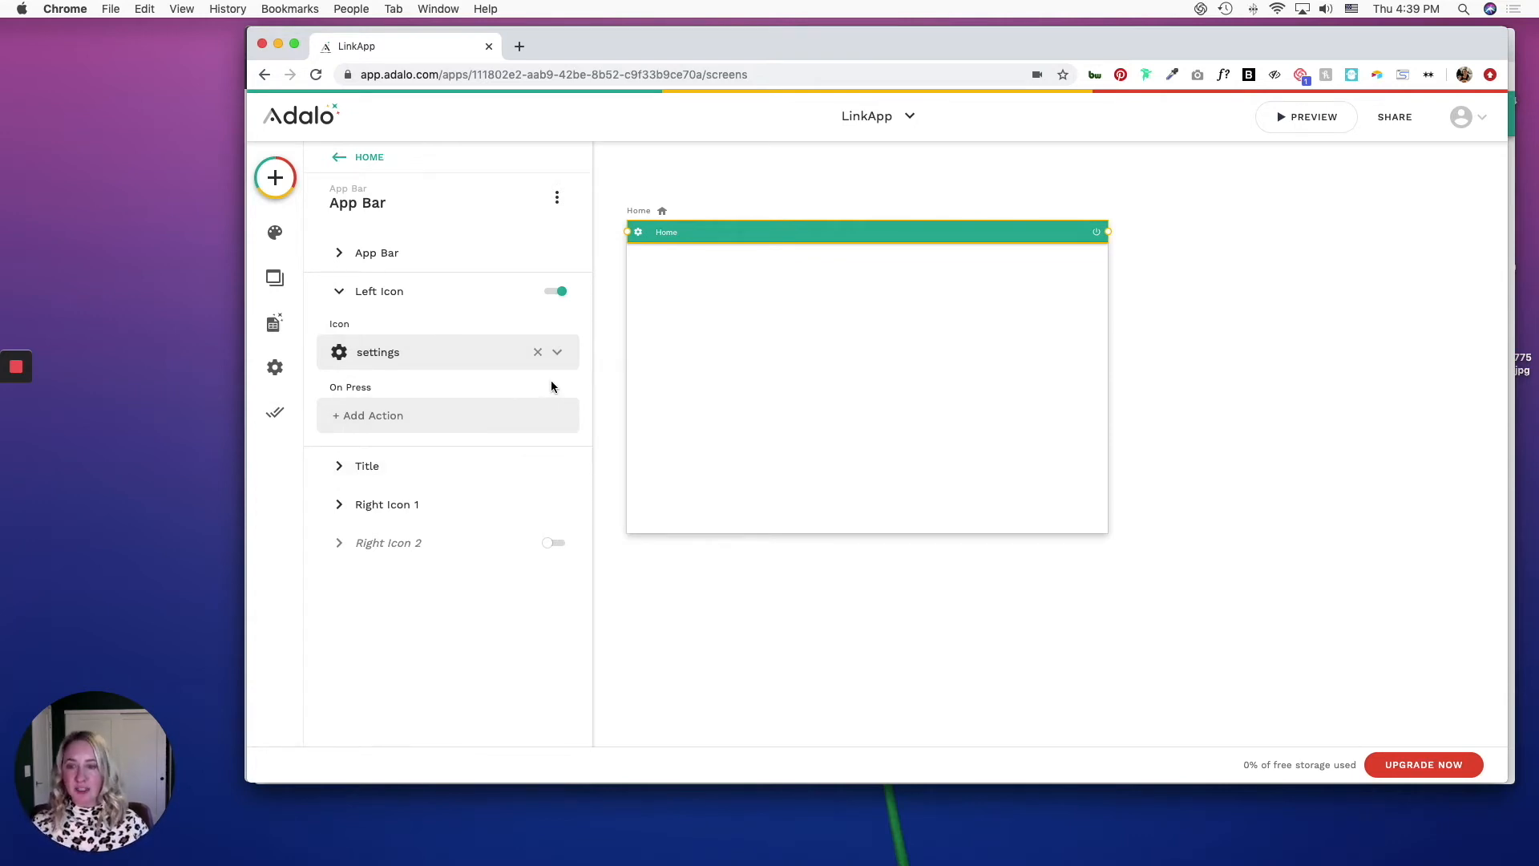
Step: Set the app bar title to LinkApp and add a right-side icon
click(366, 465)
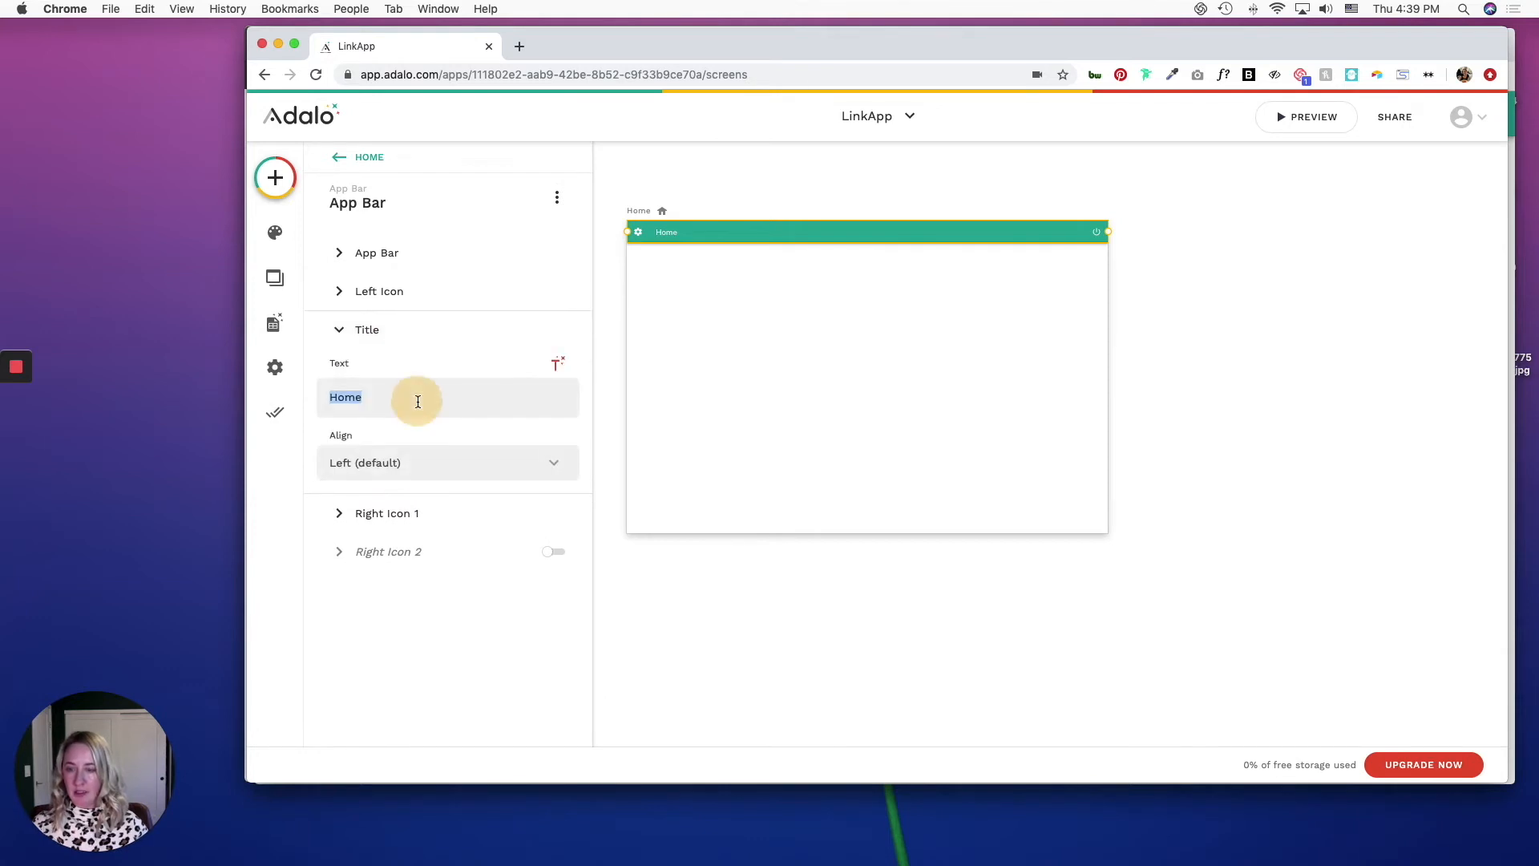
text(LinkApp)
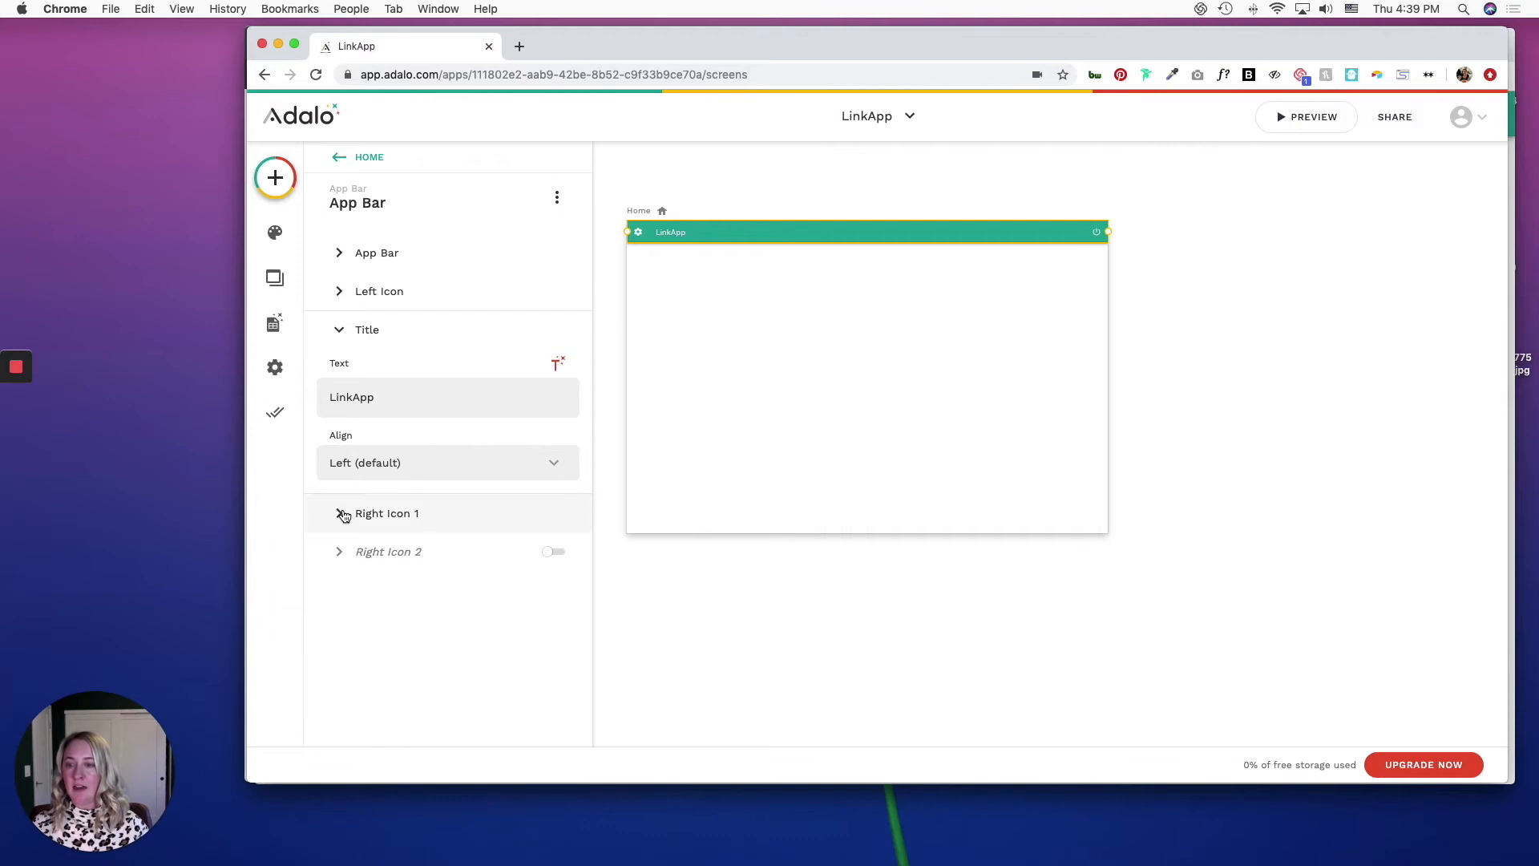
click(386, 513)
text(eit)
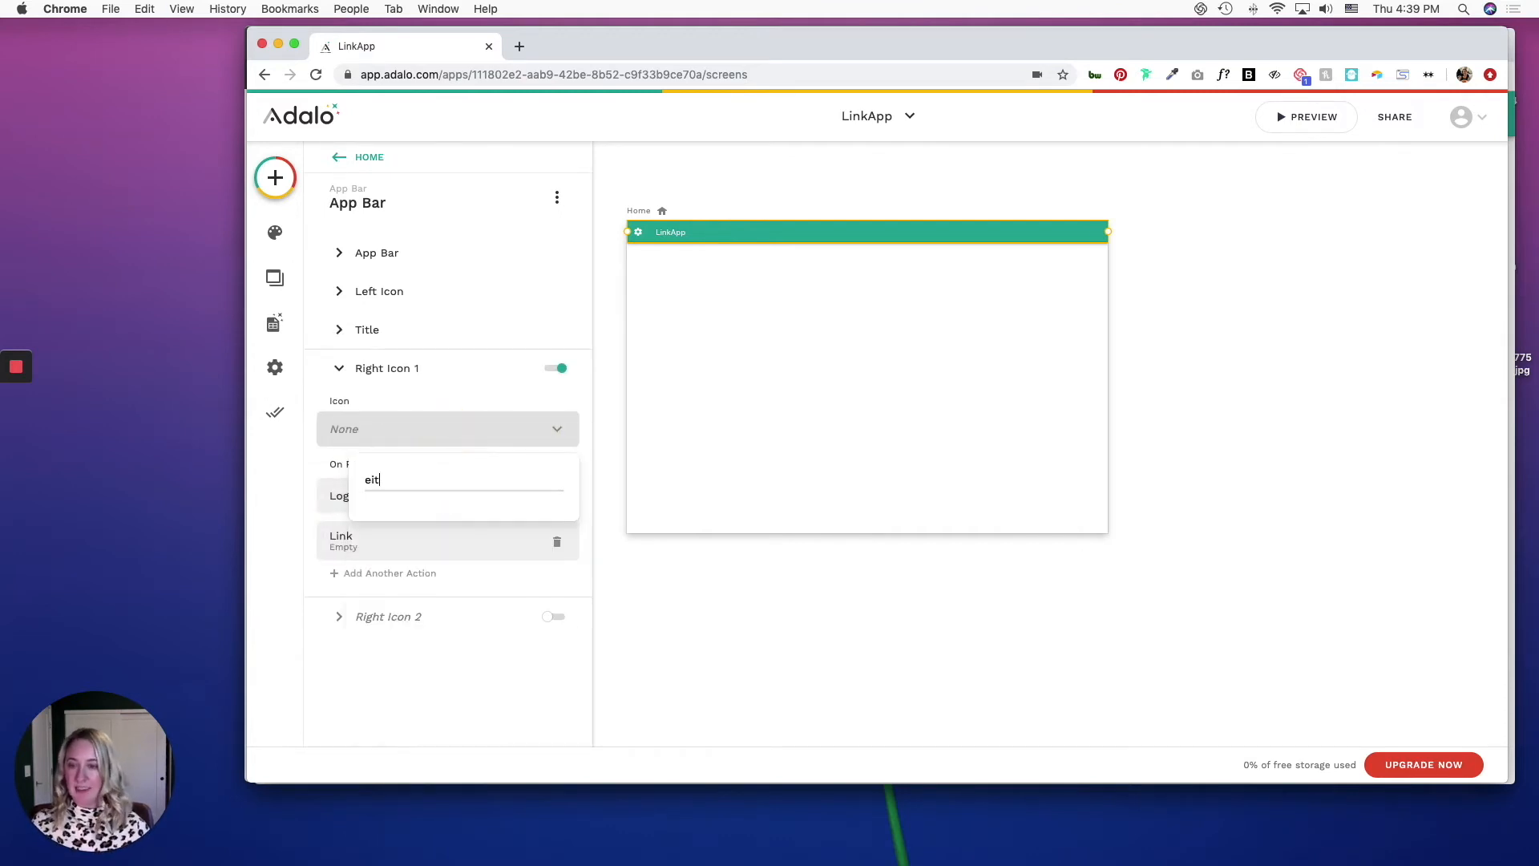
click(274, 178)
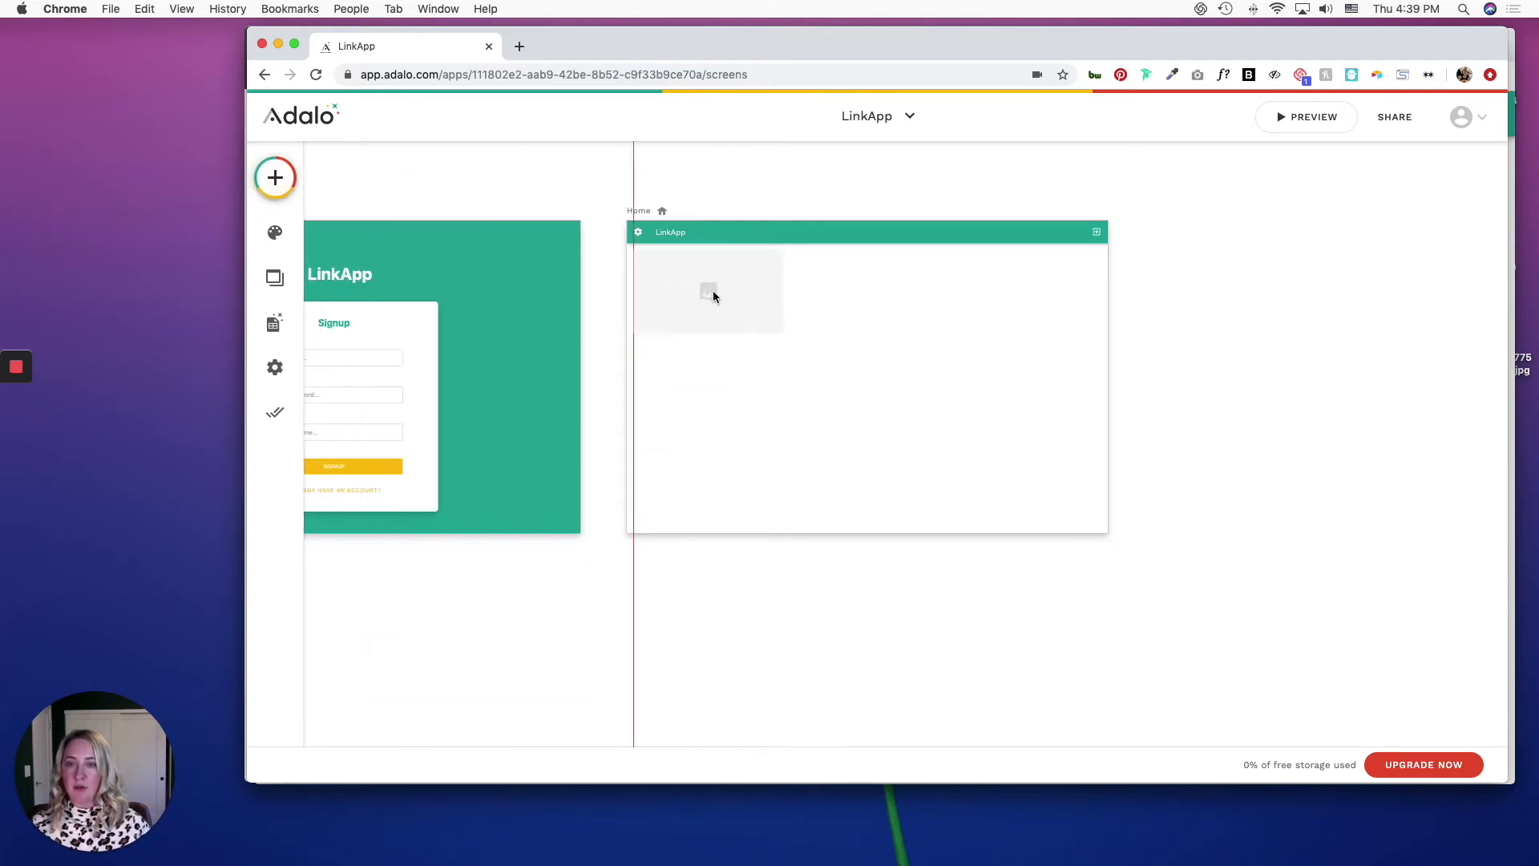
Step: Place an image below the Home app bar at top-left and style it as a circle
click(707, 287)
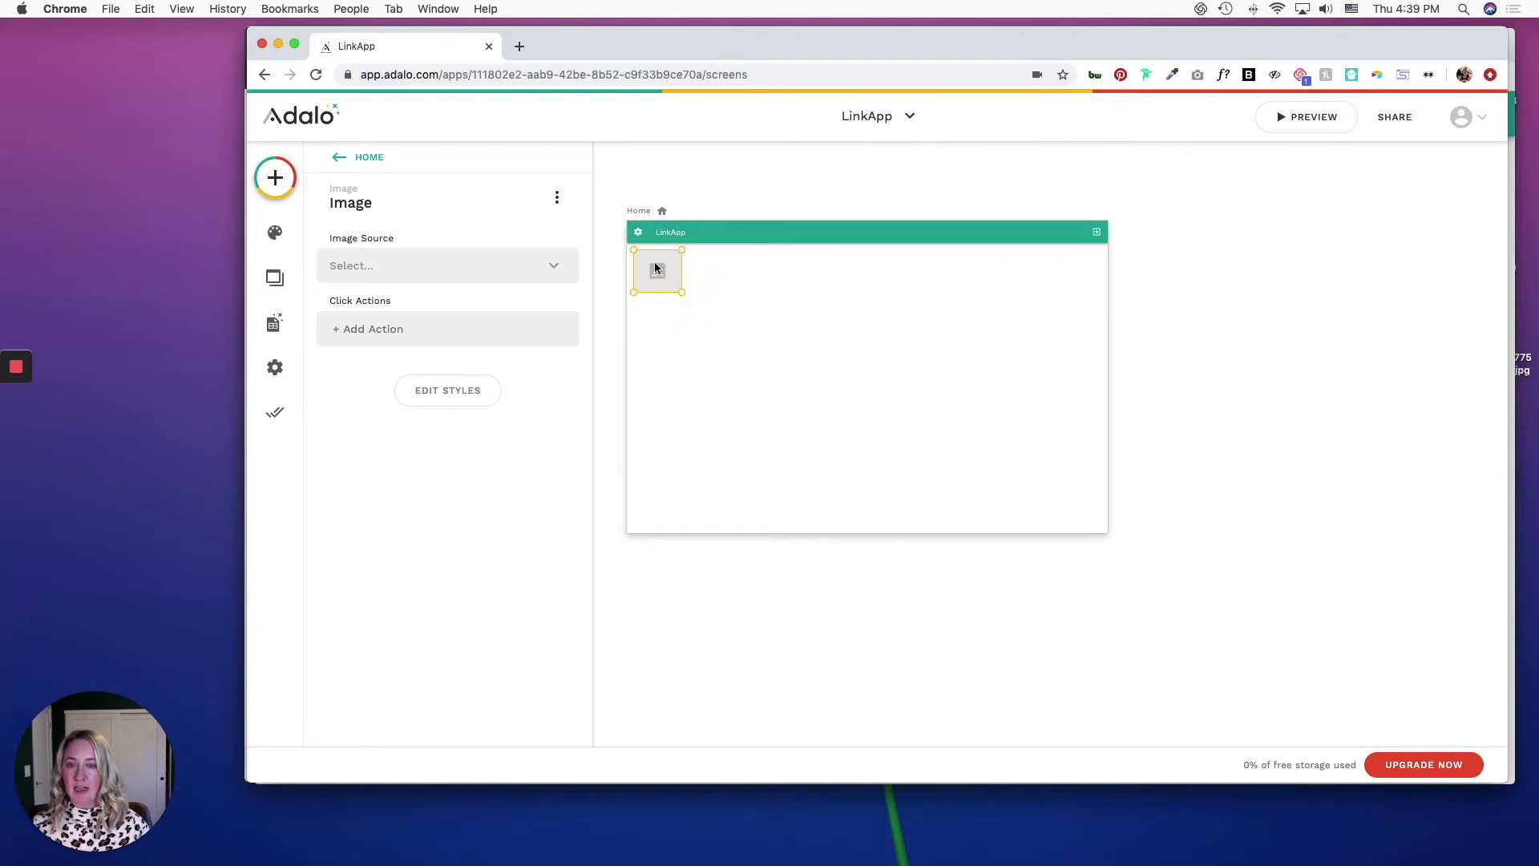
click(447, 390)
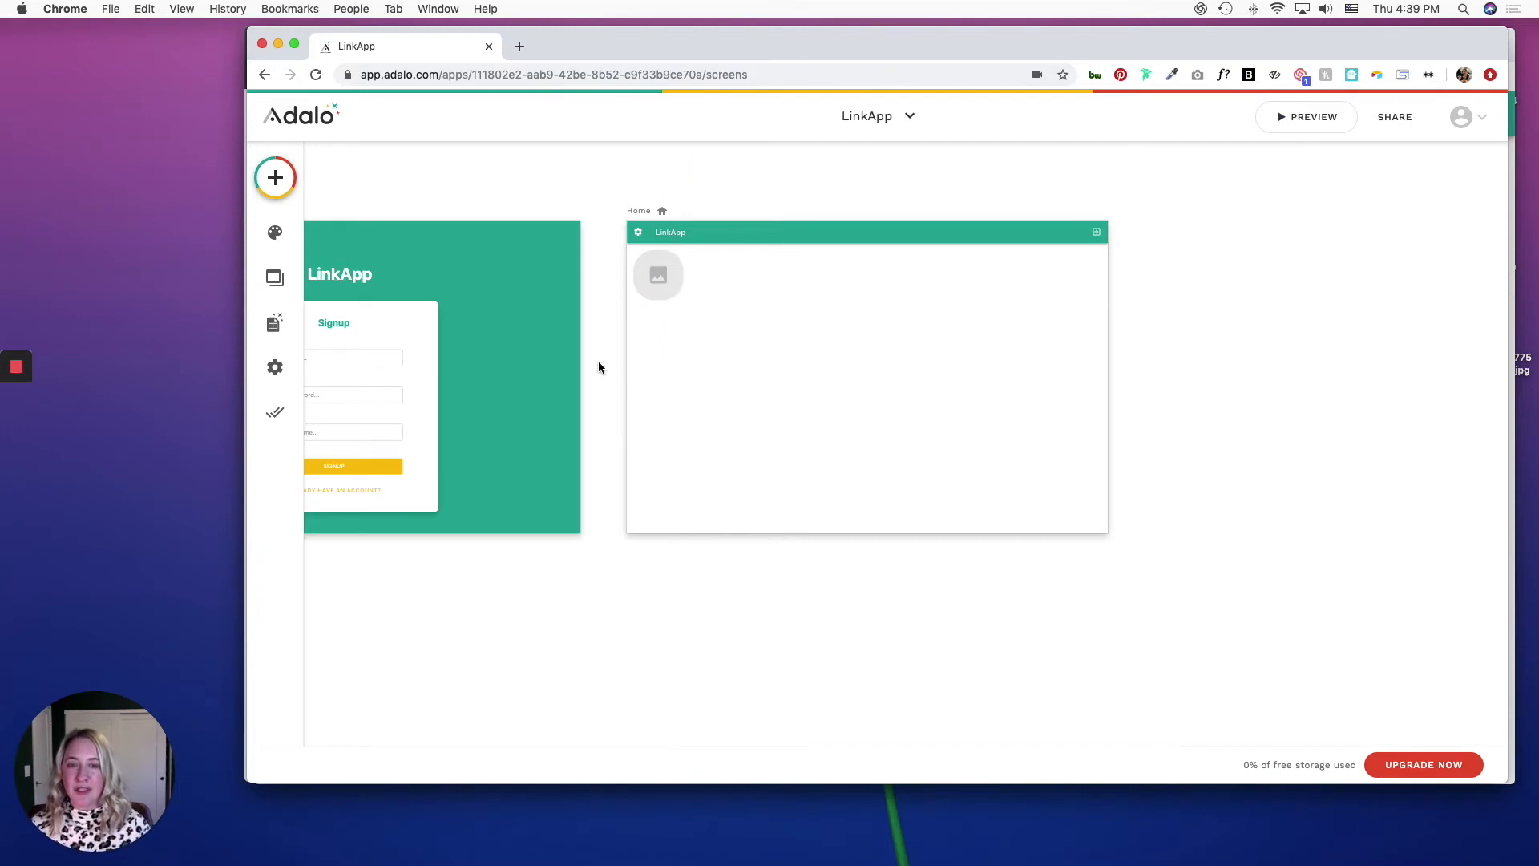
click(274, 178)
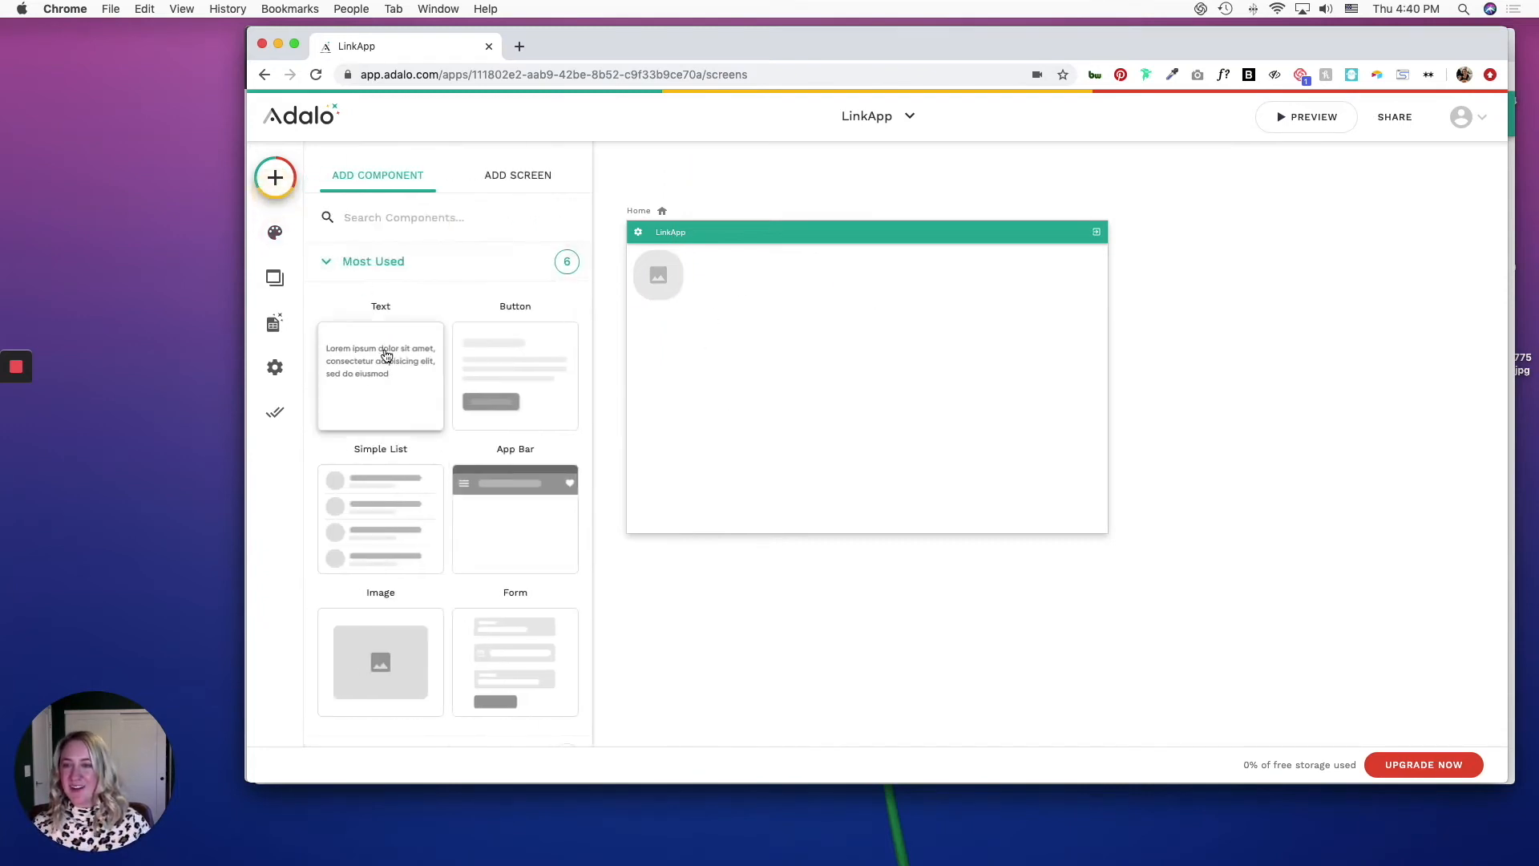
Step: Add an 'Add a Link' text beside the image and enlarge its font
click(380, 378)
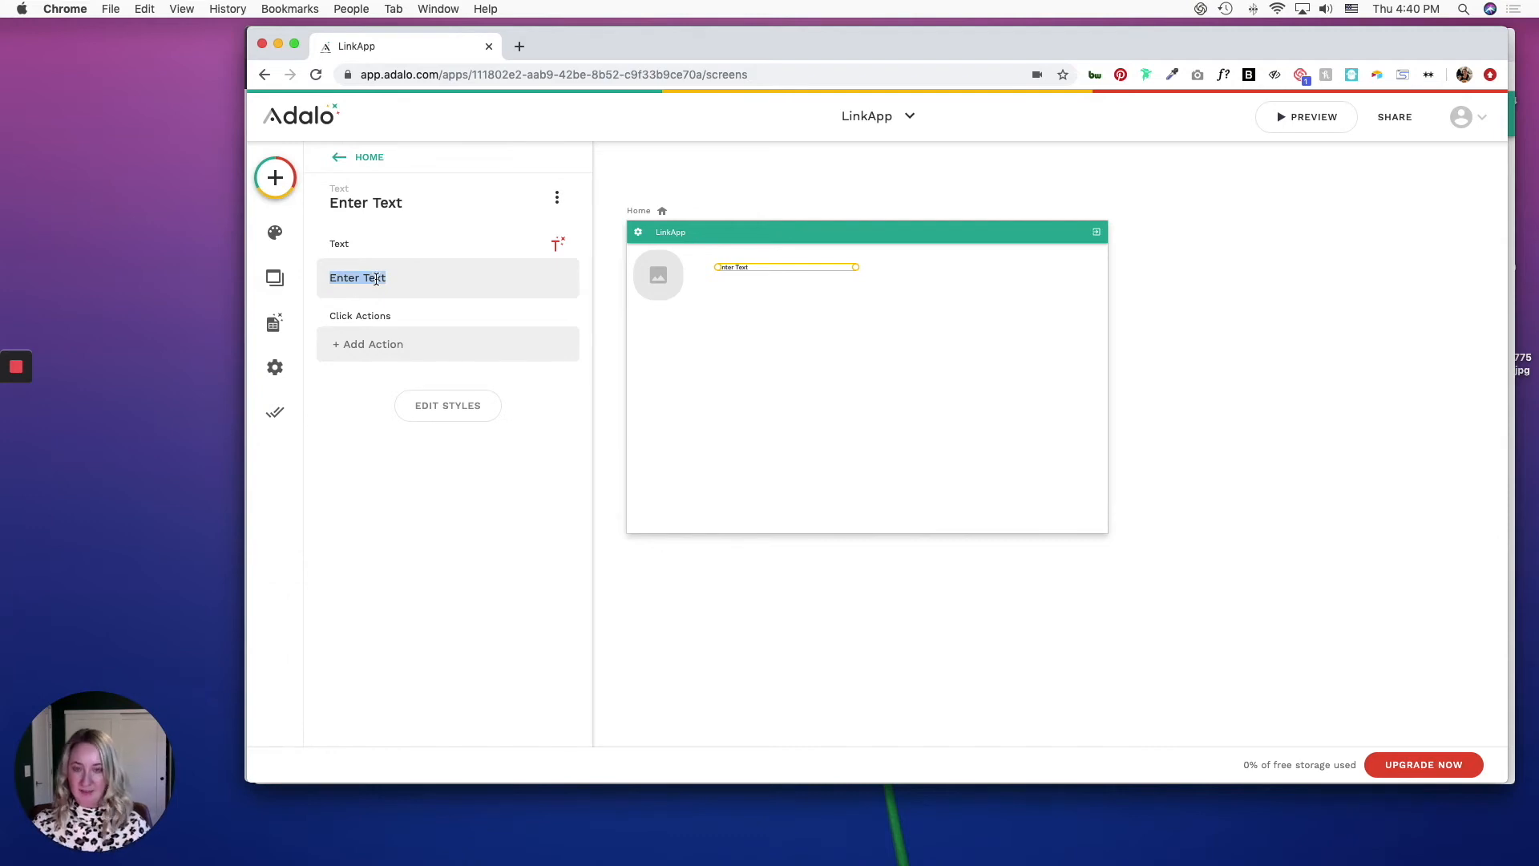
text(Add a Lin)
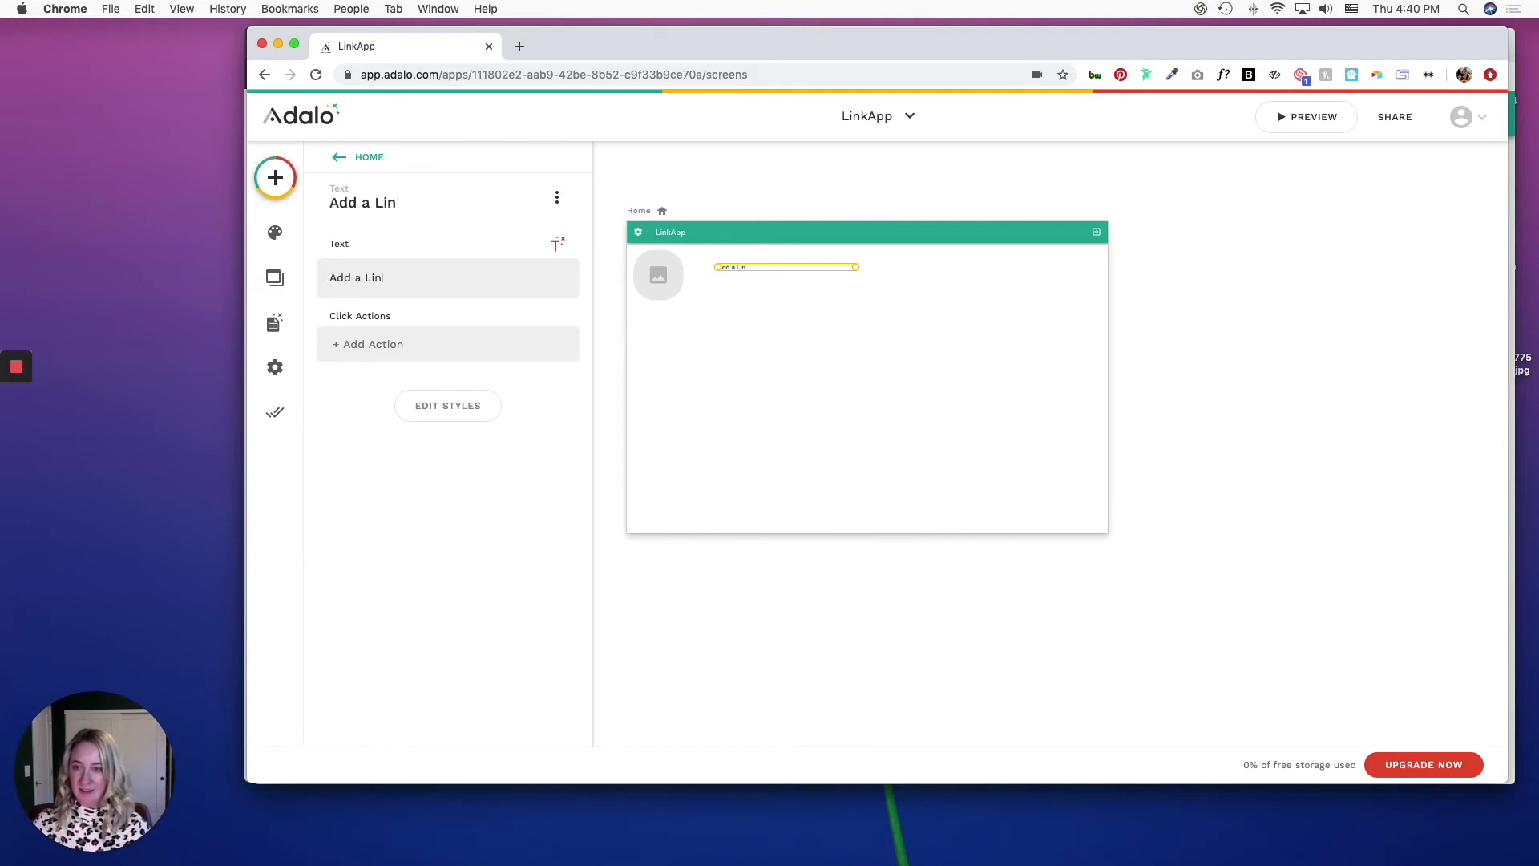
click(447, 405)
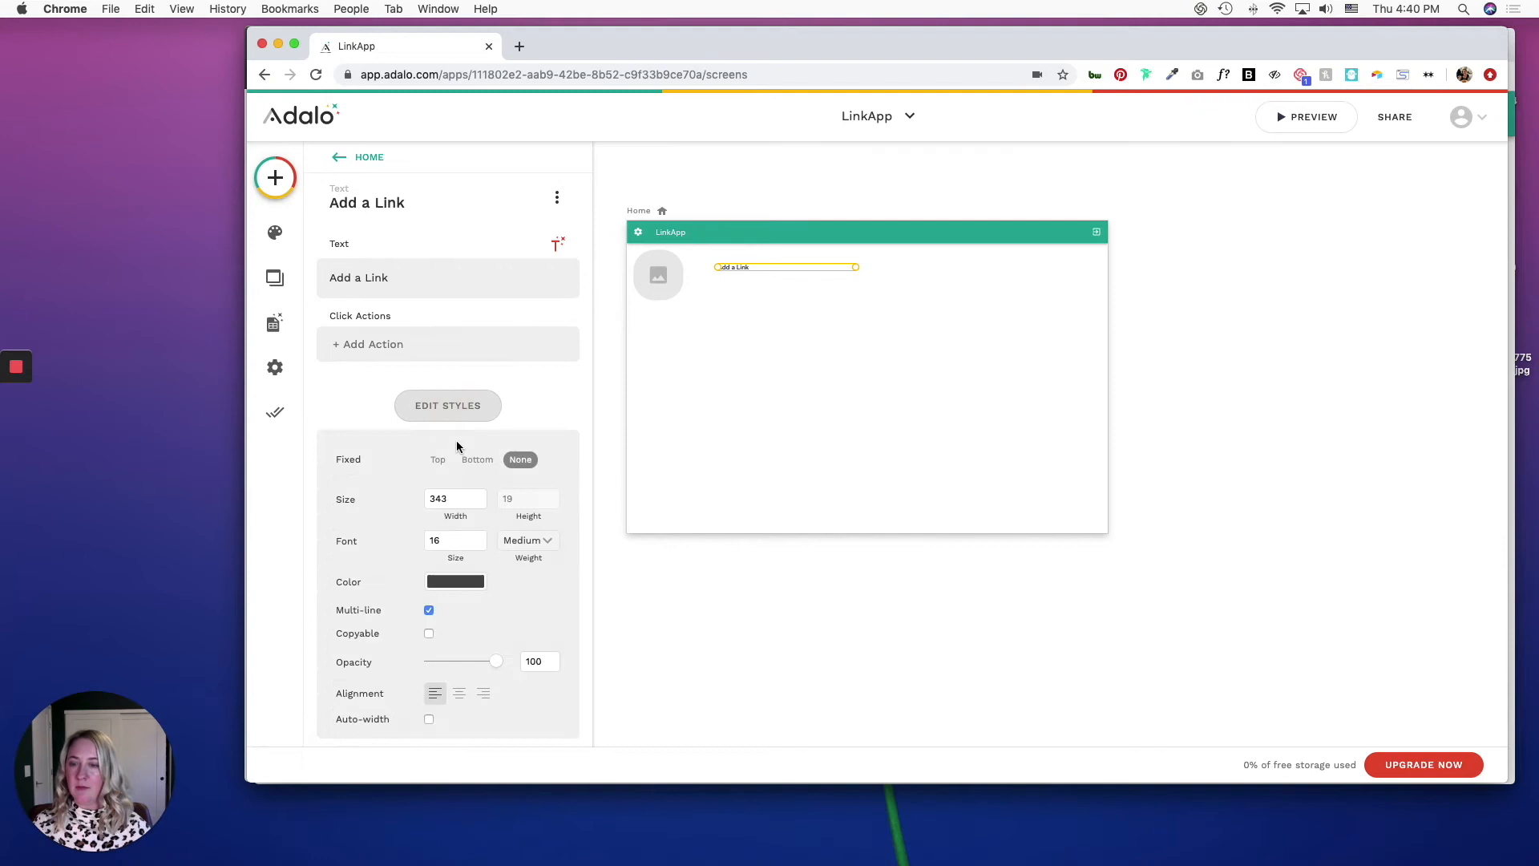
click(274, 178)
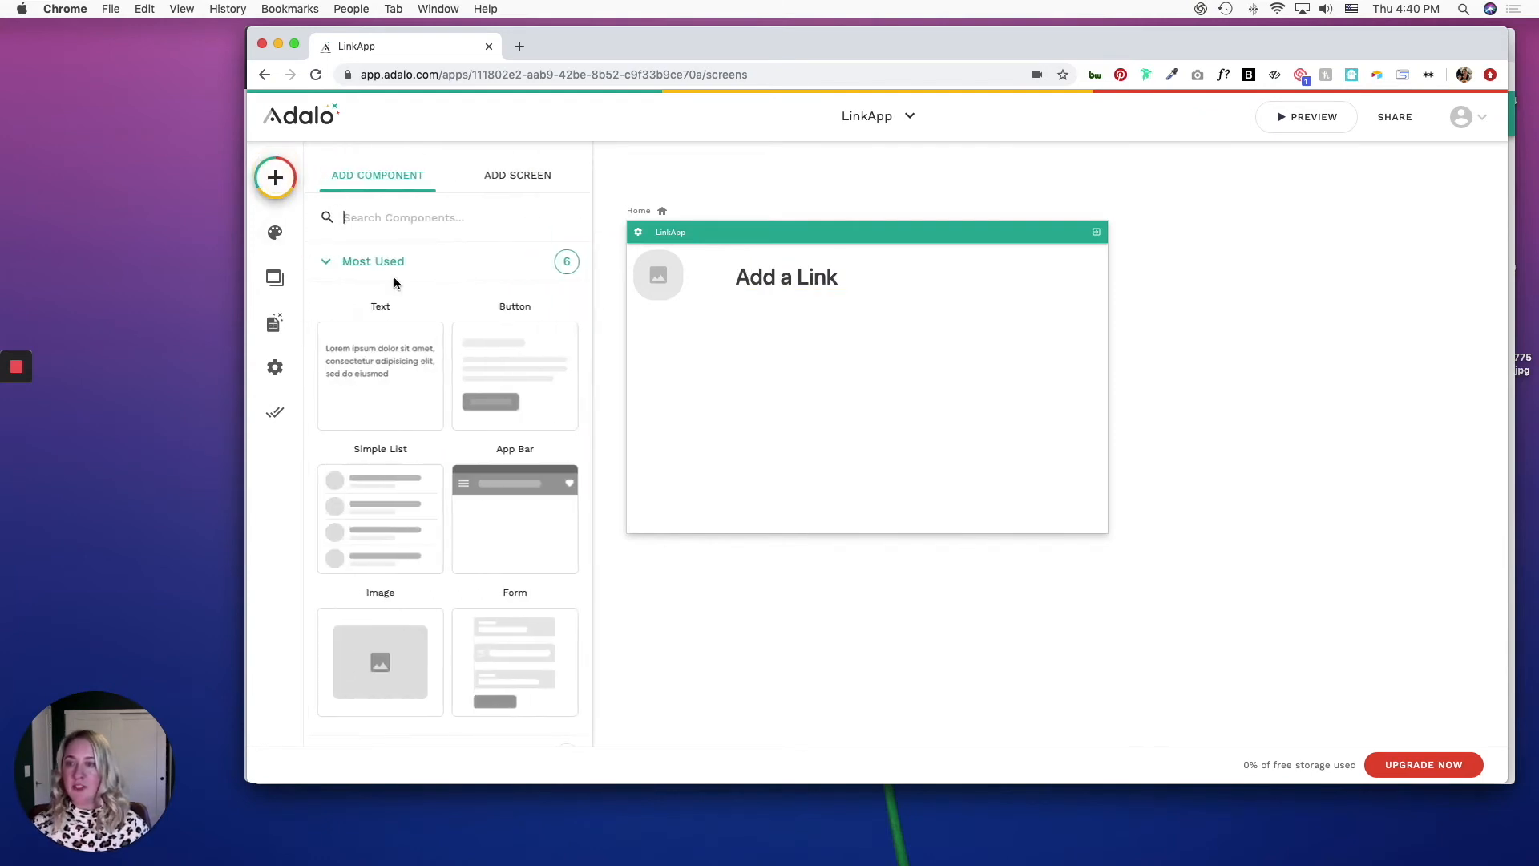
Step: Place a Simple List on the Home screen to the right of the Add a Link form
scroll(down, 3)
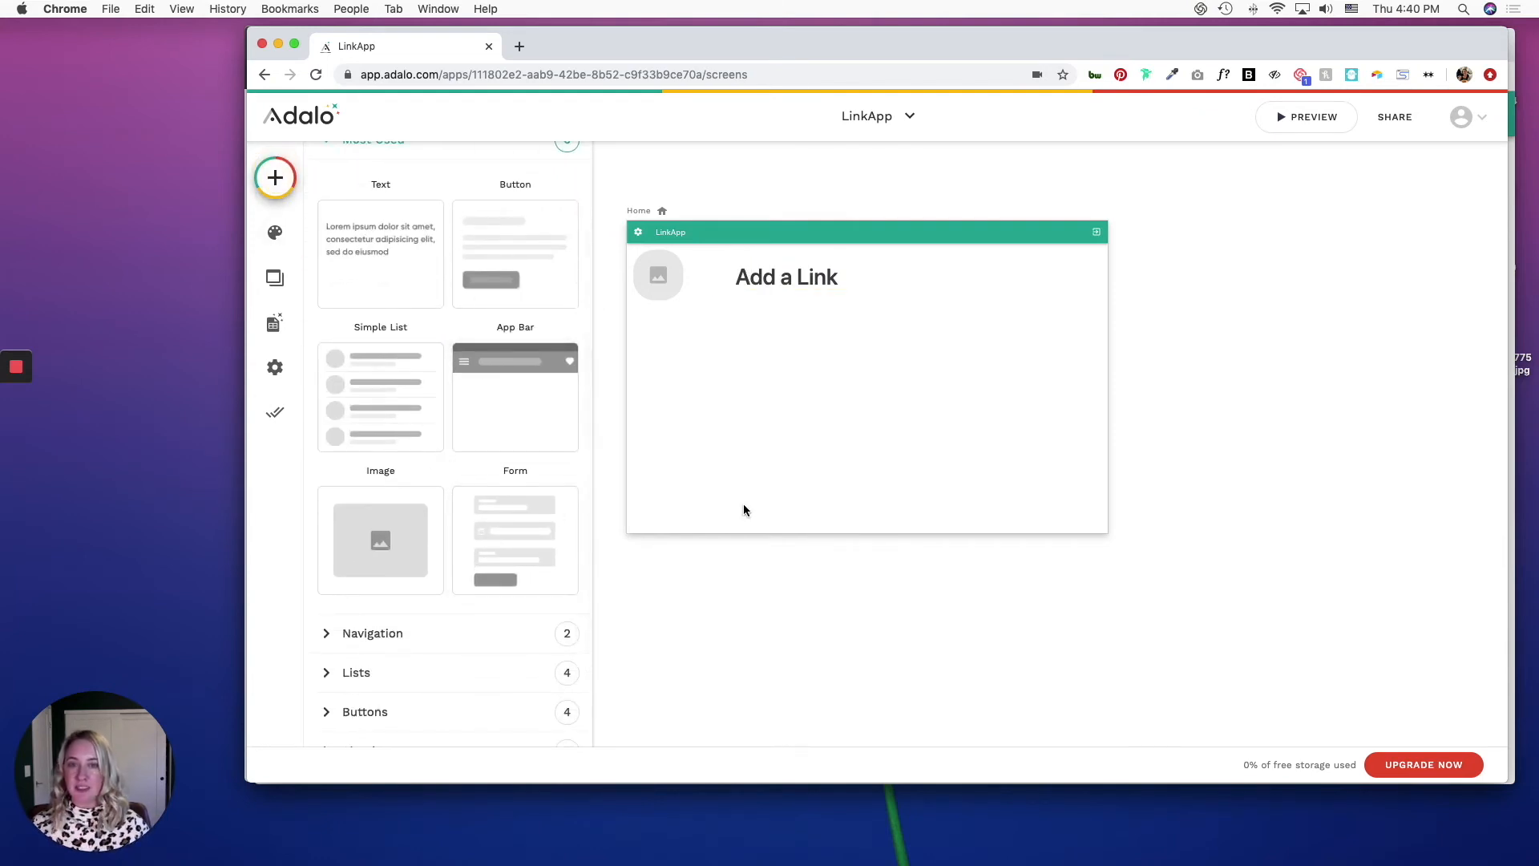
mouse_move(772, 469)
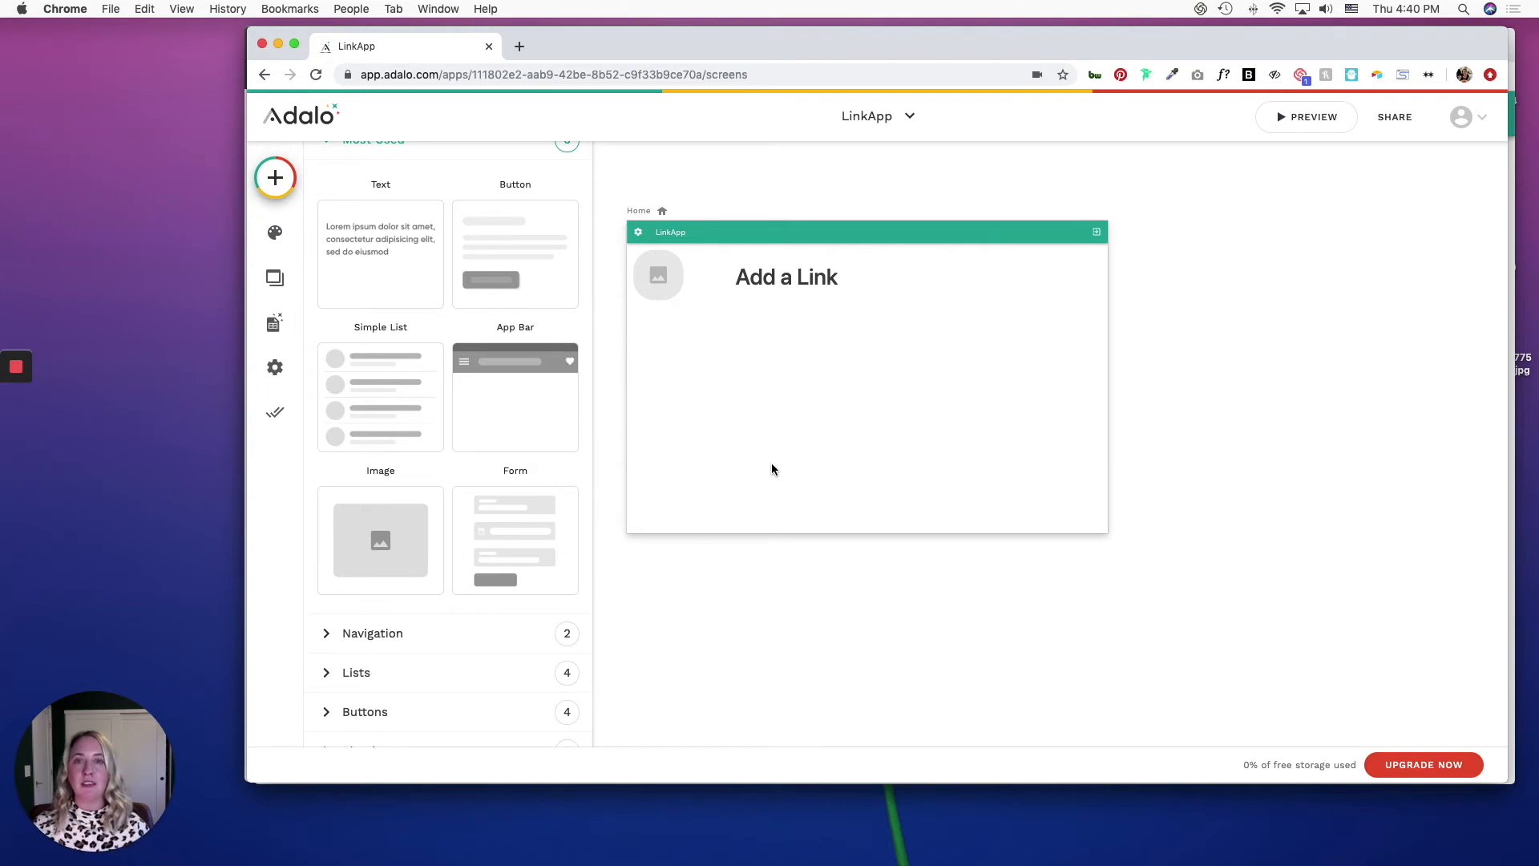
mouse_move(683, 472)
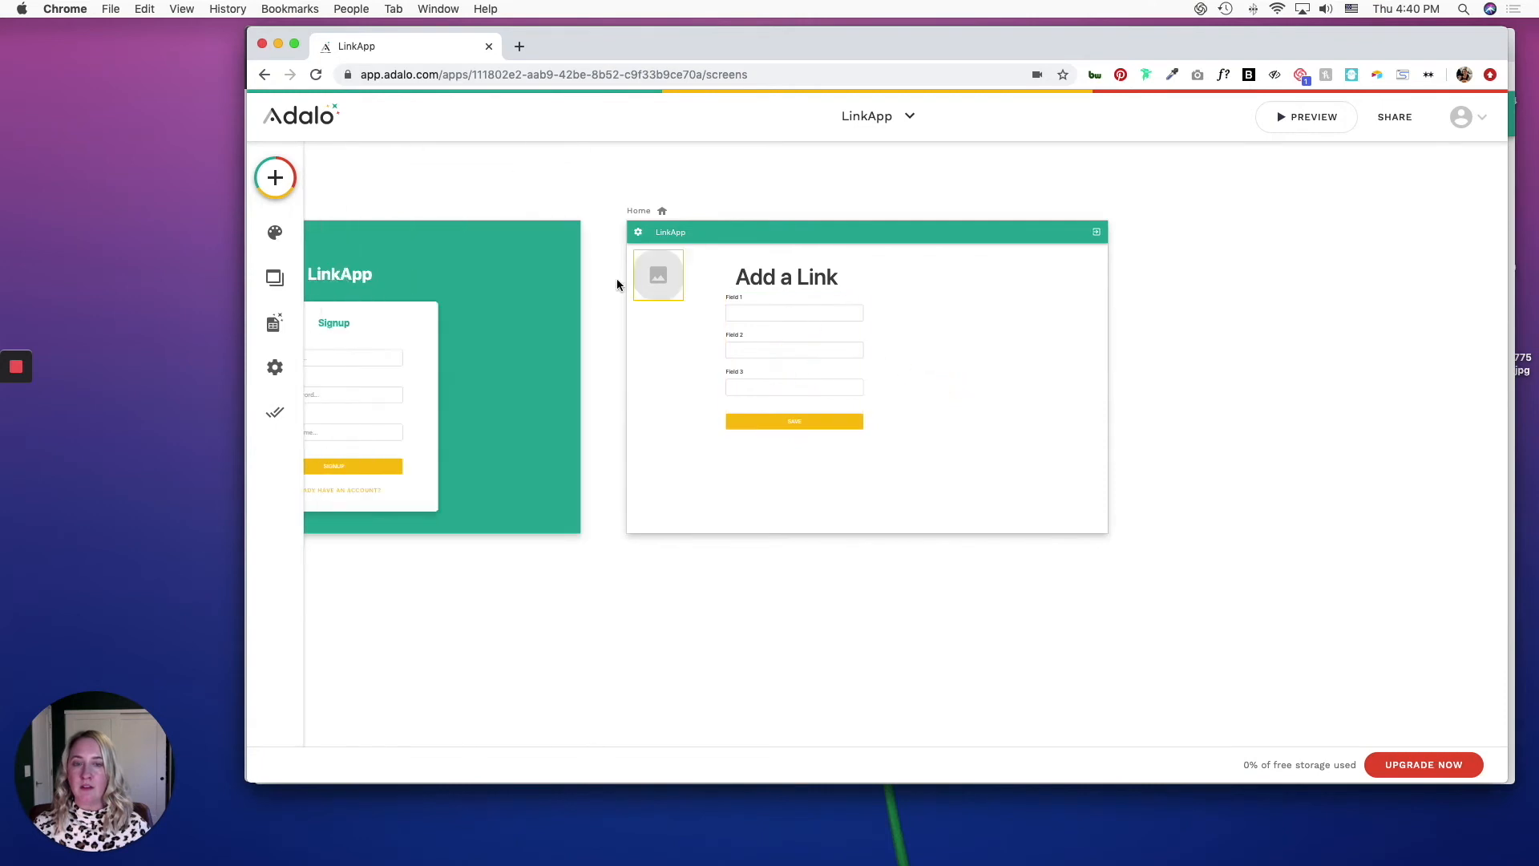
click(274, 178)
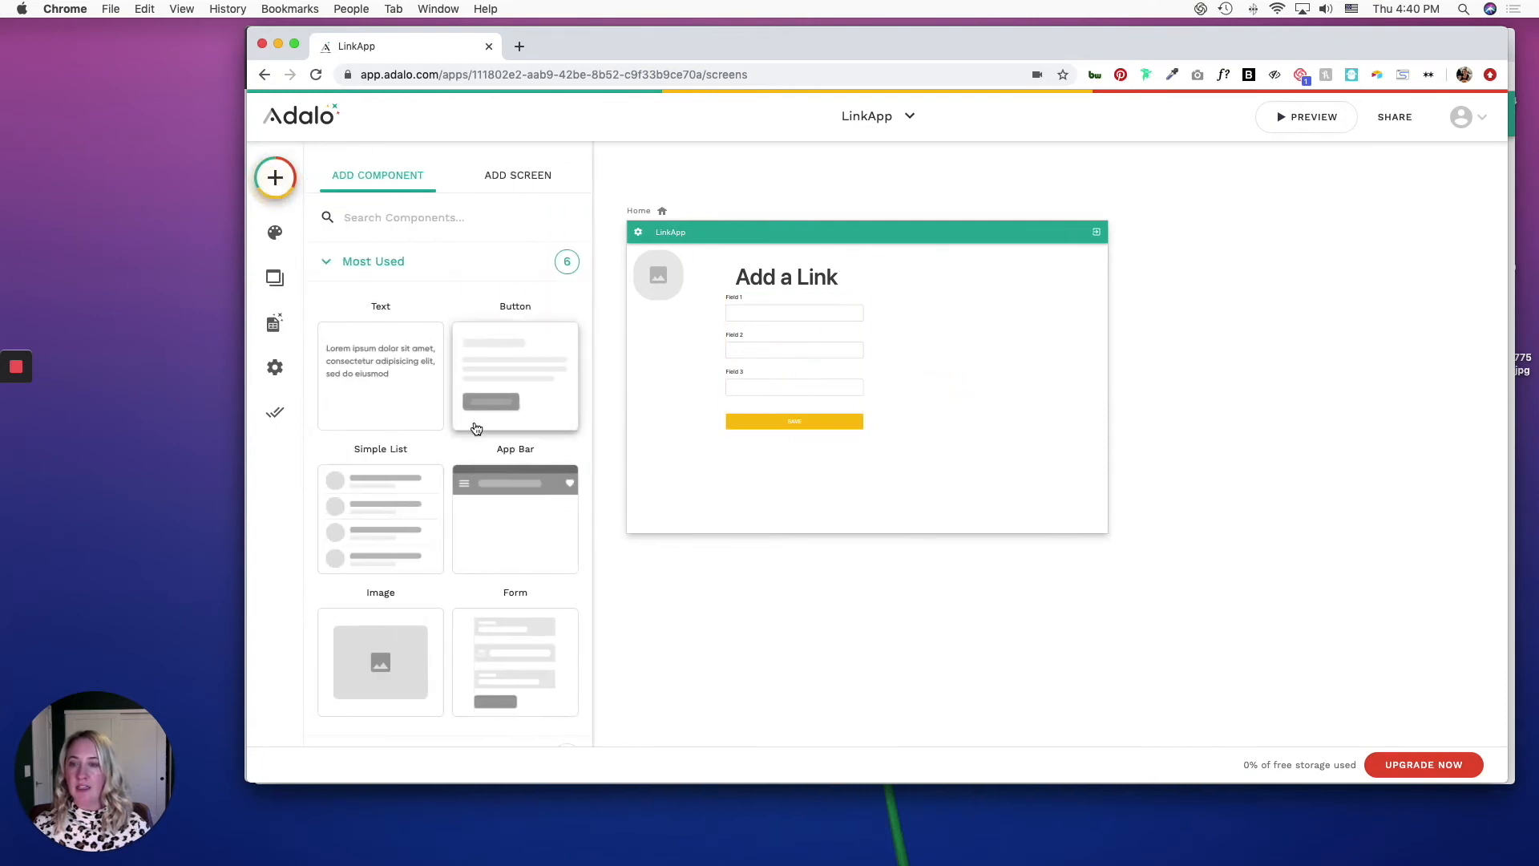
scroll(down, 3)
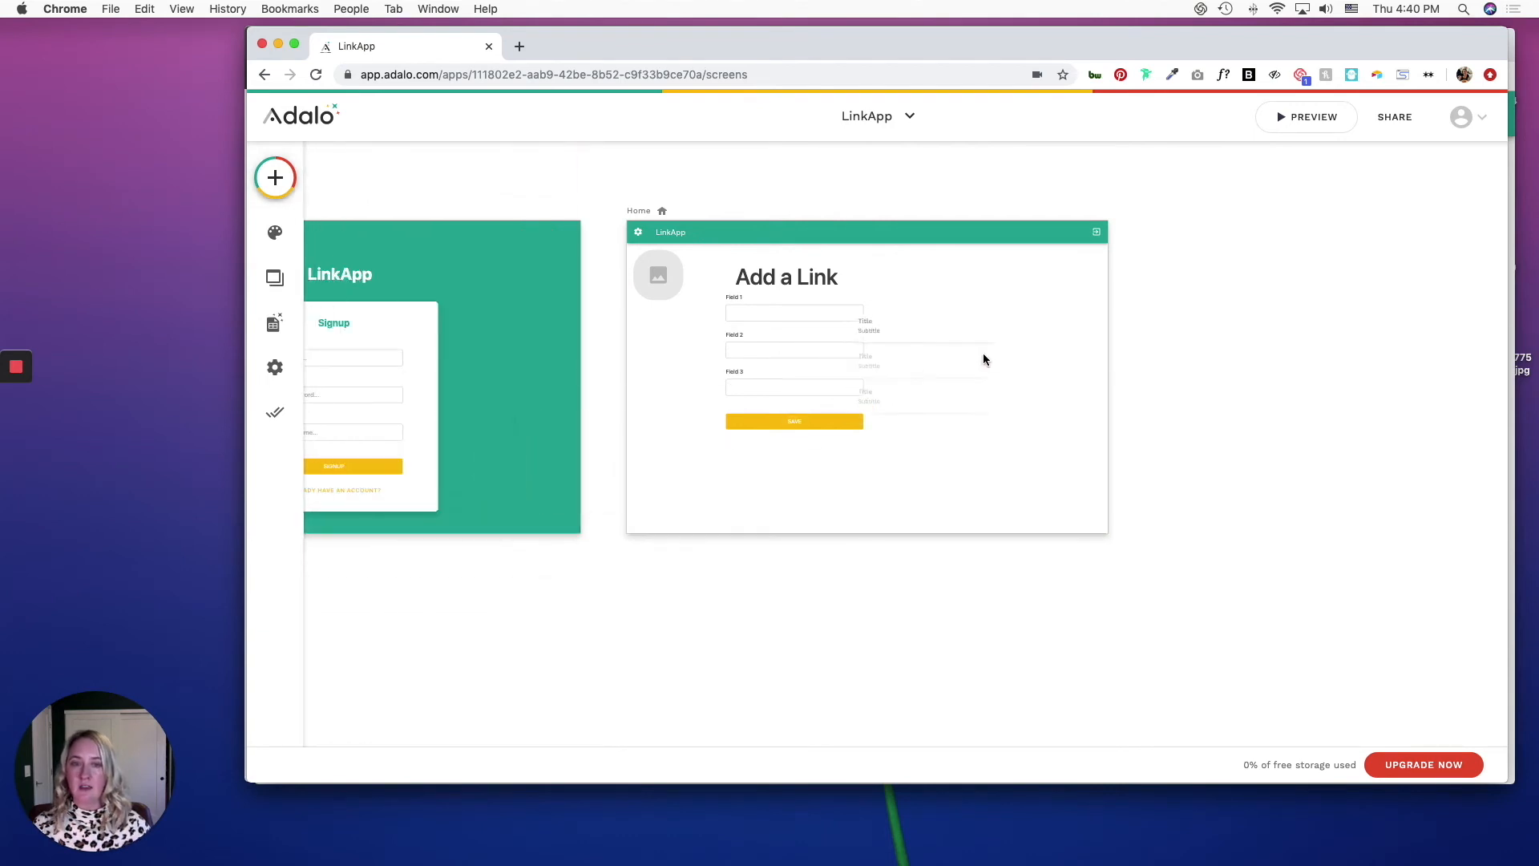
click(984, 348)
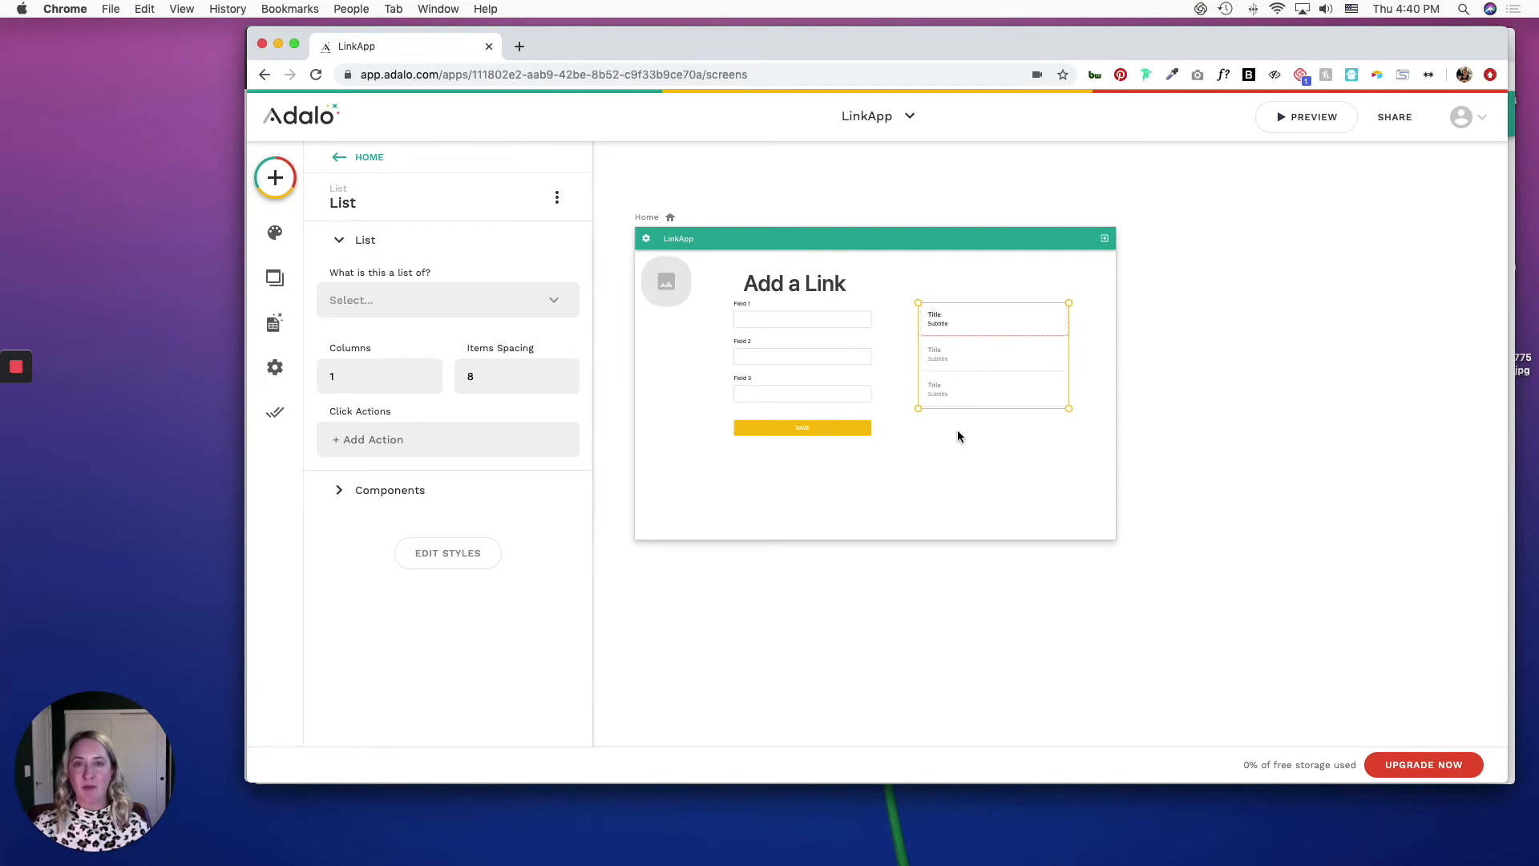
mouse_move(969, 375)
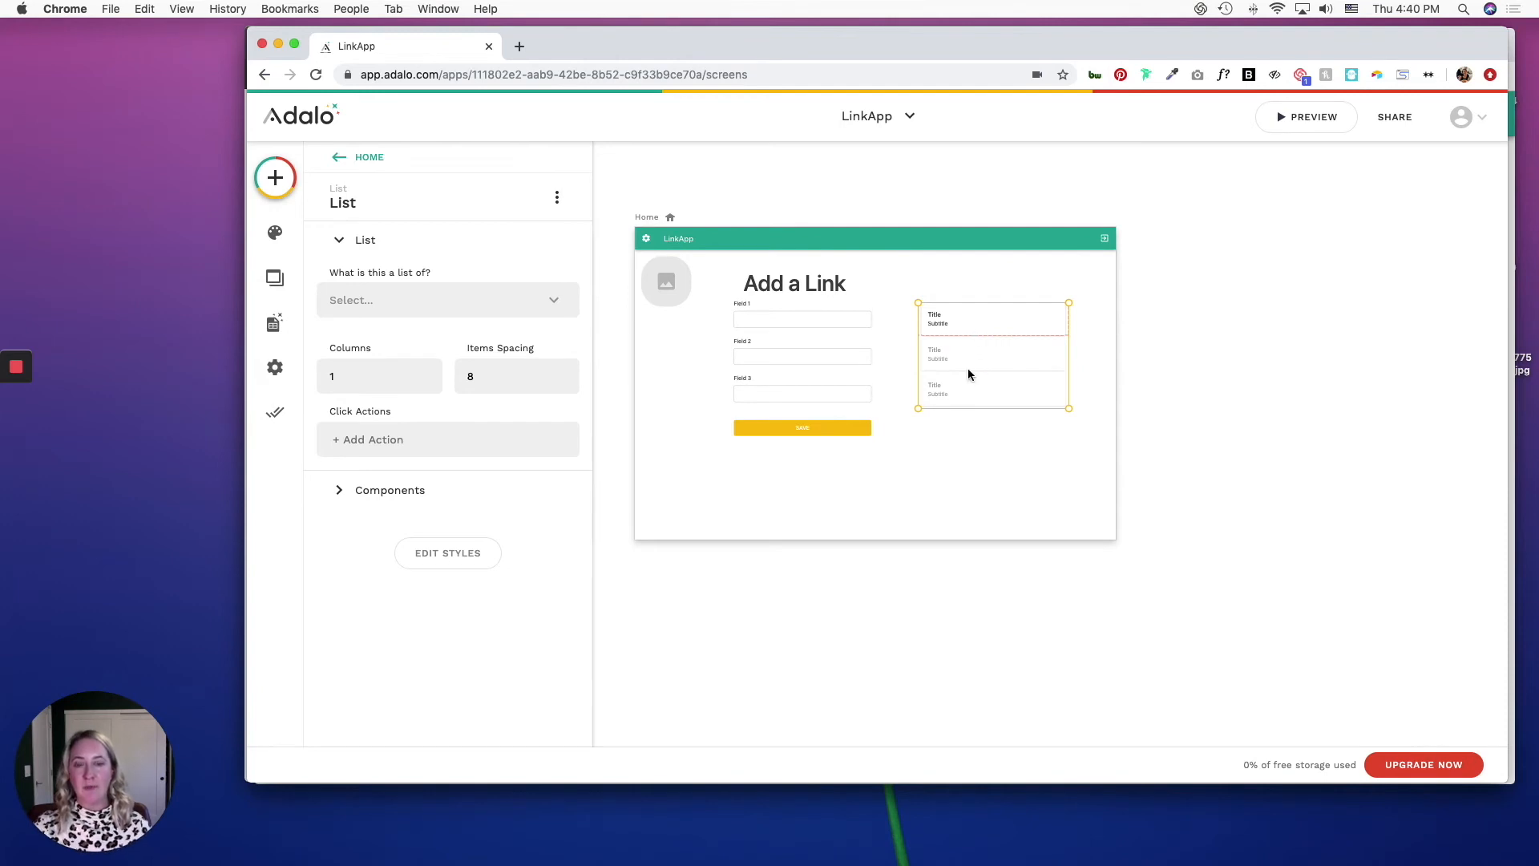
mouse_move(996, 336)
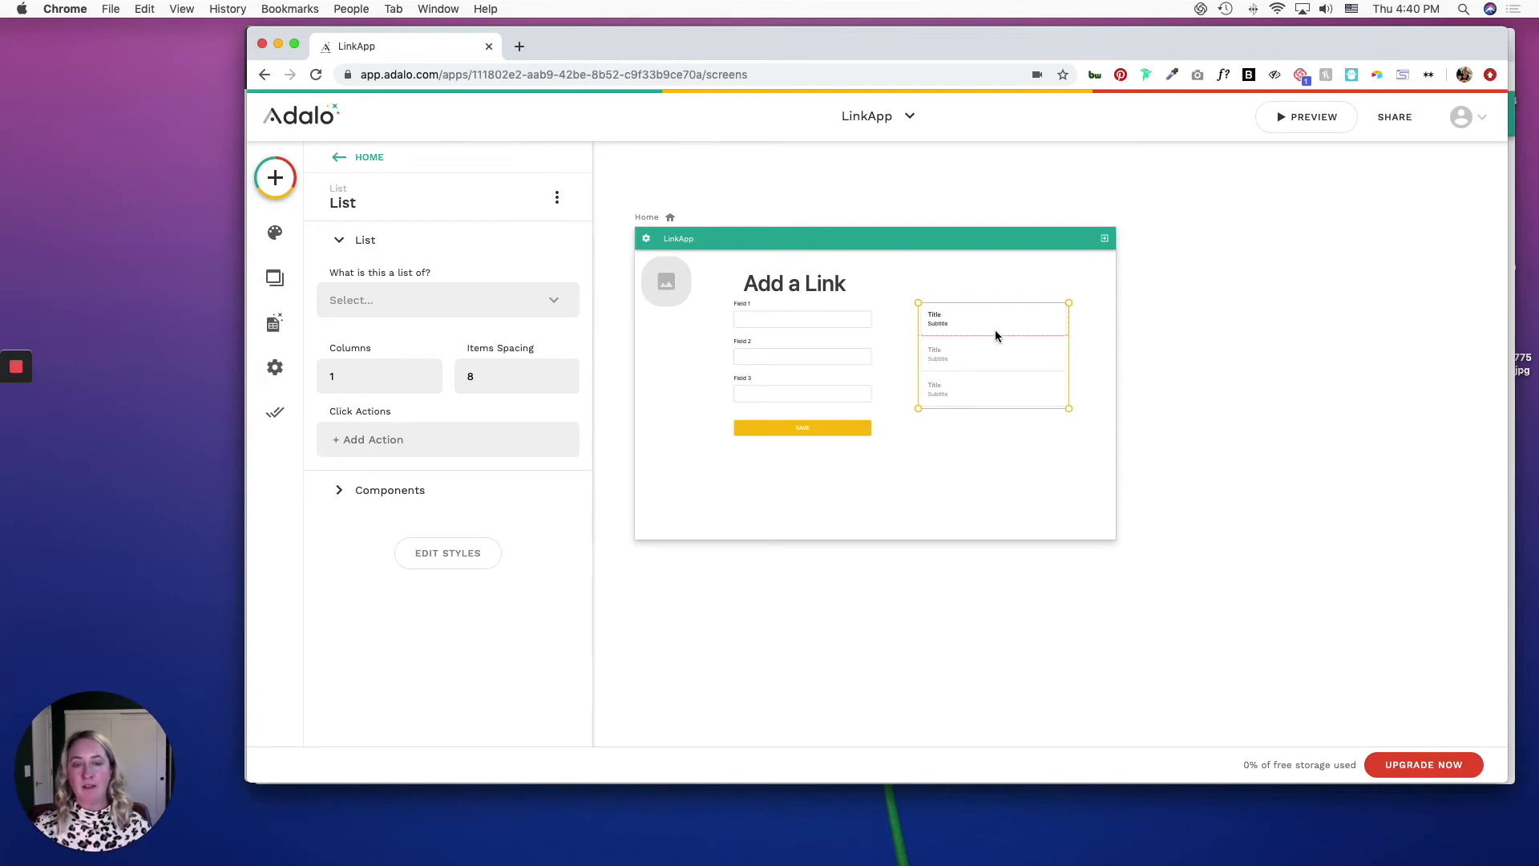
mouse_move(954, 395)
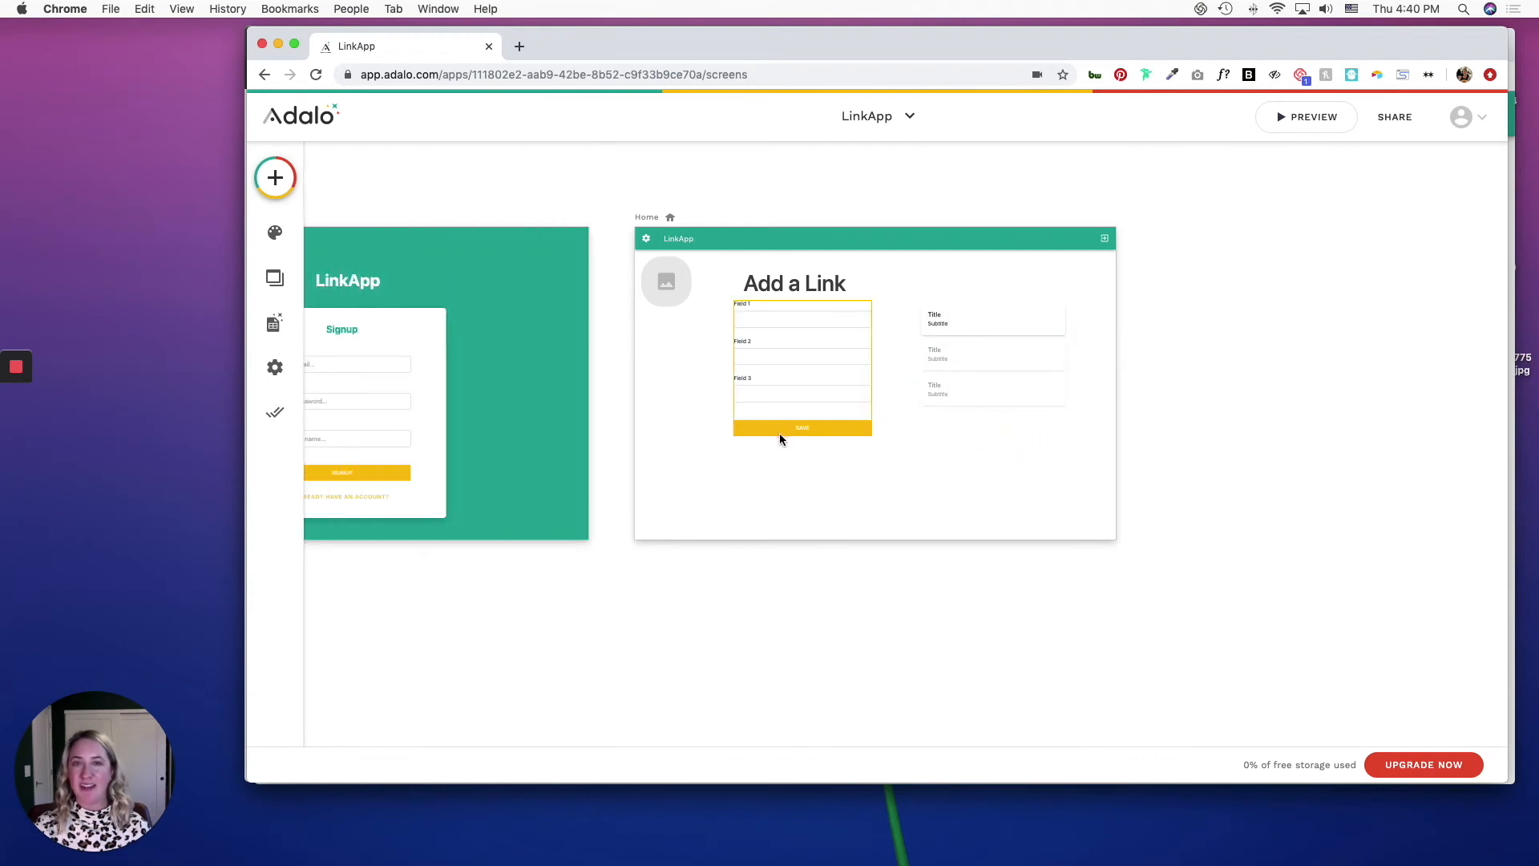
click(274, 178)
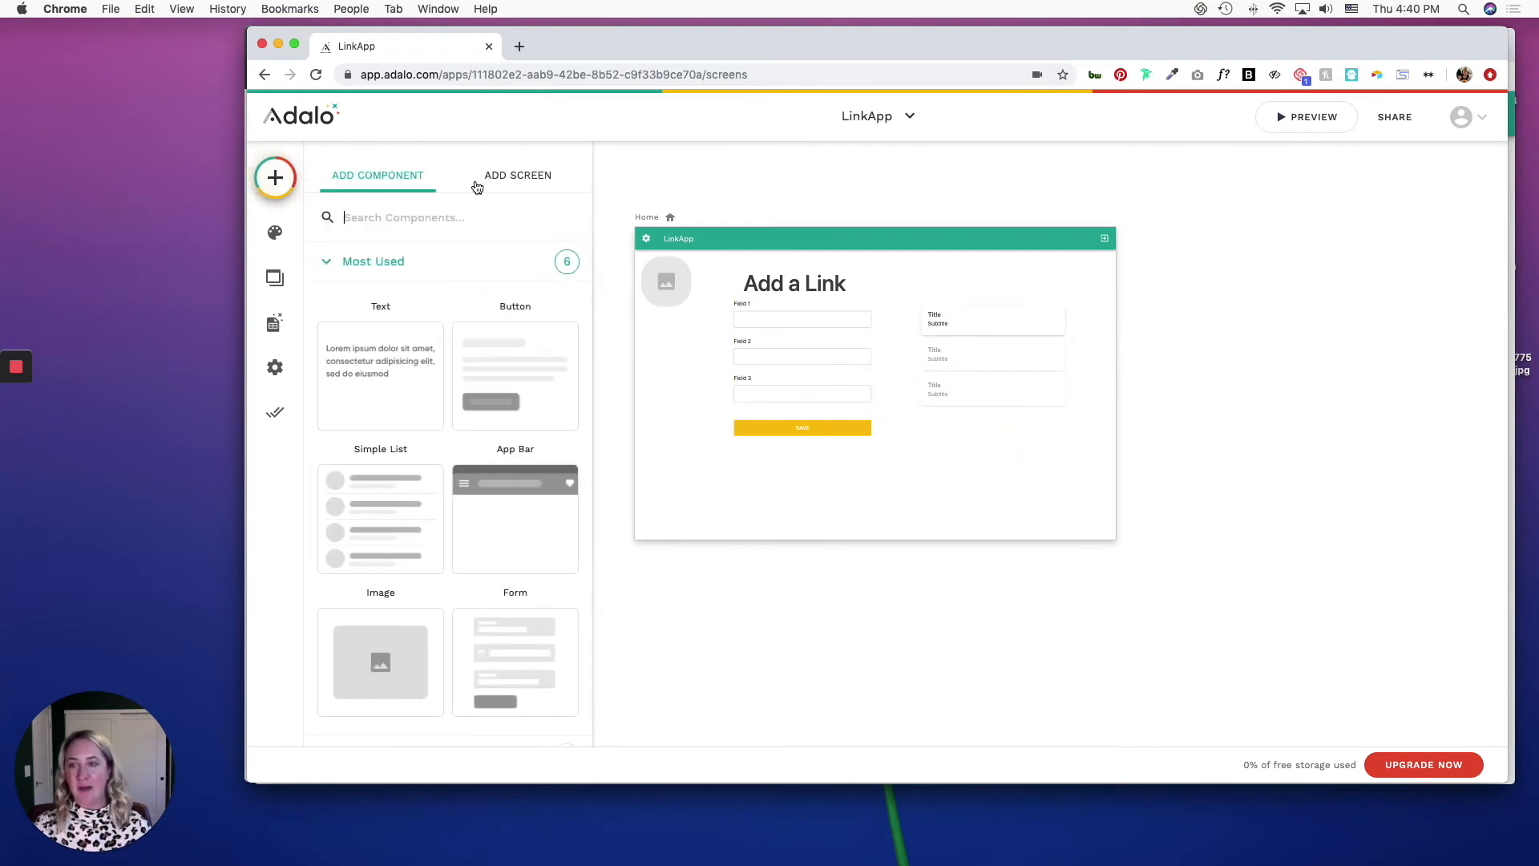
Step: Add a new screen named Profile Page
click(518, 175)
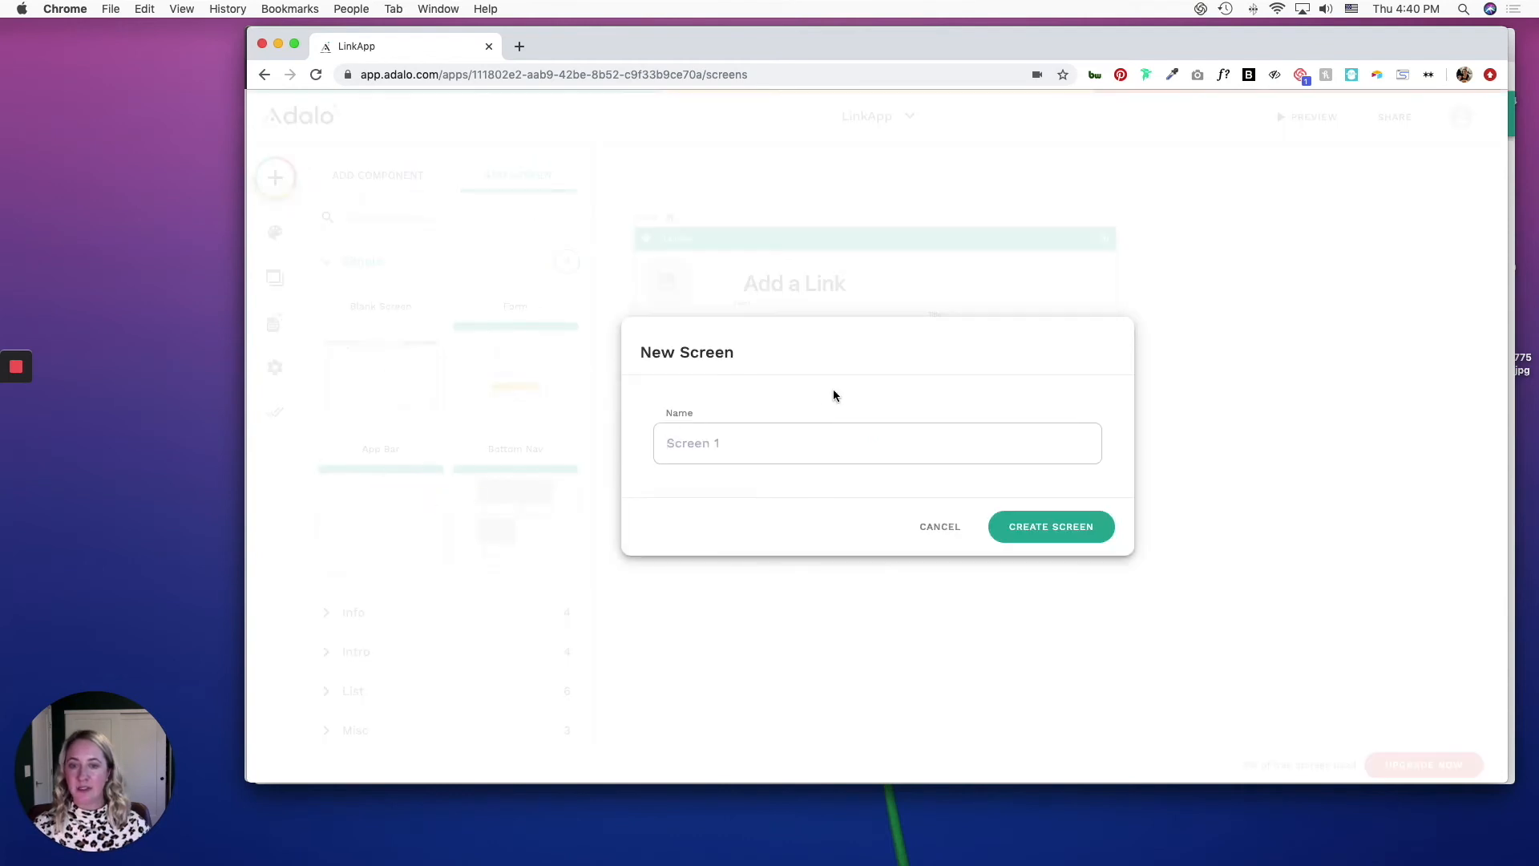
text(Profile P)
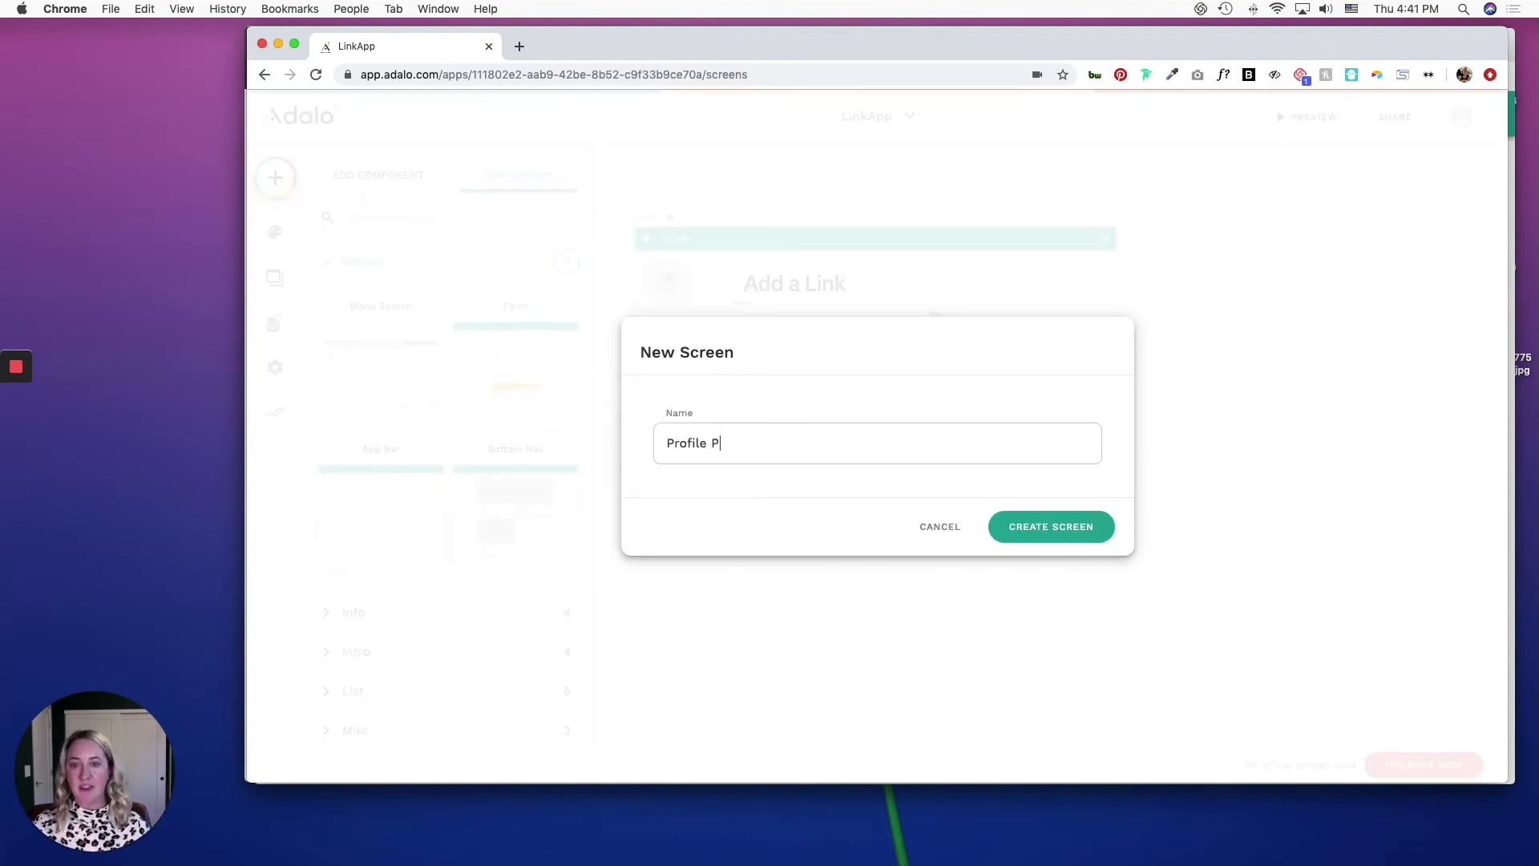
text(age)
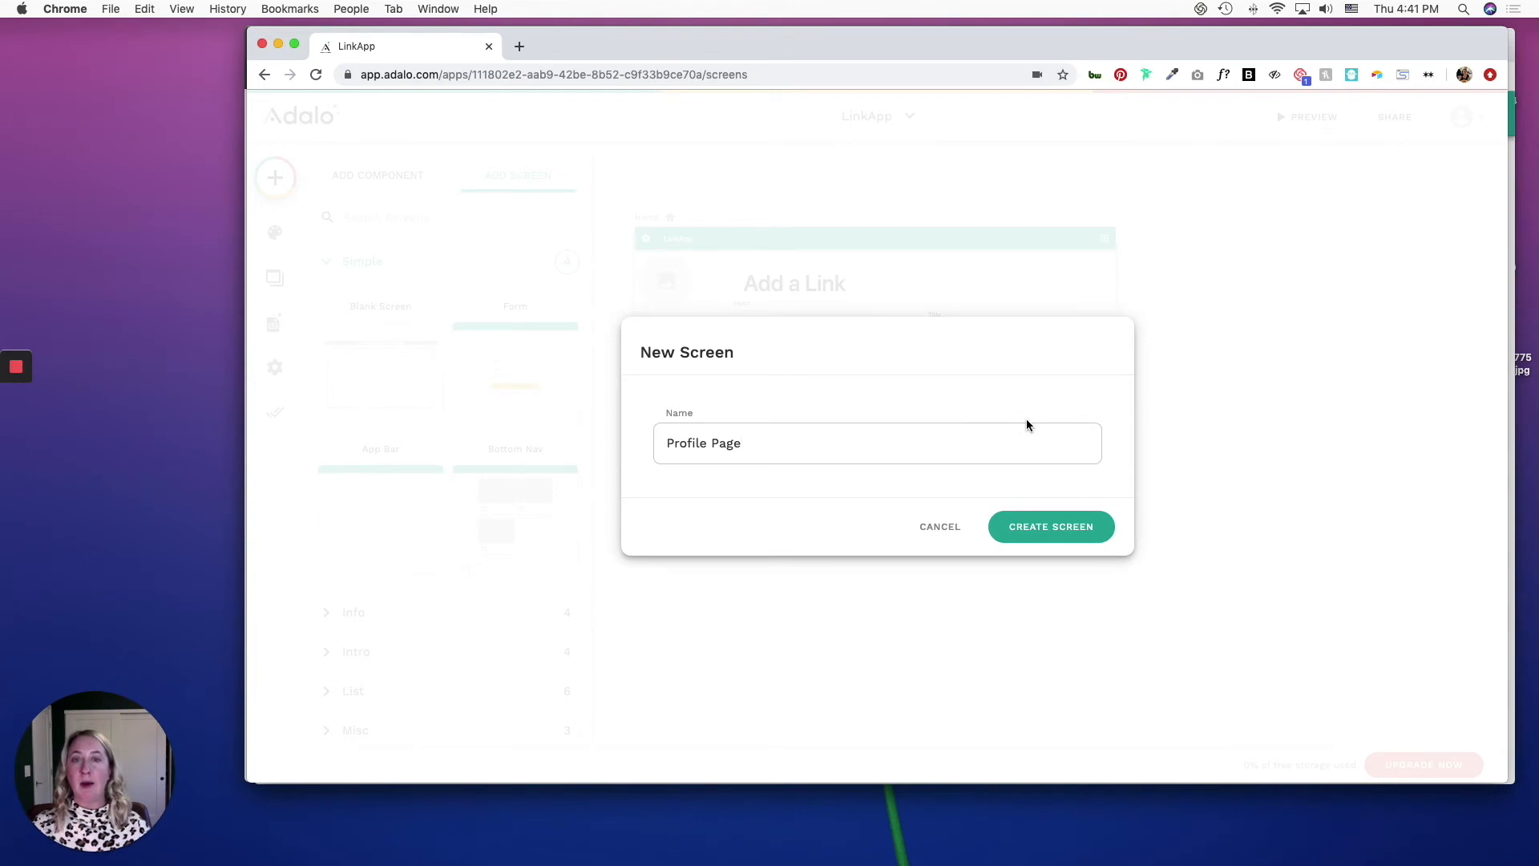
click(1050, 526)
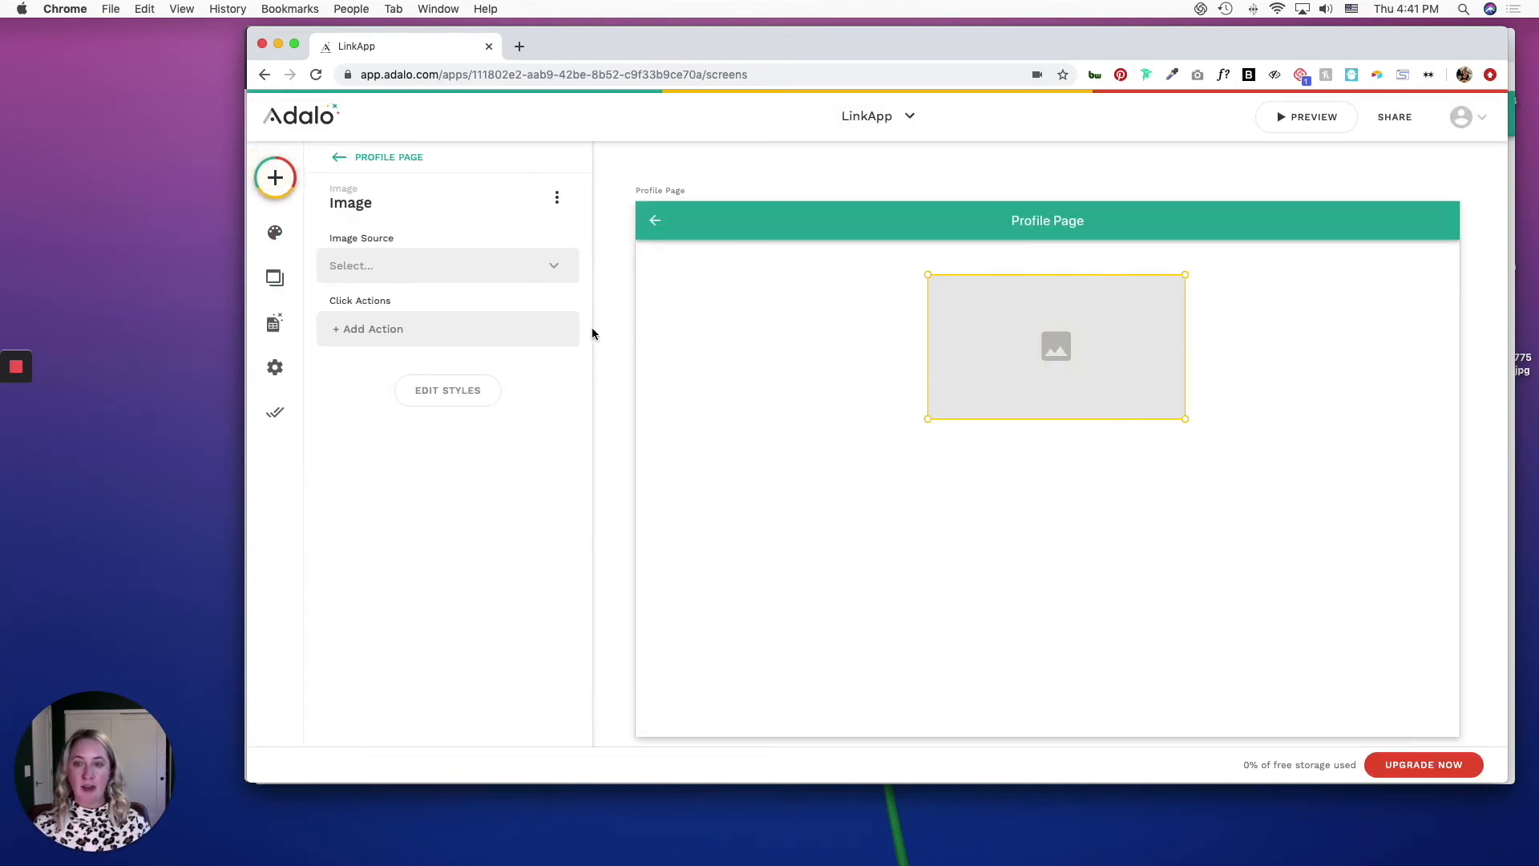
Step: Shrink the image into a small rounded circle and add a simple list beneath the text
click(448, 390)
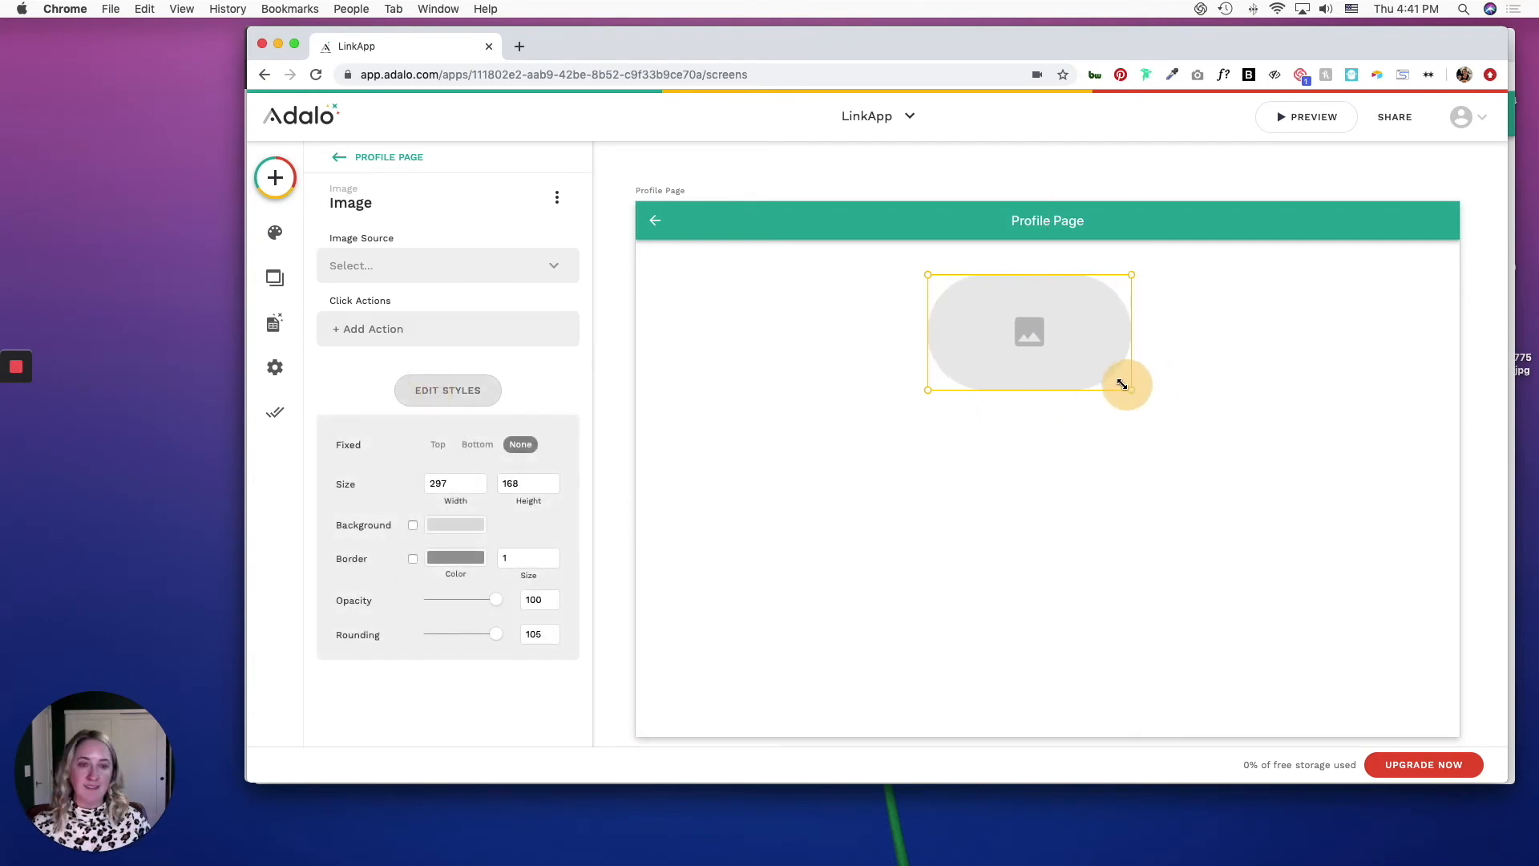
click(383, 381)
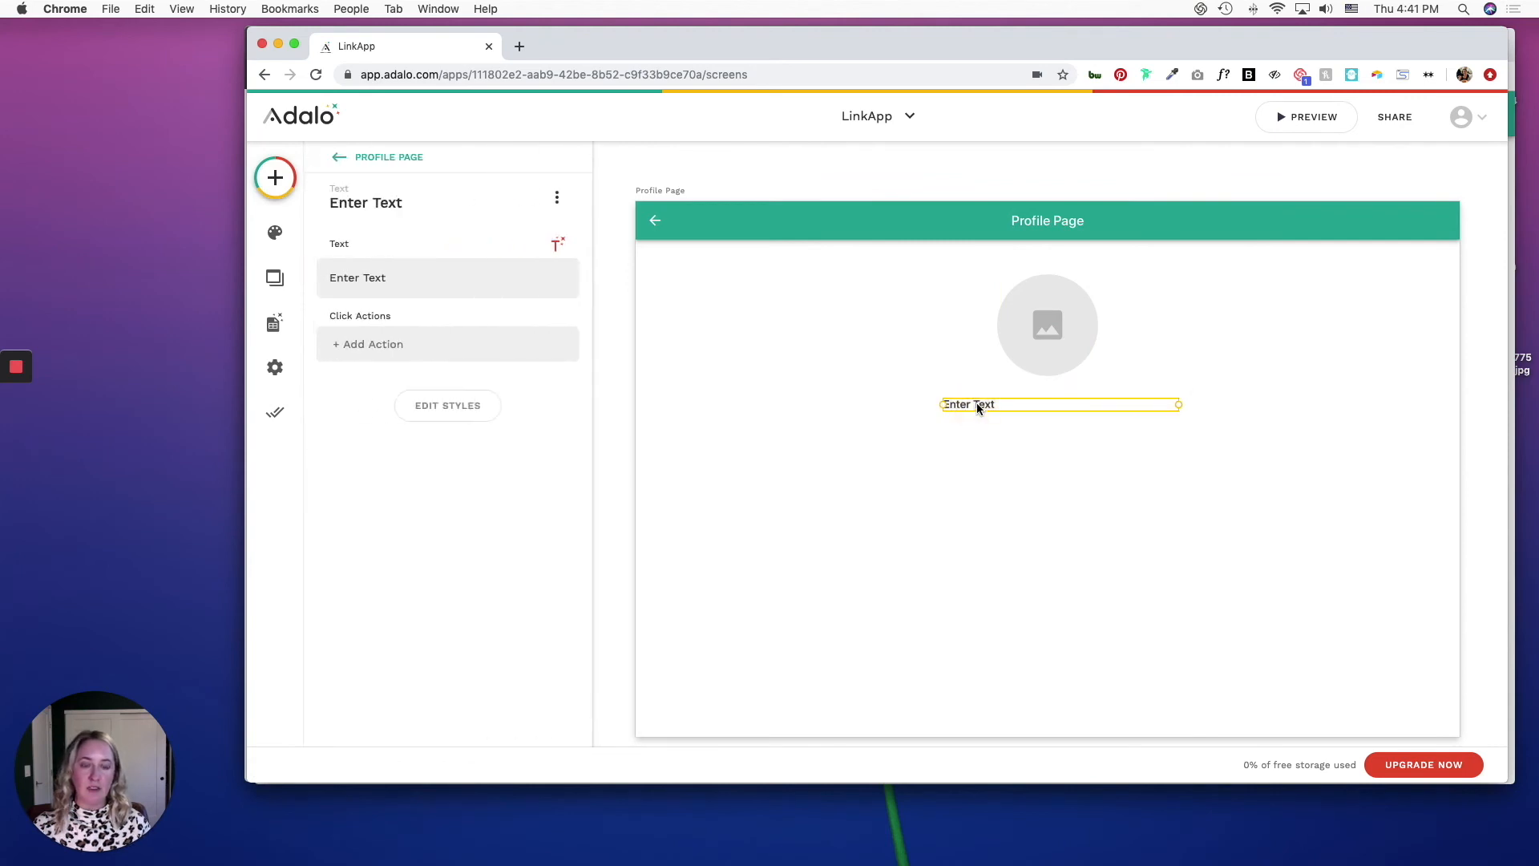
mouse_move(1058, 422)
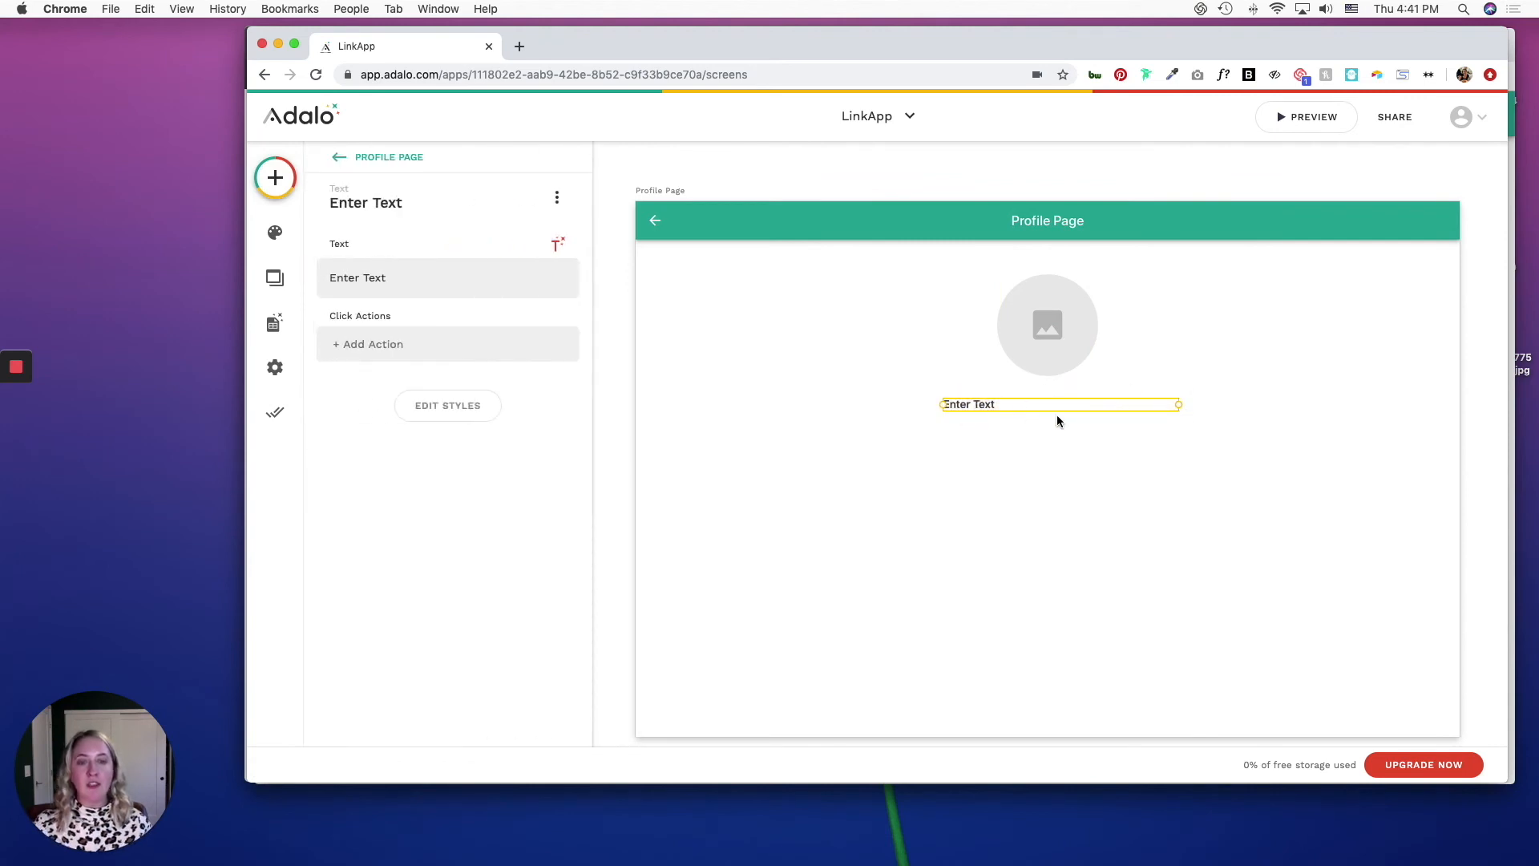
click(275, 178)
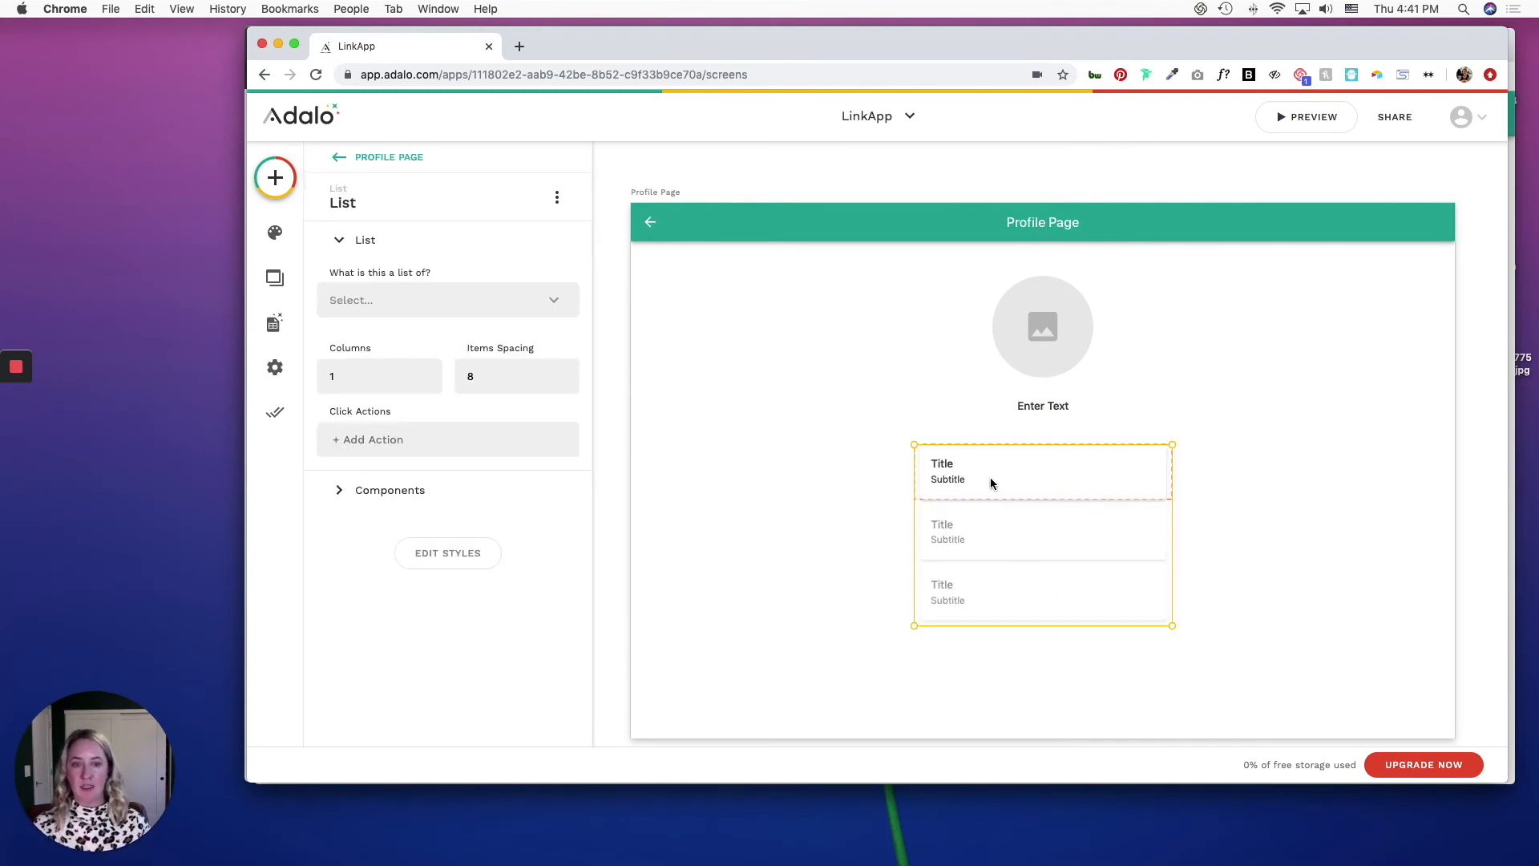
mouse_move(1082, 501)
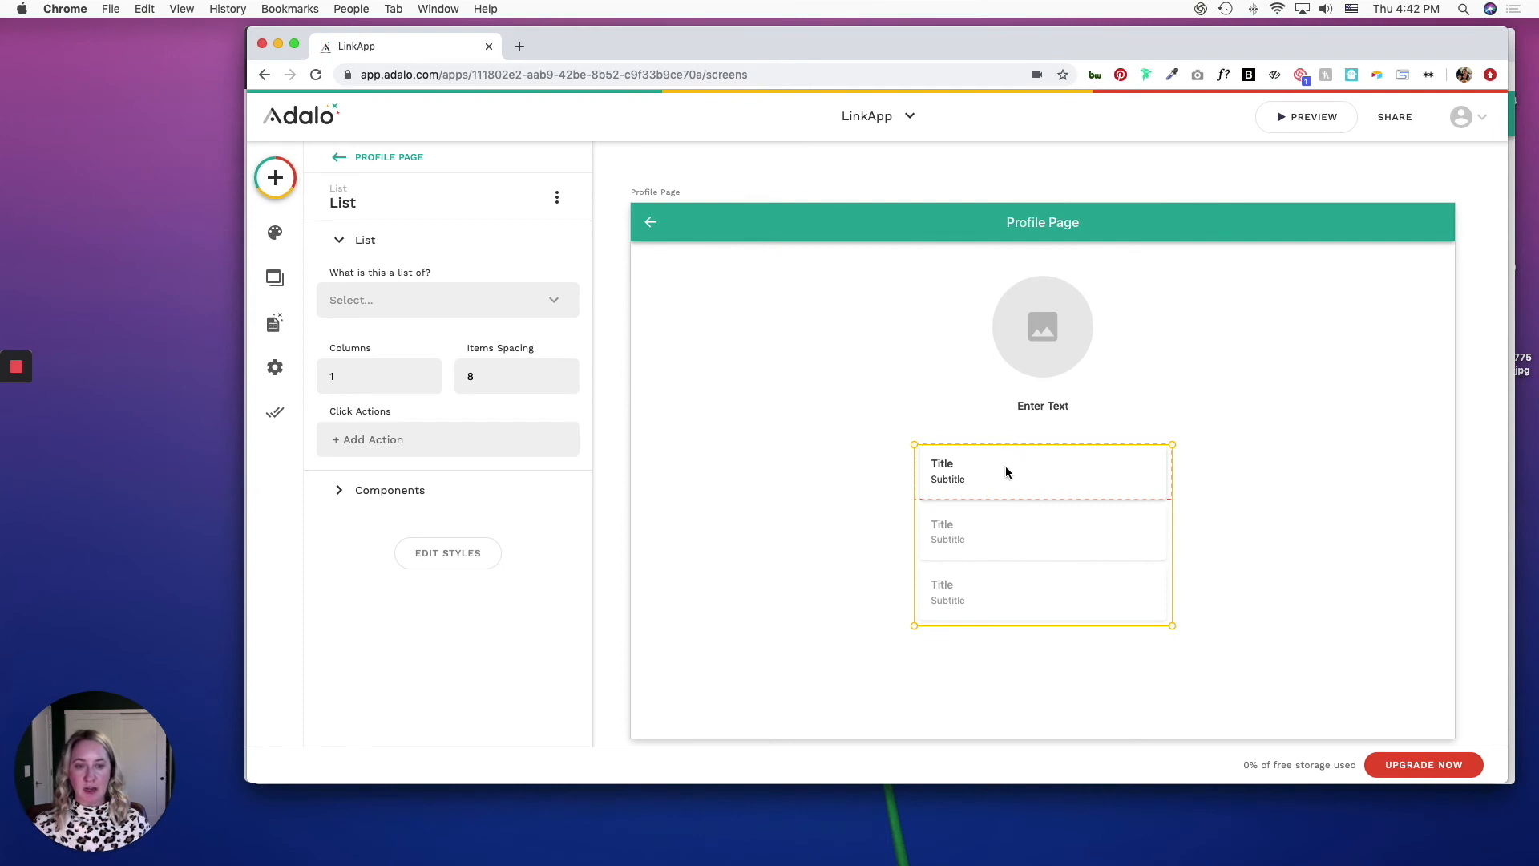
Step: Place a Button inside the list row and remove the Title and Subtitle text
click(274, 178)
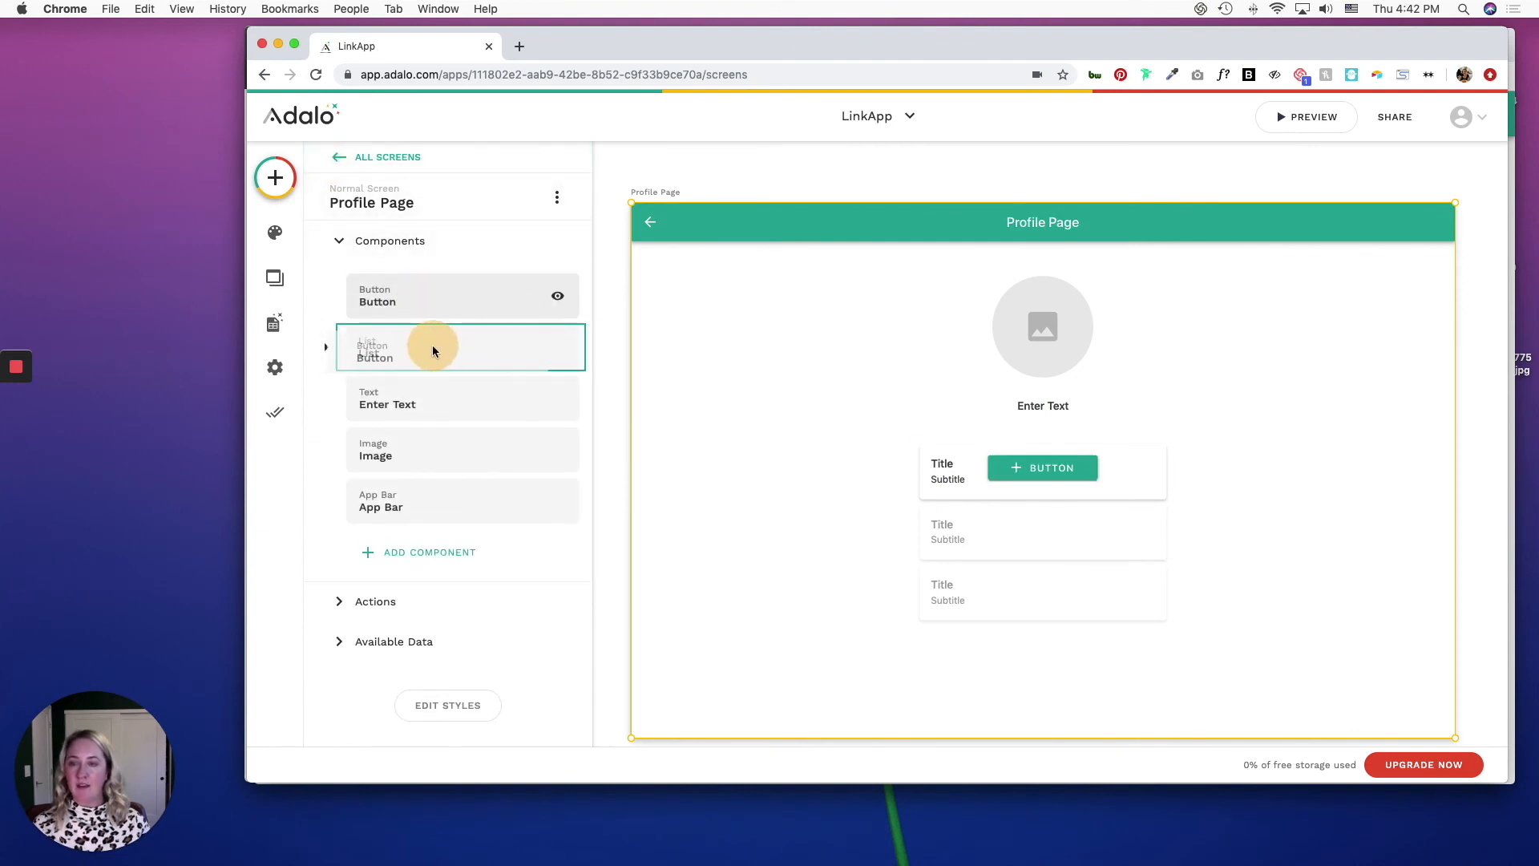
click(462, 347)
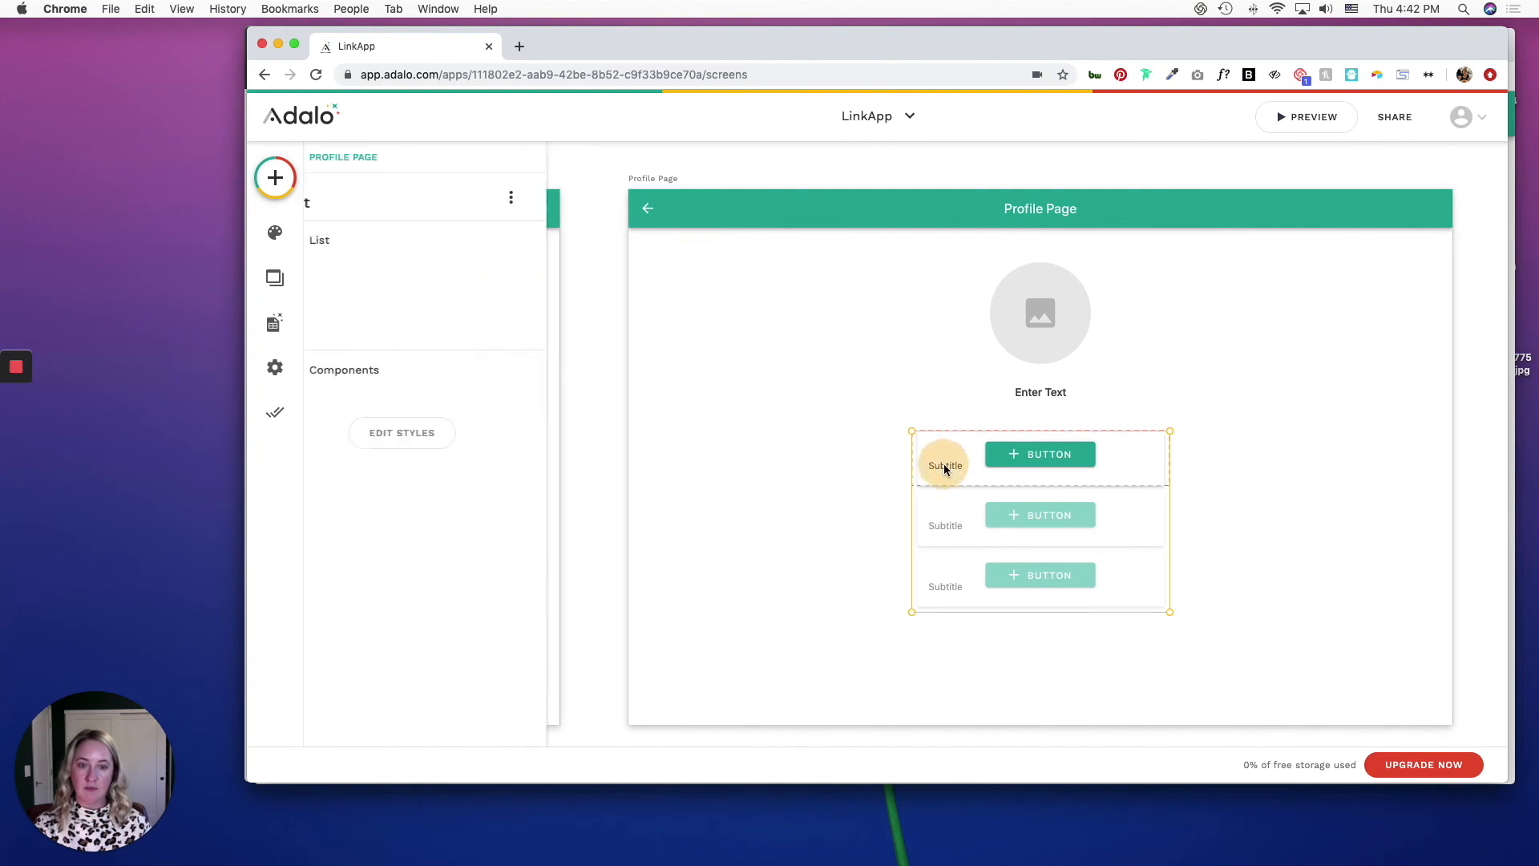
click(943, 465)
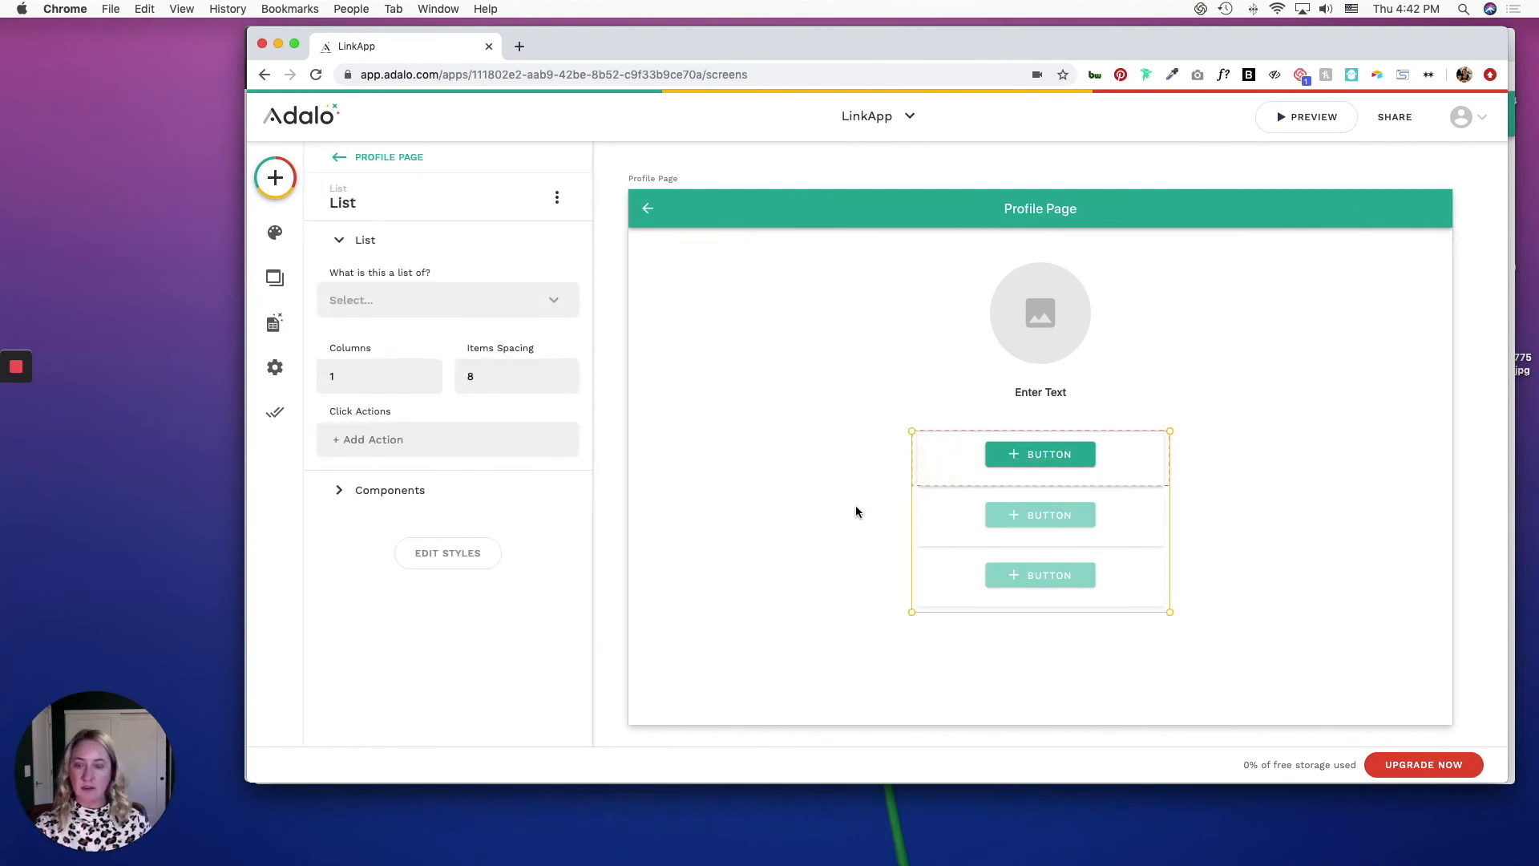
click(390, 491)
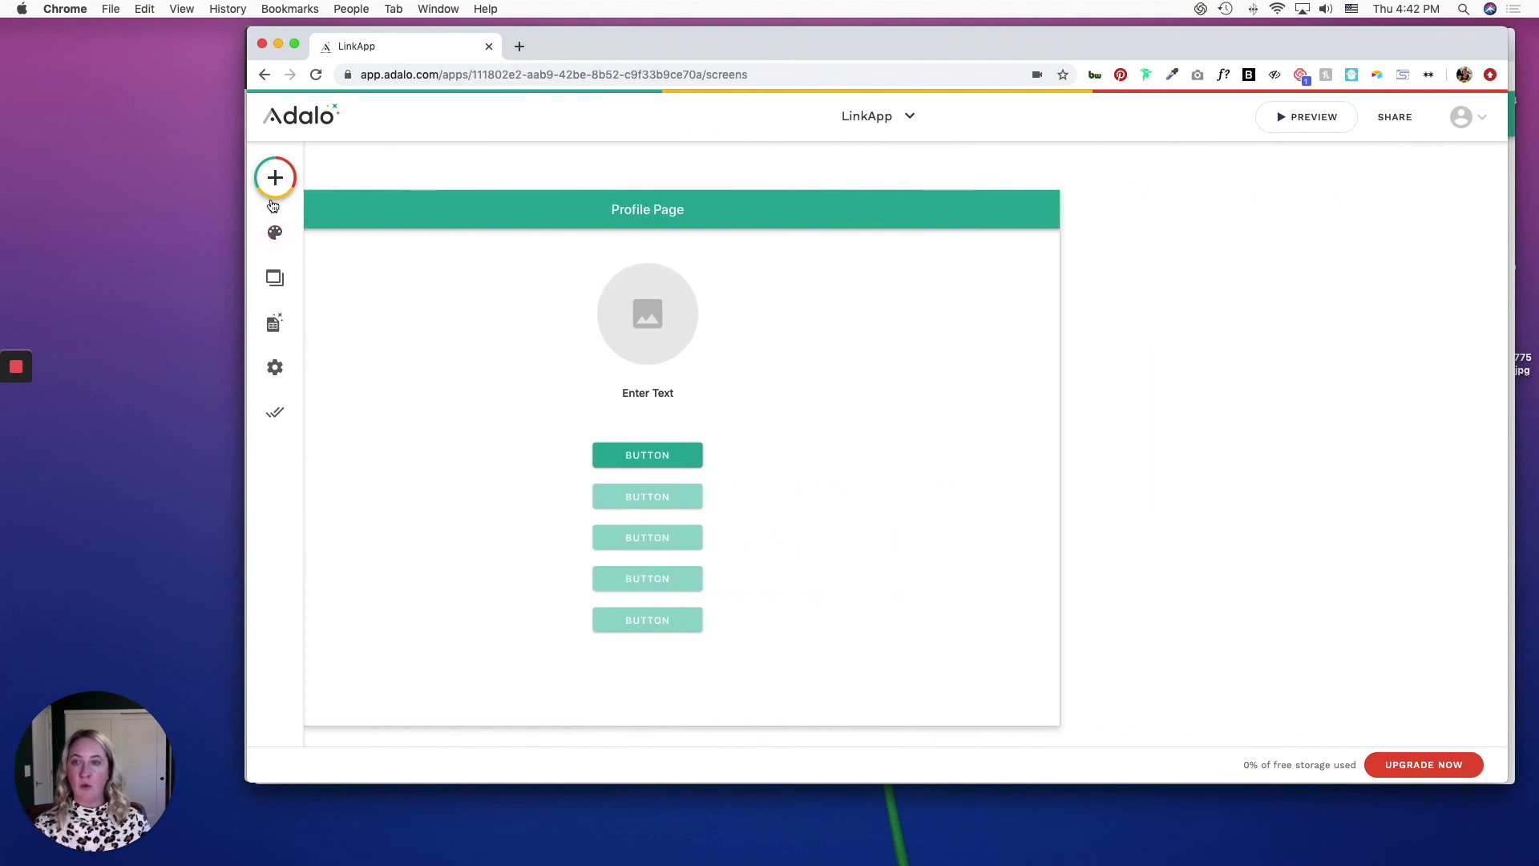
Step: Add a screen named 'Account Page' using the Form template
click(274, 178)
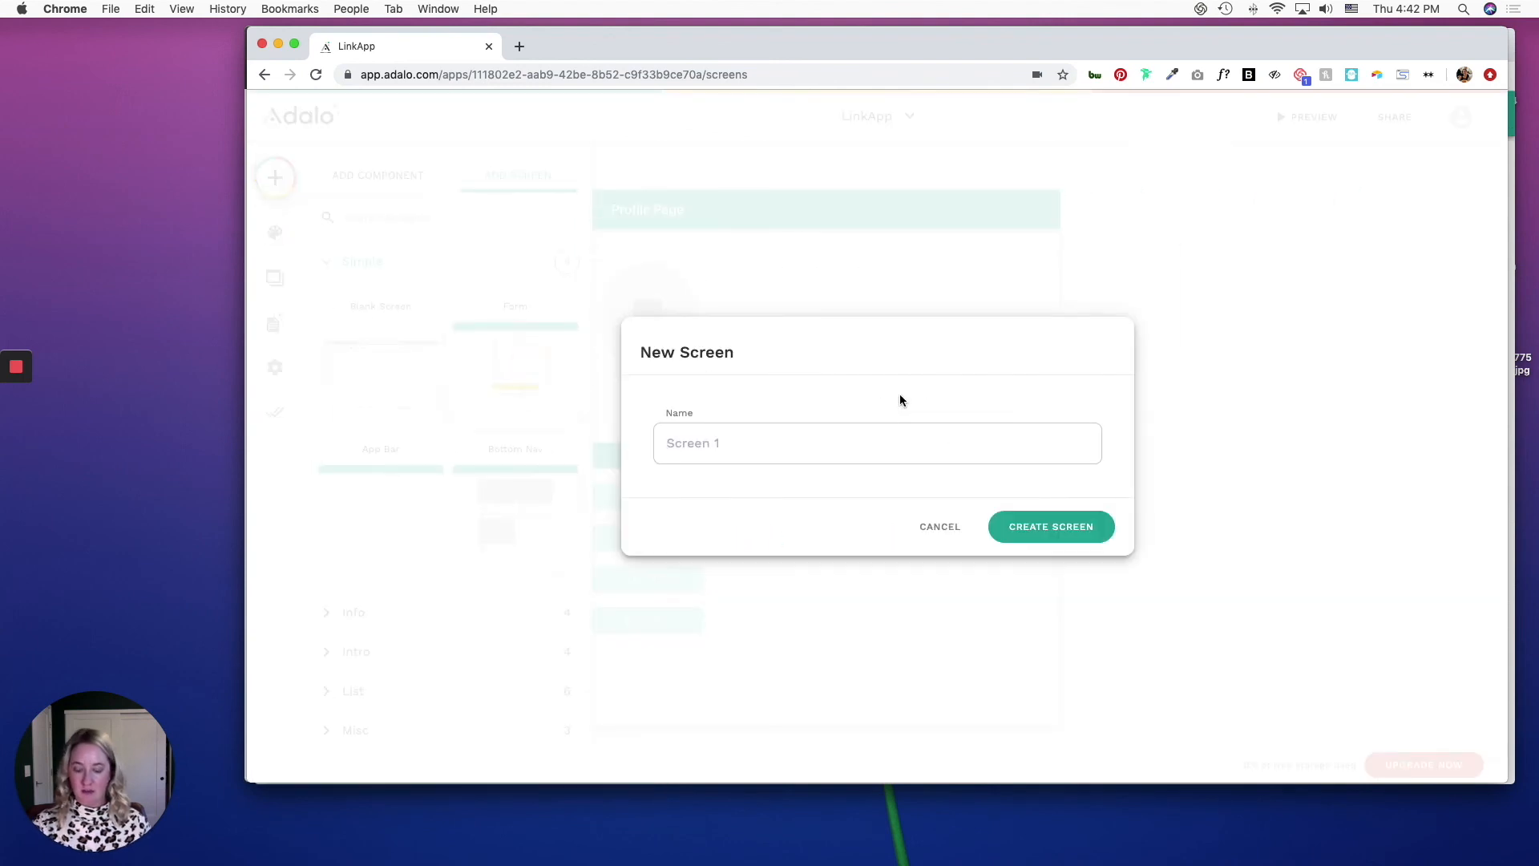
text(Account Pag)
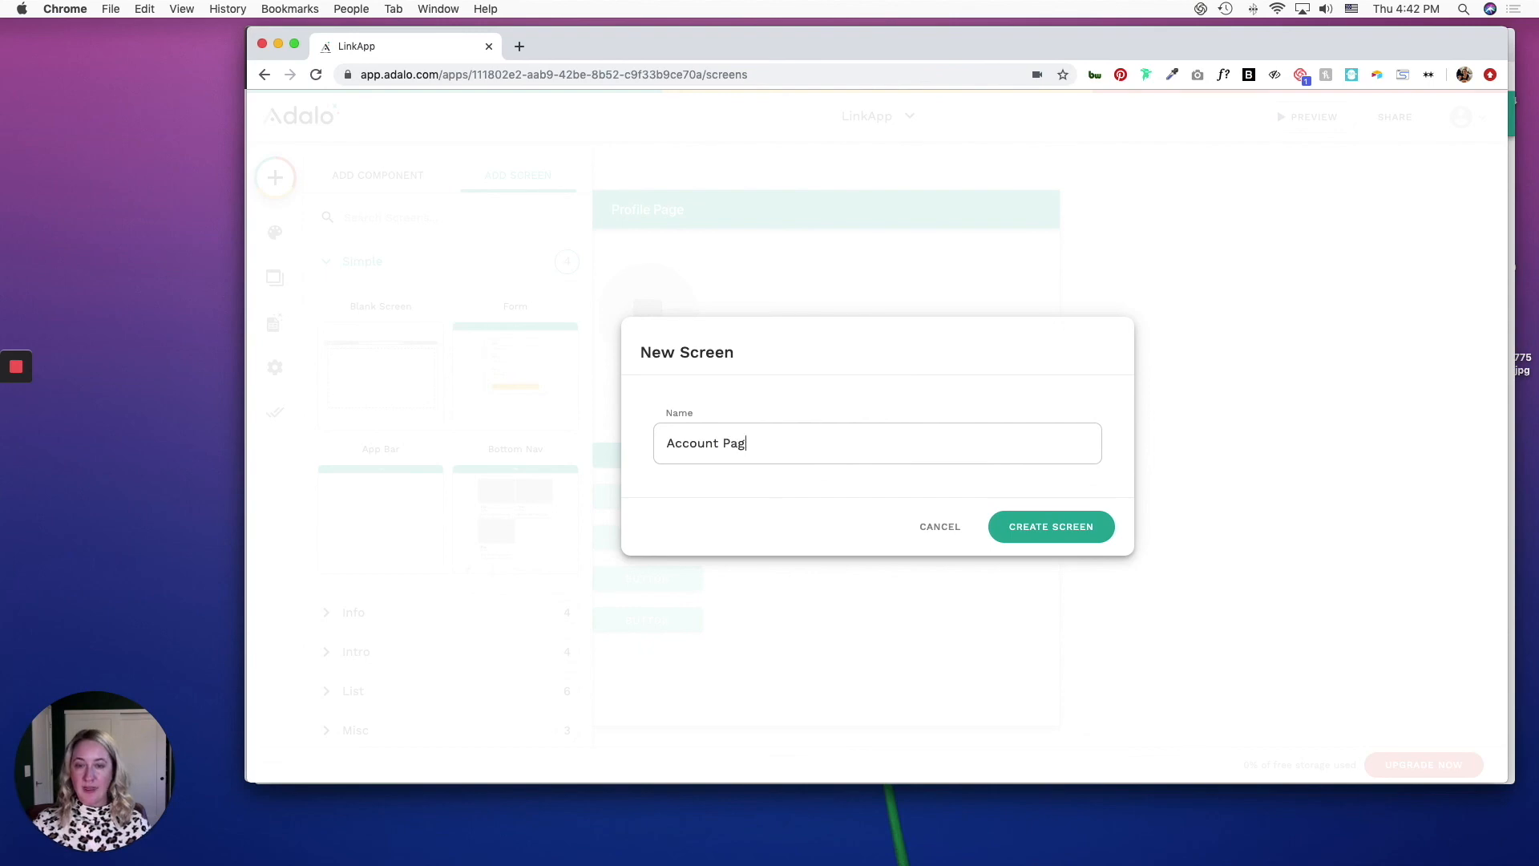
click(1049, 526)
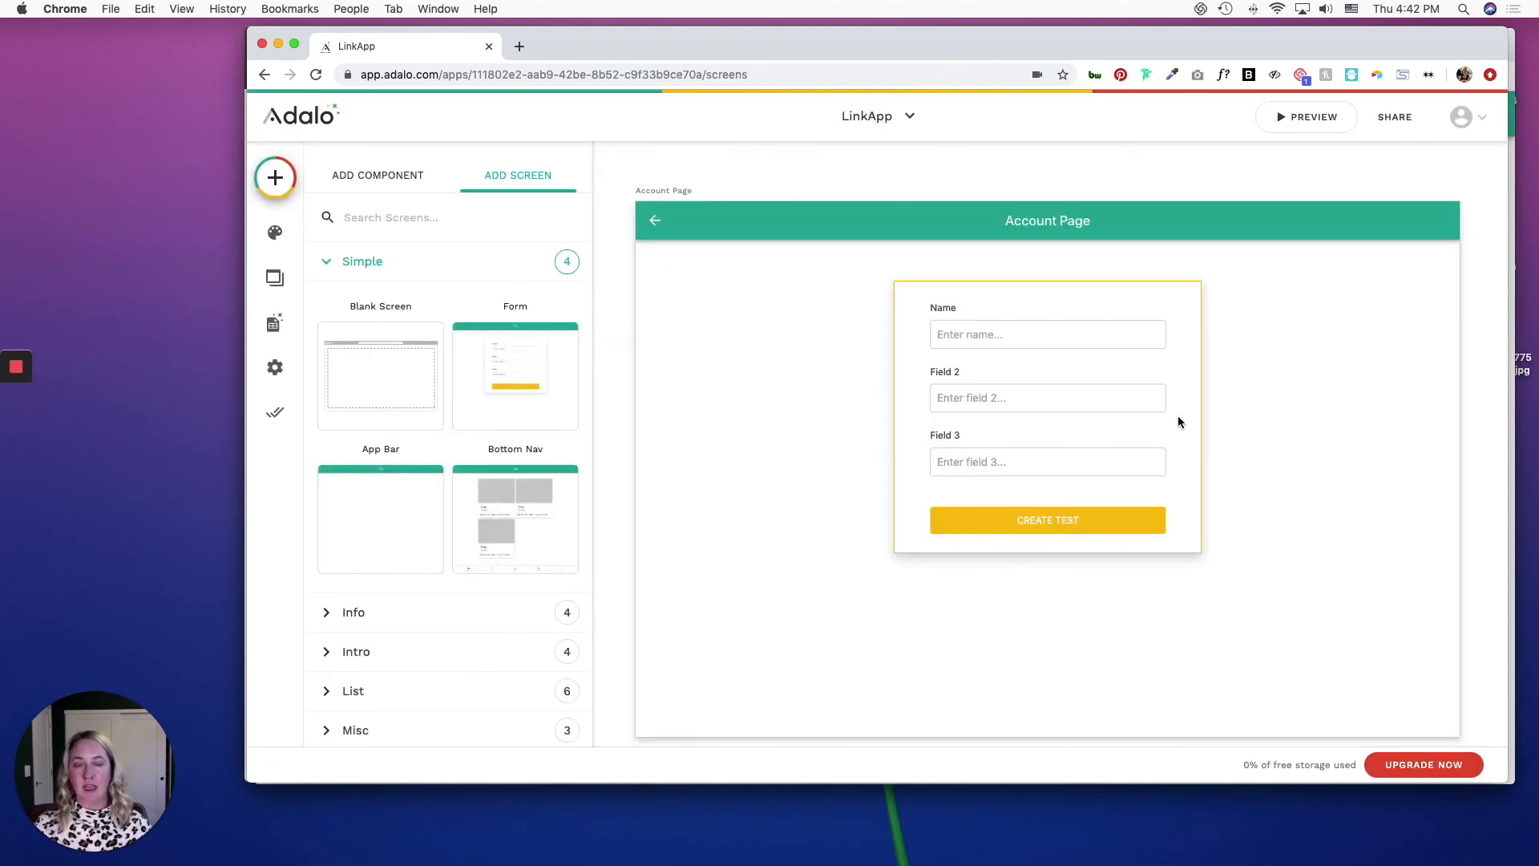
mouse_move(919, 522)
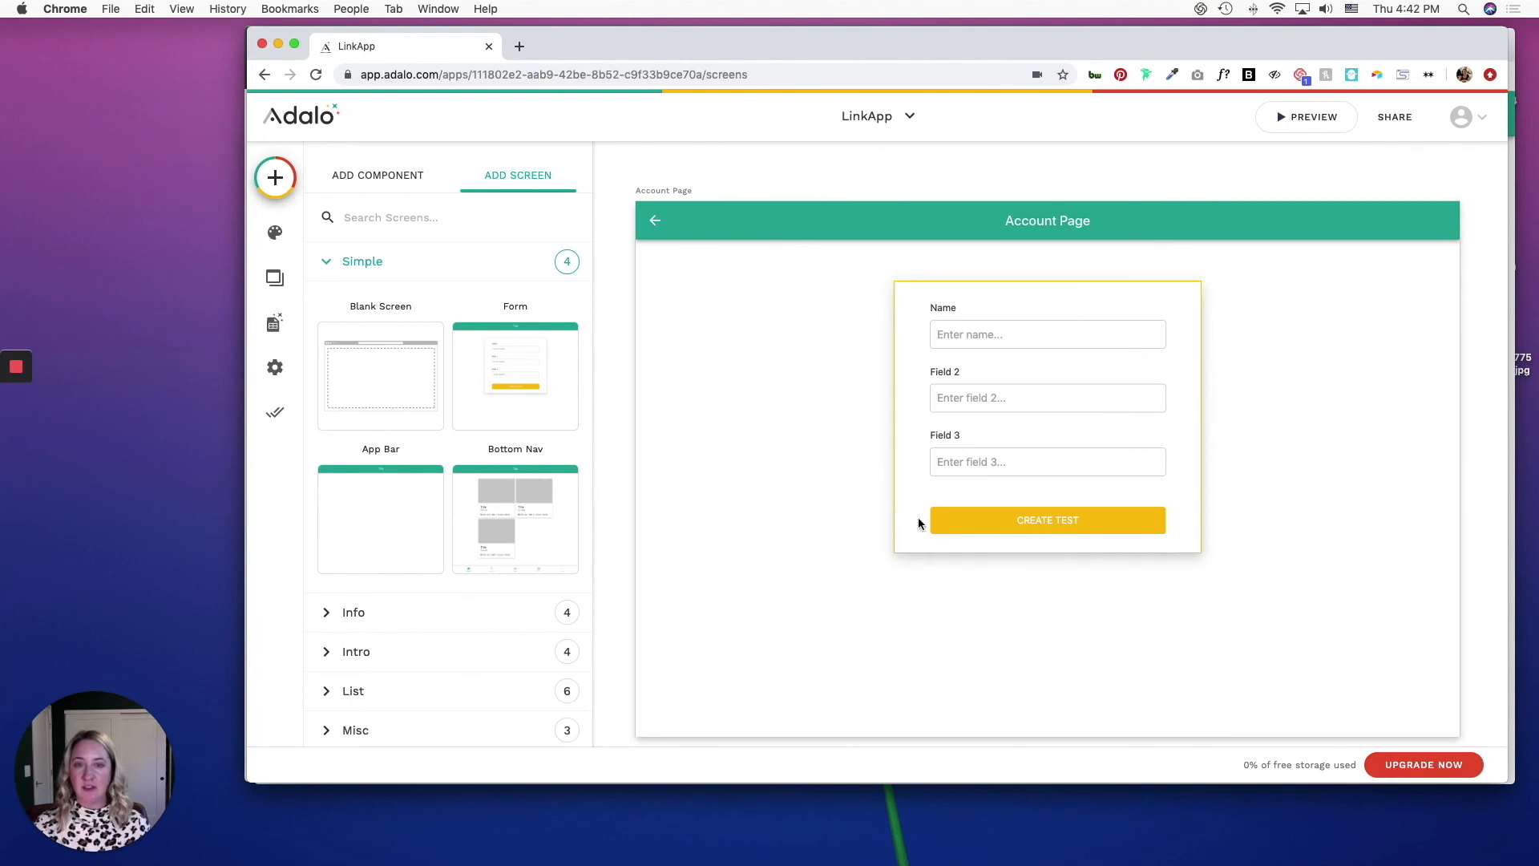